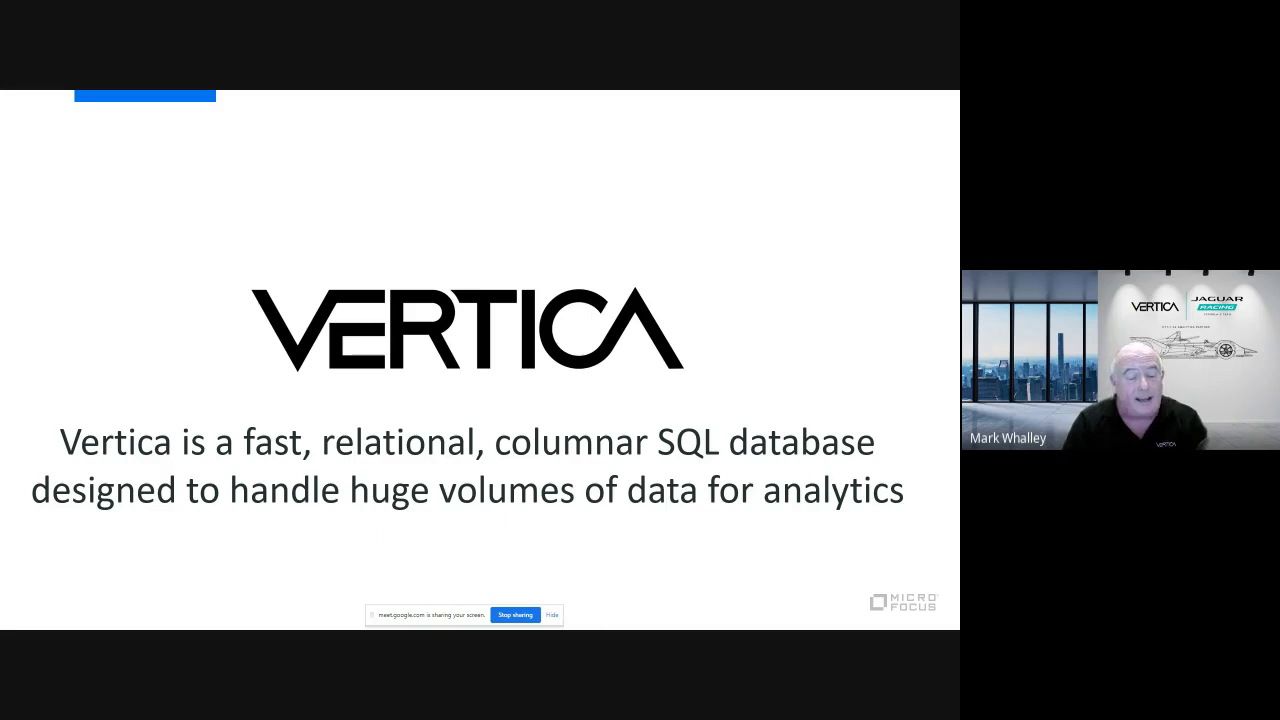
Step: Advance the slideshow to the 'Vertica In-Database Machine Learning' section slide
key("Right")
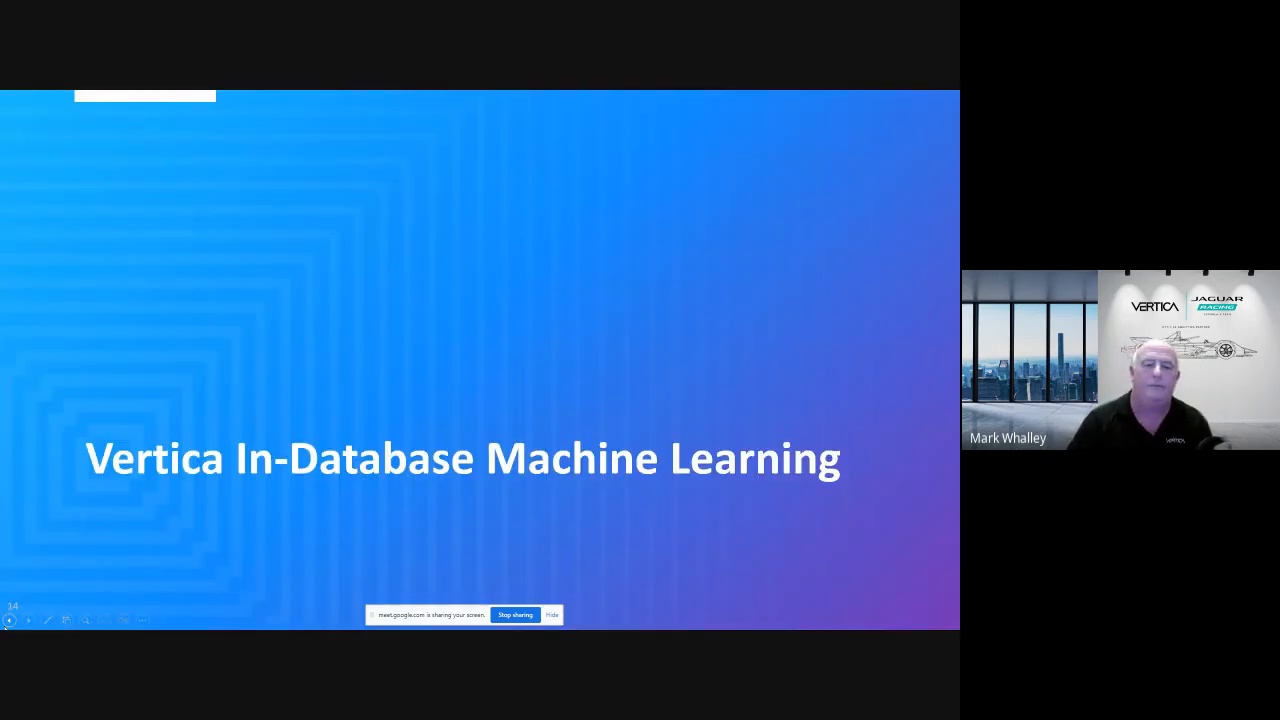
Step: Advance to slide 16, the Compound Analytics & Machine Learning function-count chart
key("right")
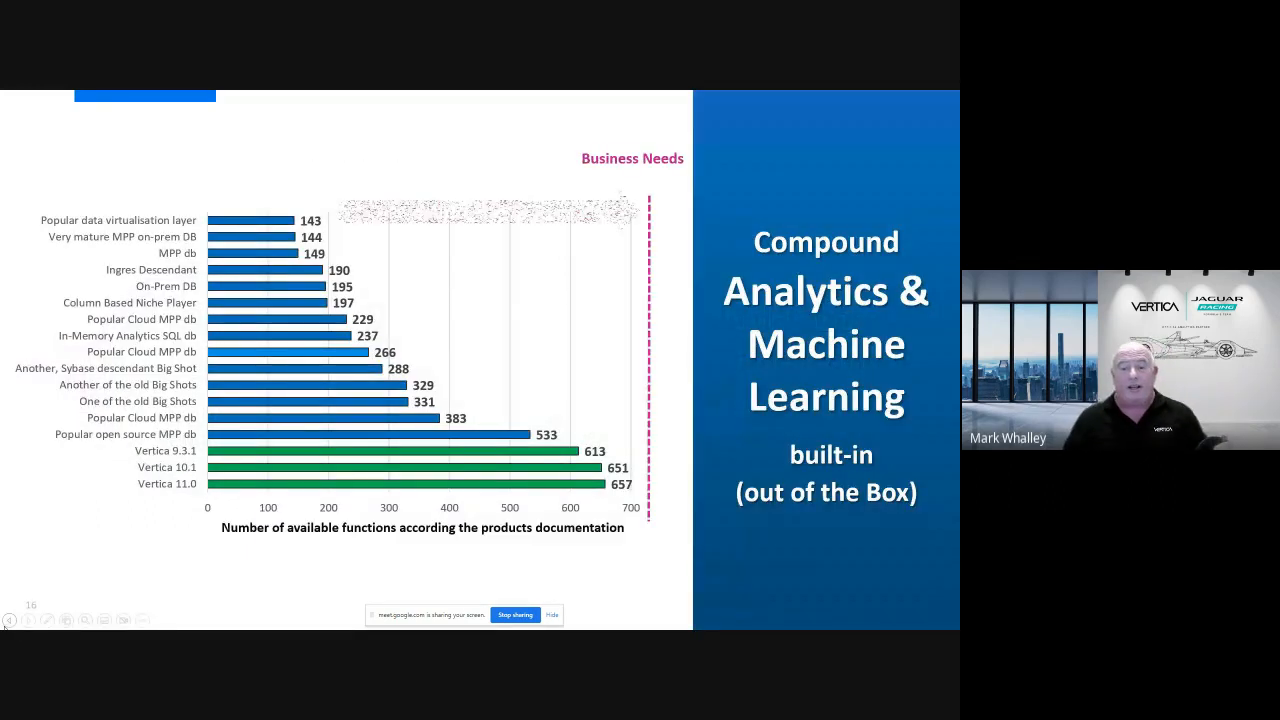
Step: Move past the slides to the live Tableau Vertica Flight Tracking dashboard
key("Right")
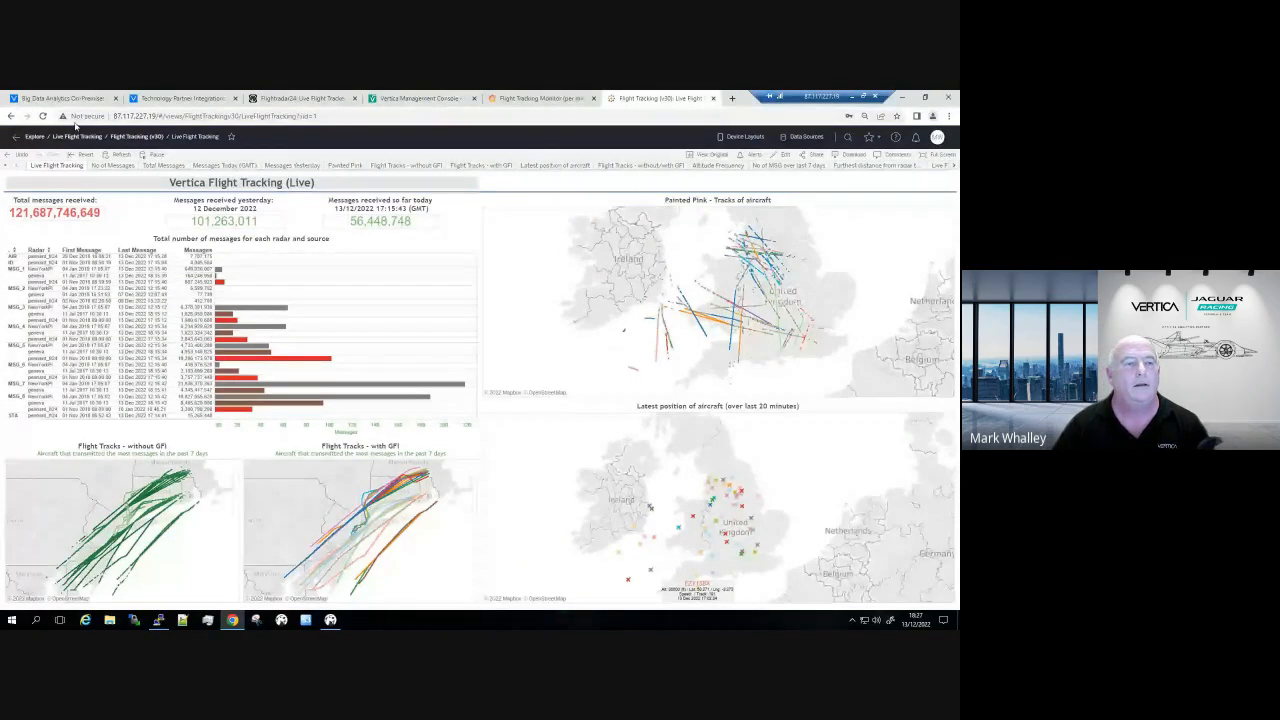
Step: Switch to the 'Big Data Analytics On-Premises' tab showing vertica.com
left_click(60, 98)
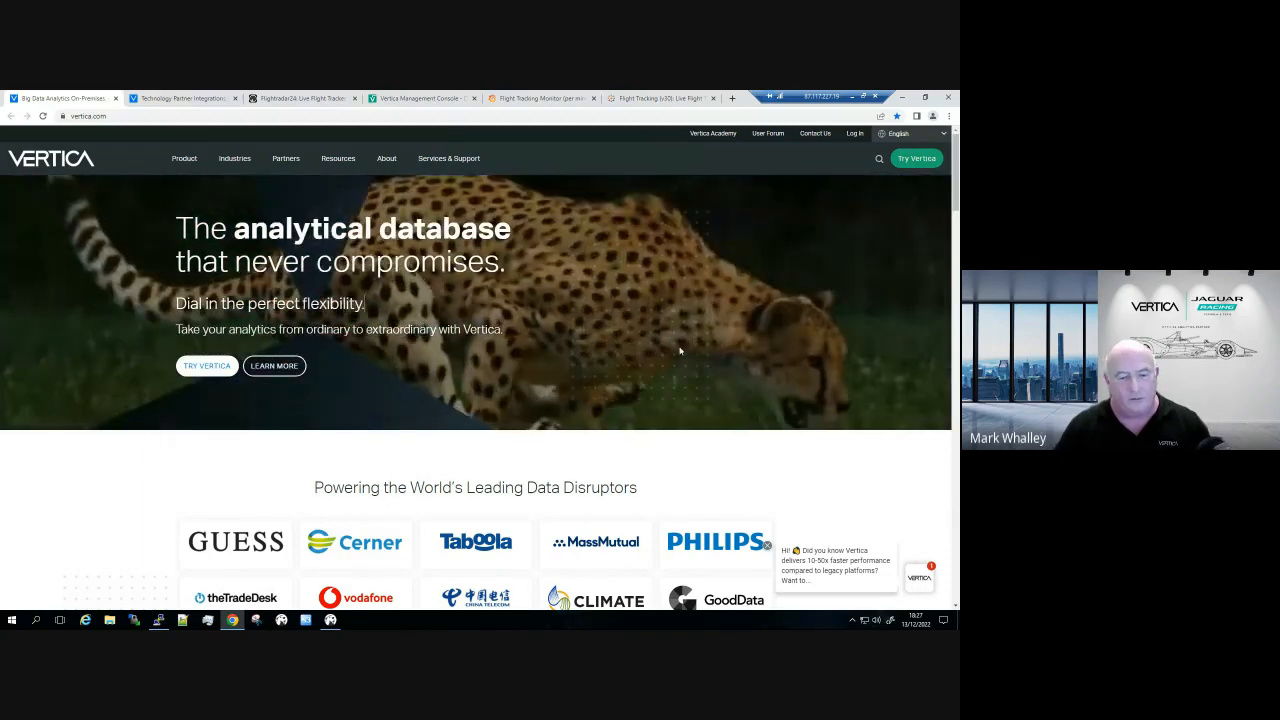
left_click(158, 620)
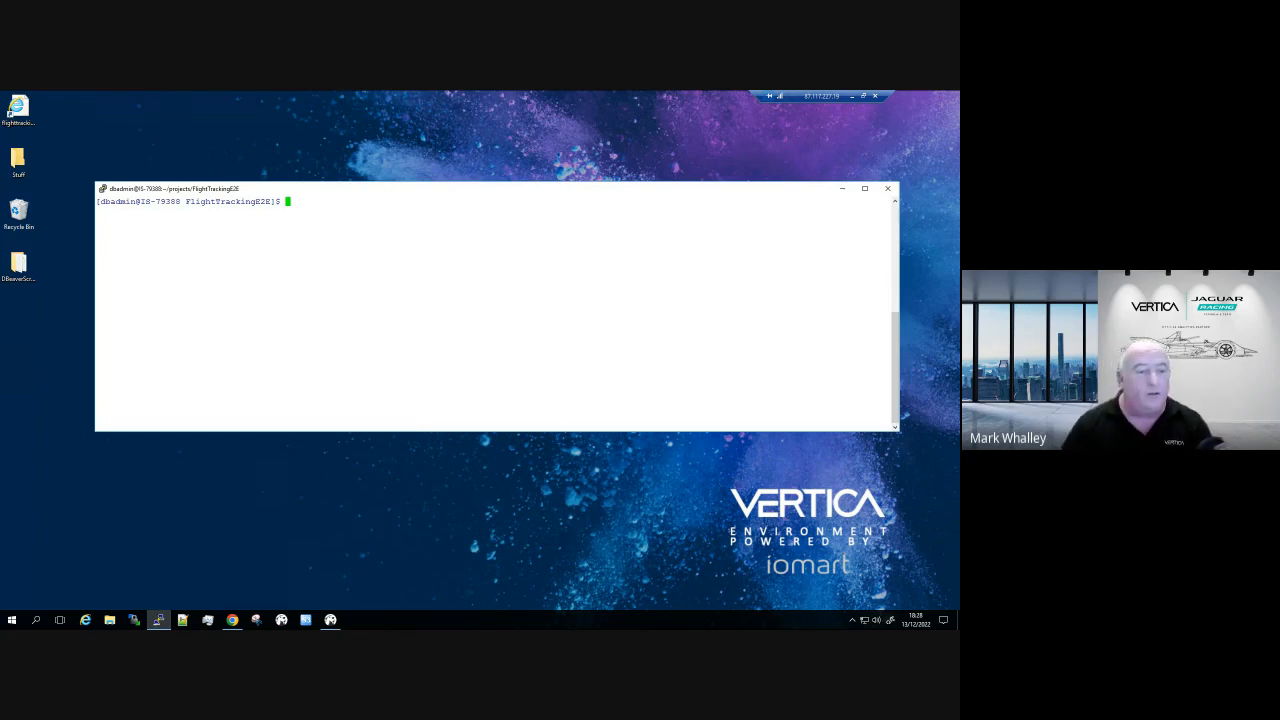
mouse_move(750, 194)
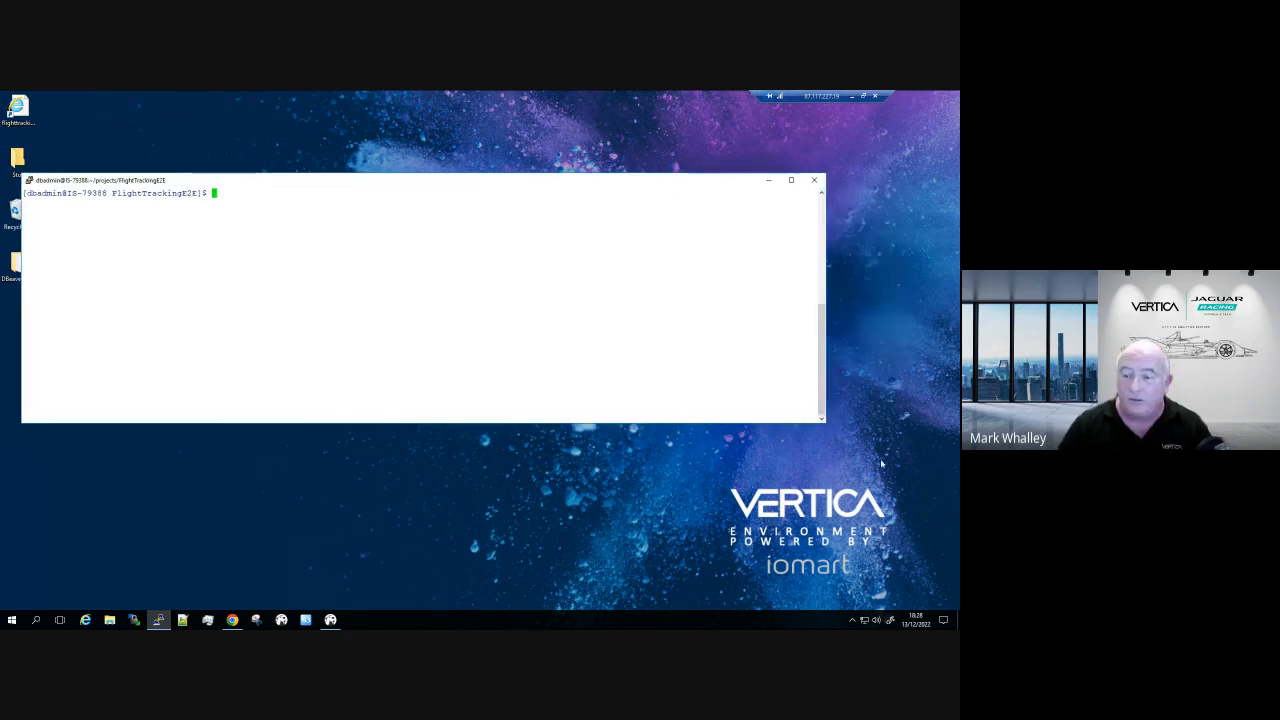
Step: Reposition the terminal and highlight the kafkacat options -C, kafka01 and dump1090_msg_1
left_click_drag(822, 421, 900, 442)
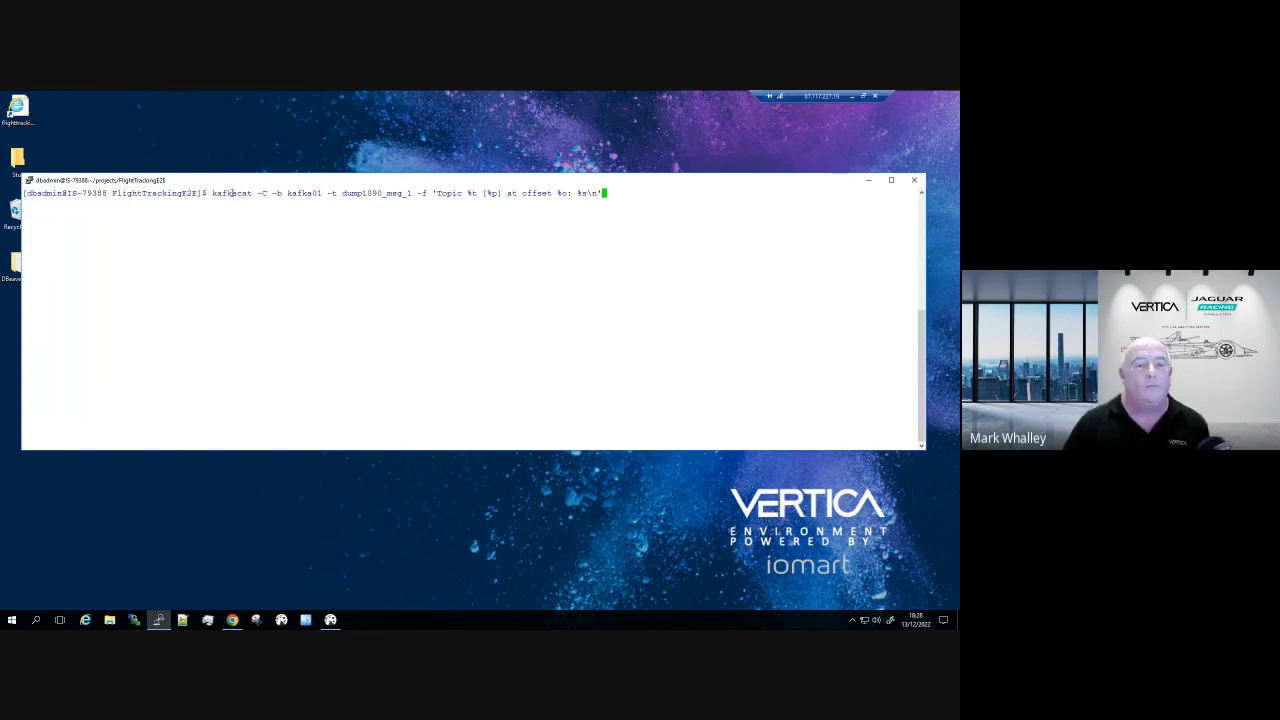
double_click(231, 193)
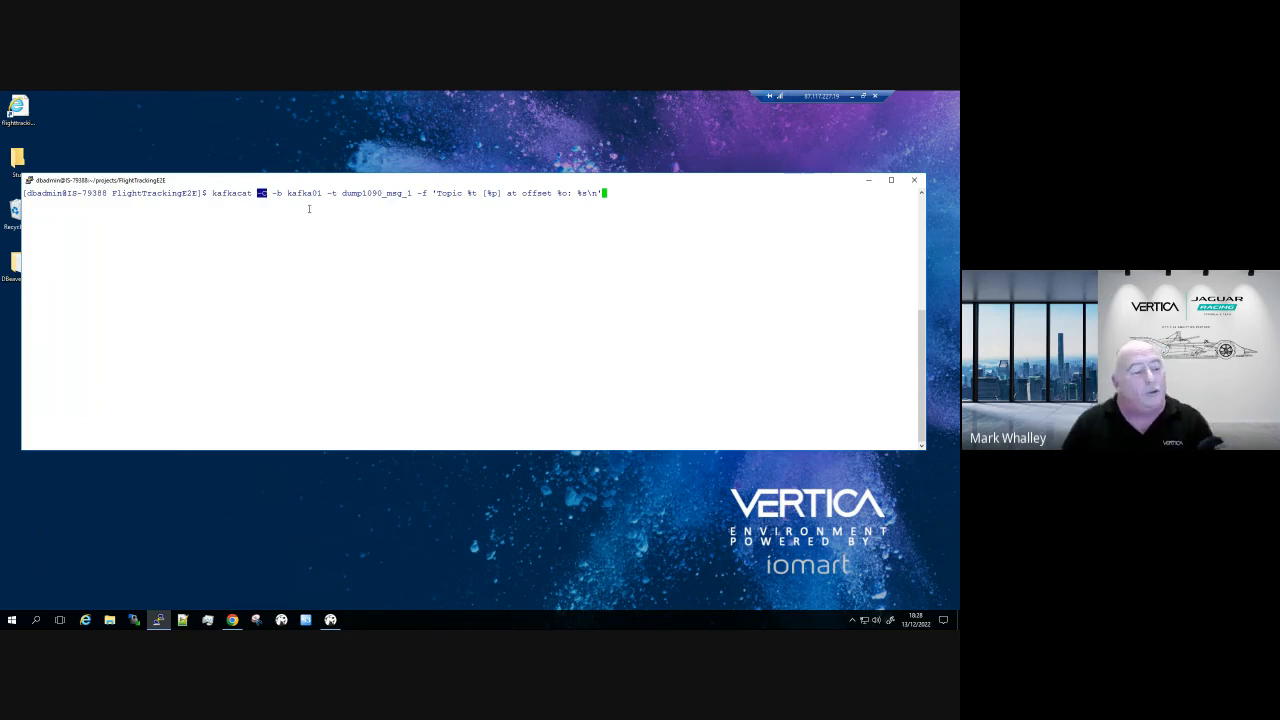
mouse_move(311, 187)
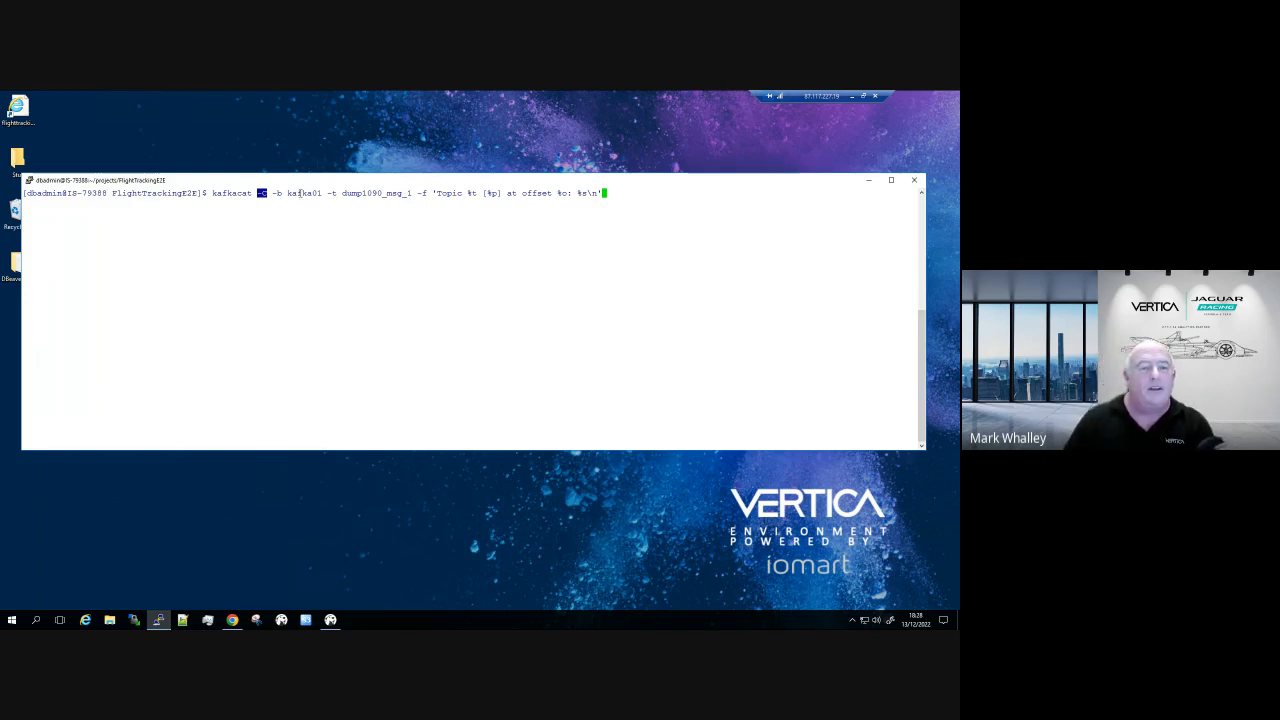
double_click(303, 193)
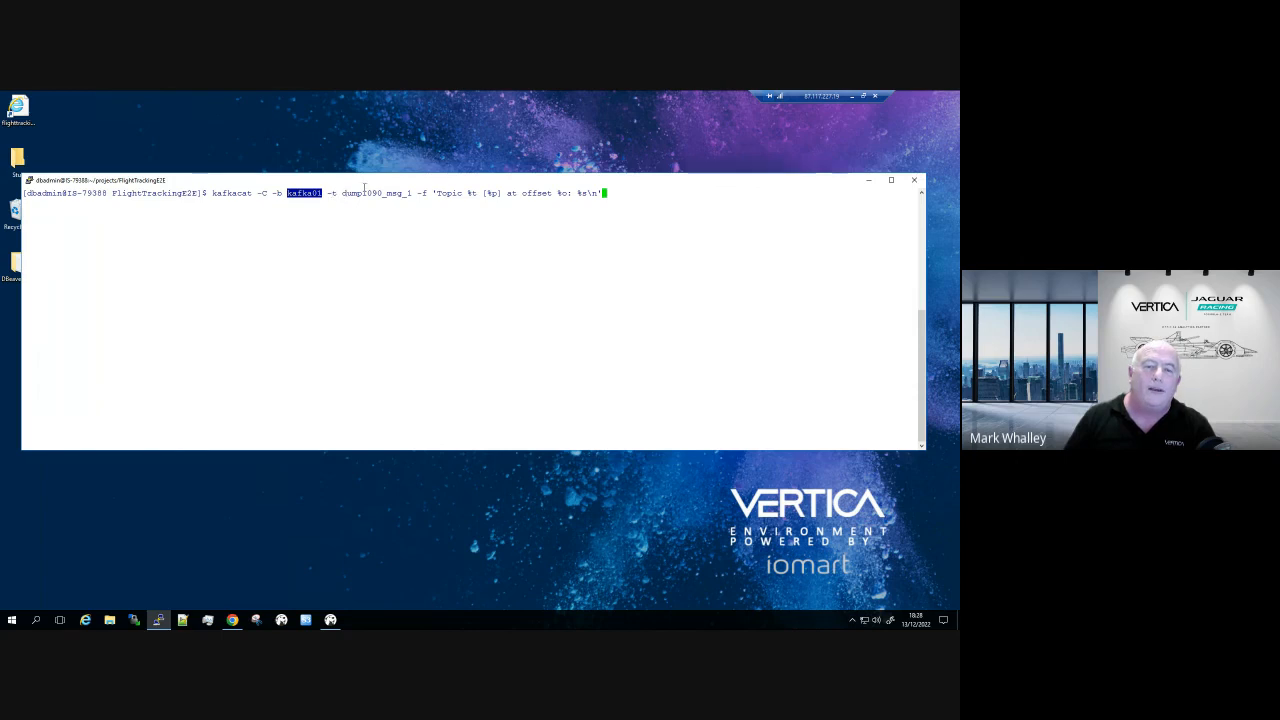
left_click(891, 180)
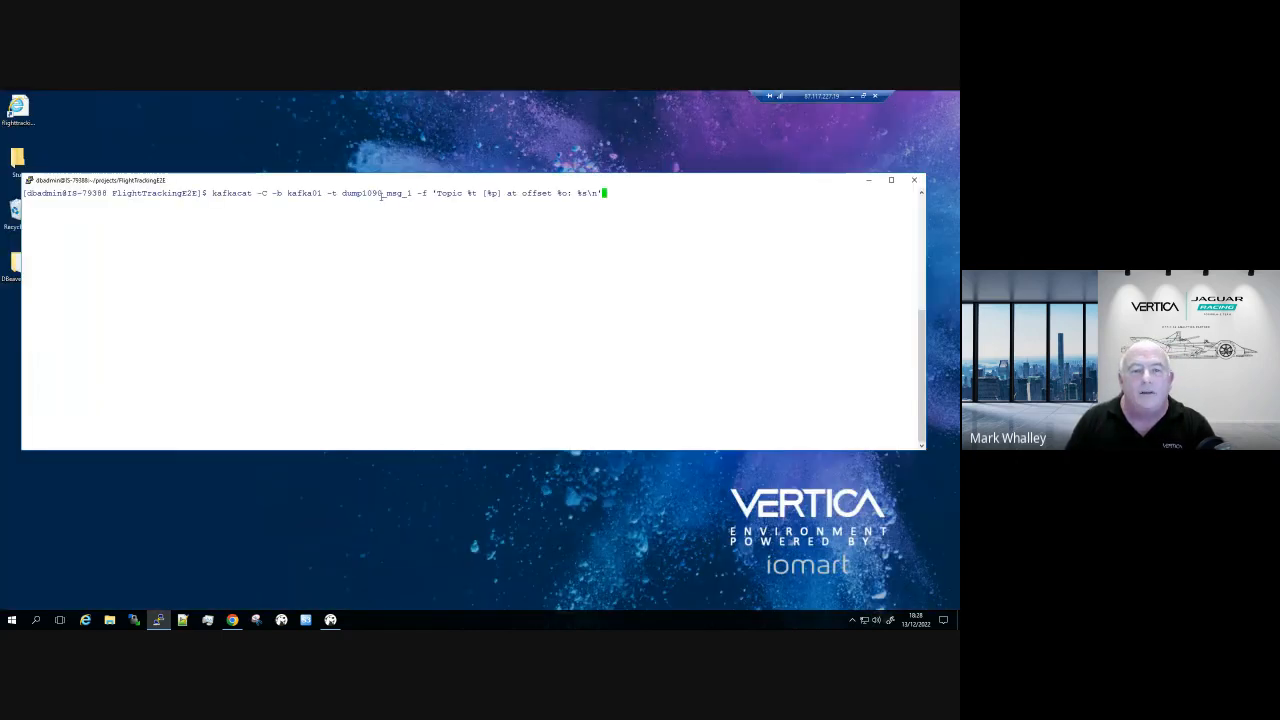
double_click(375, 193)
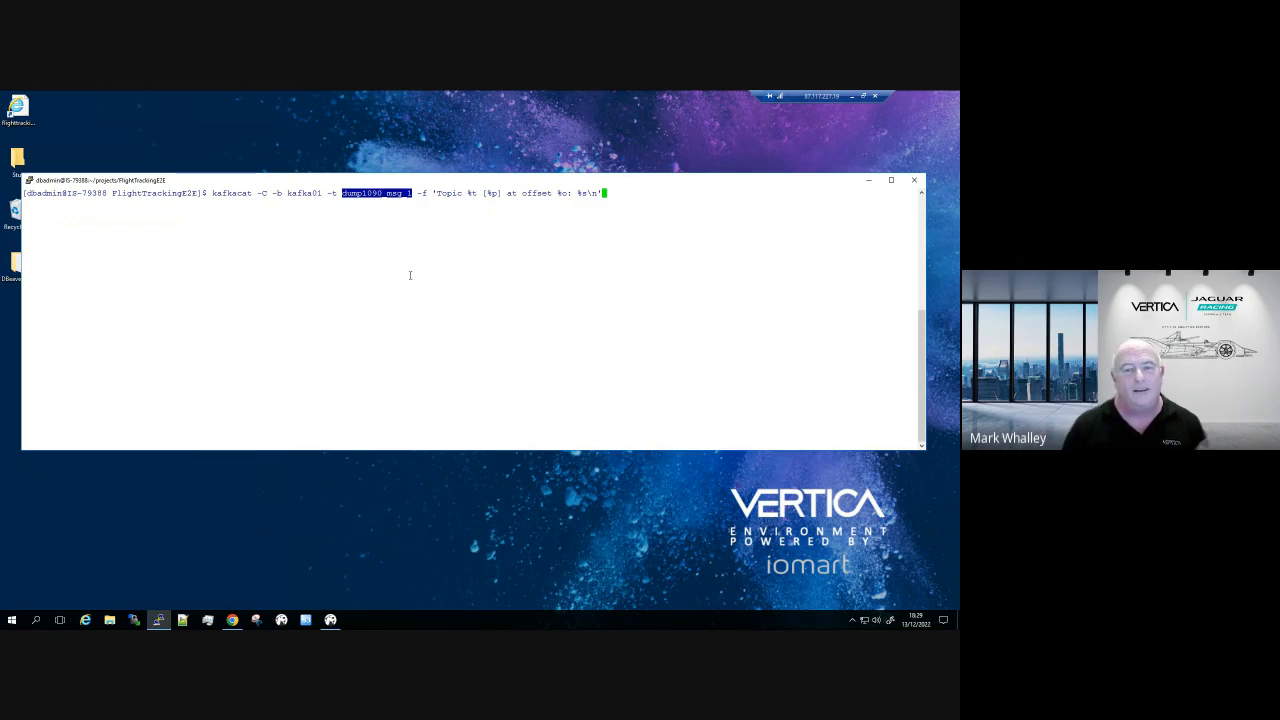
mouse_move(482, 232)
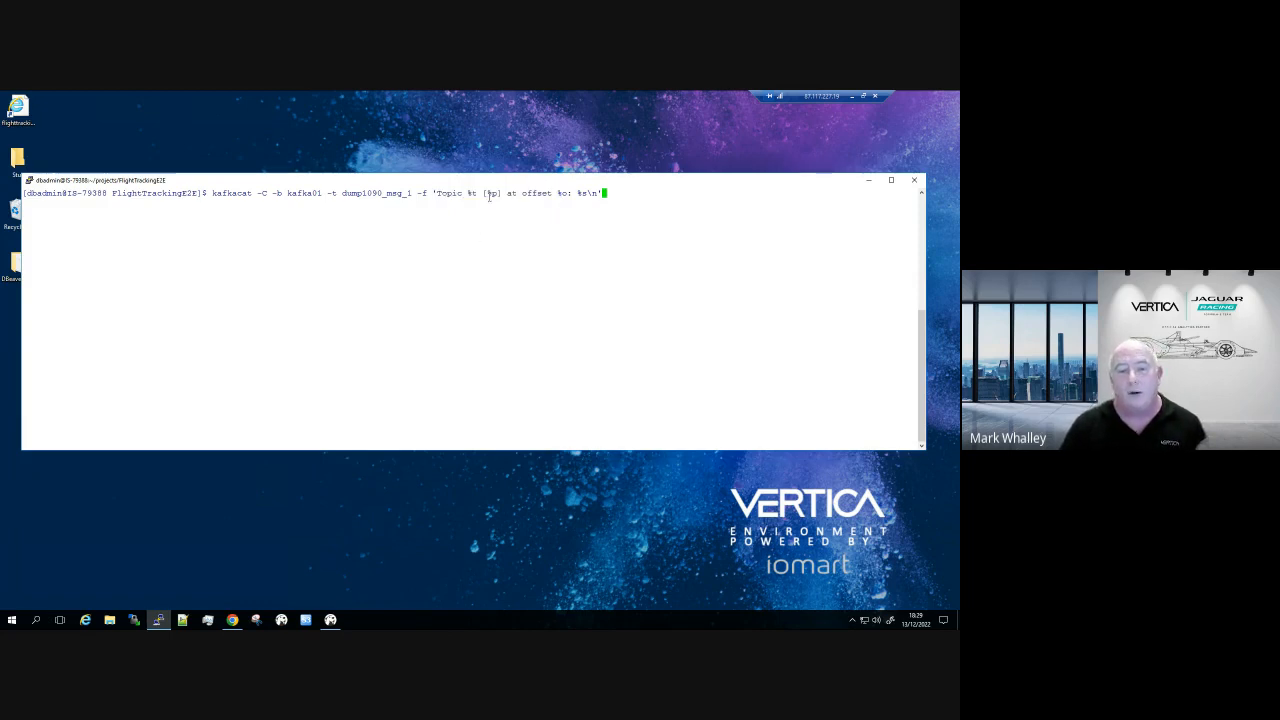
mouse_move(622, 208)
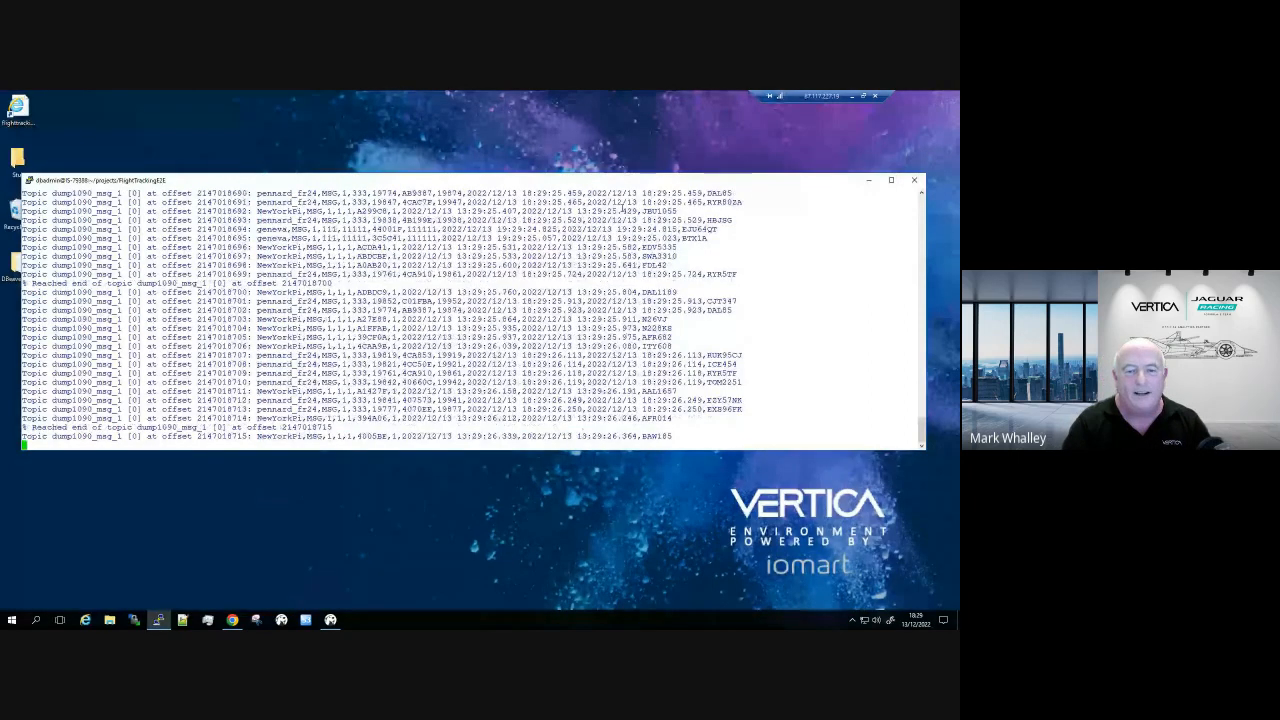
Step: Stop the streaming kafkacat consumer with Ctrl+C
key("ctrl+c")
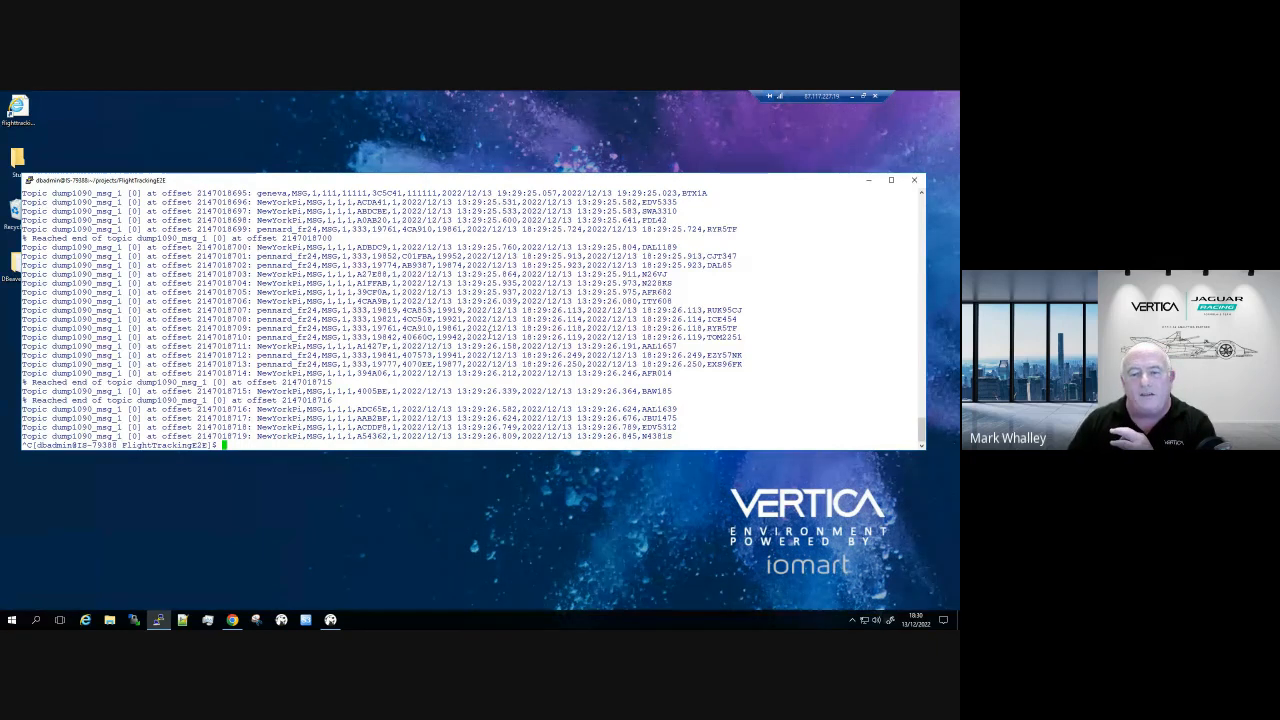
Step: Move from PuTTY to the browser, past vertica.com to Flightradar24's UK map
left_click_drag(465, 337, 710, 337)
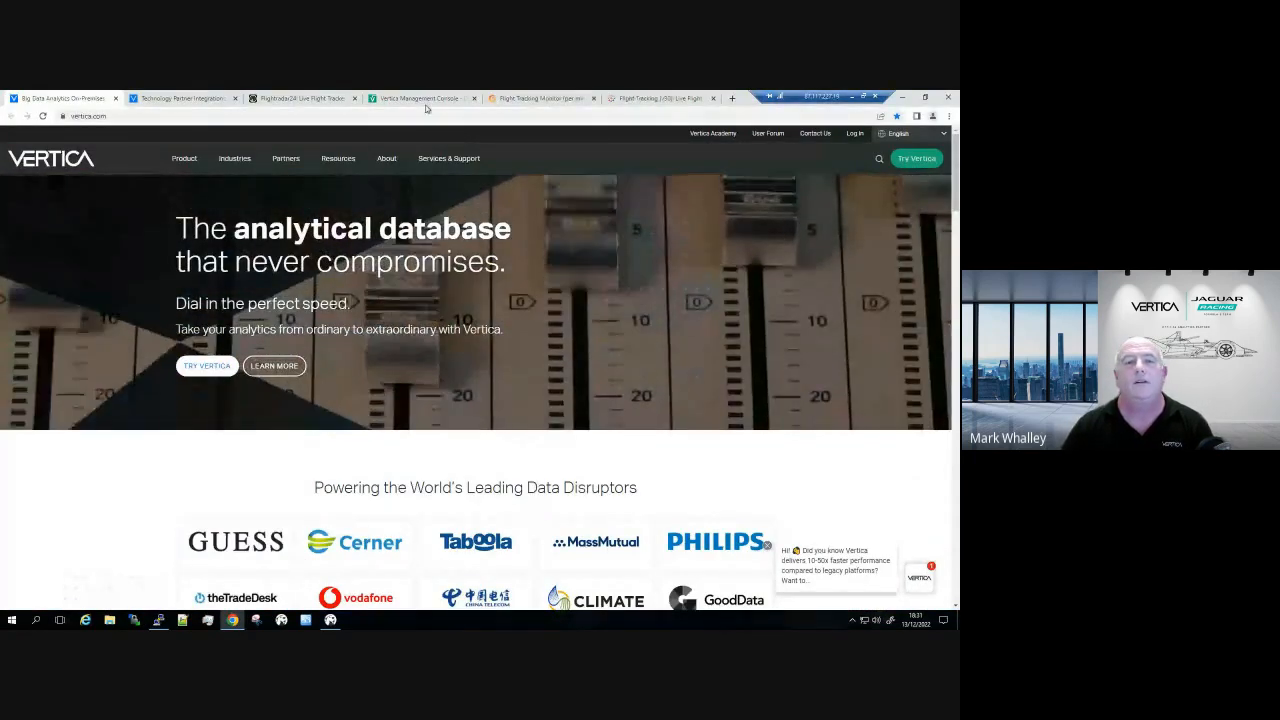
left_click(305, 98)
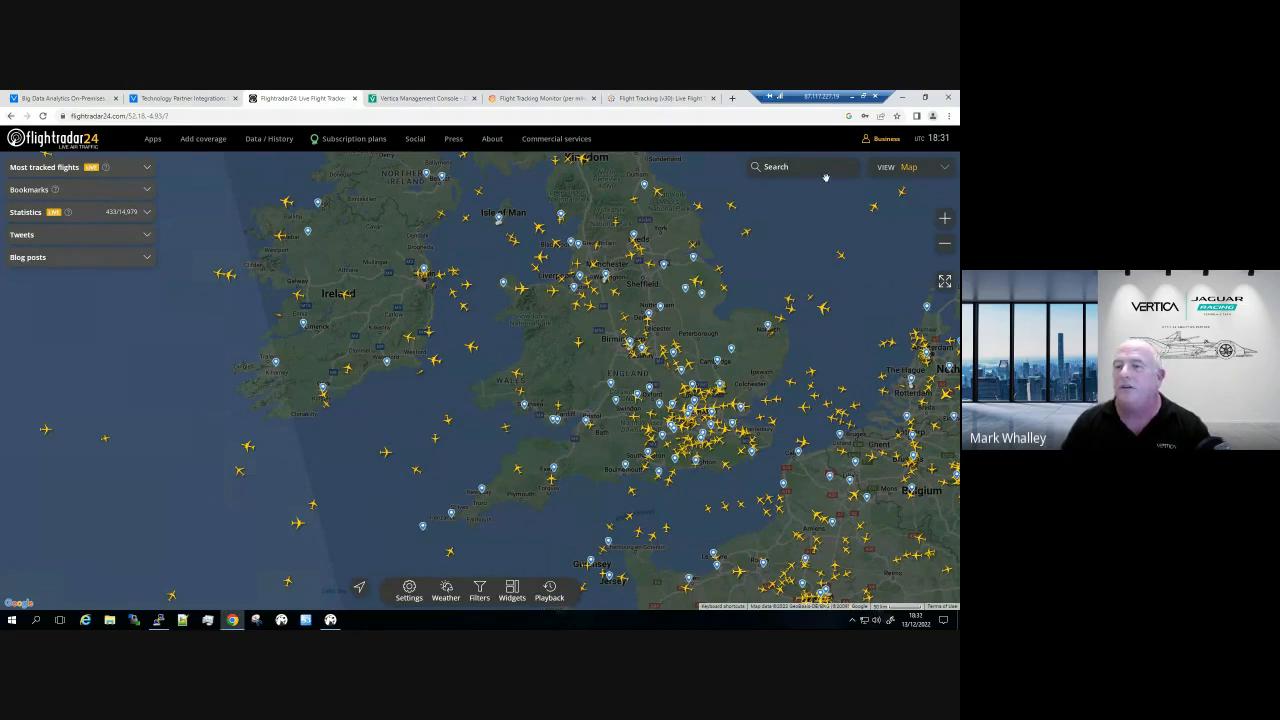
Step: Search EZY57NK, show its Rome to Bristol flight on the map, then return to the terminal
type("EZY57NK")
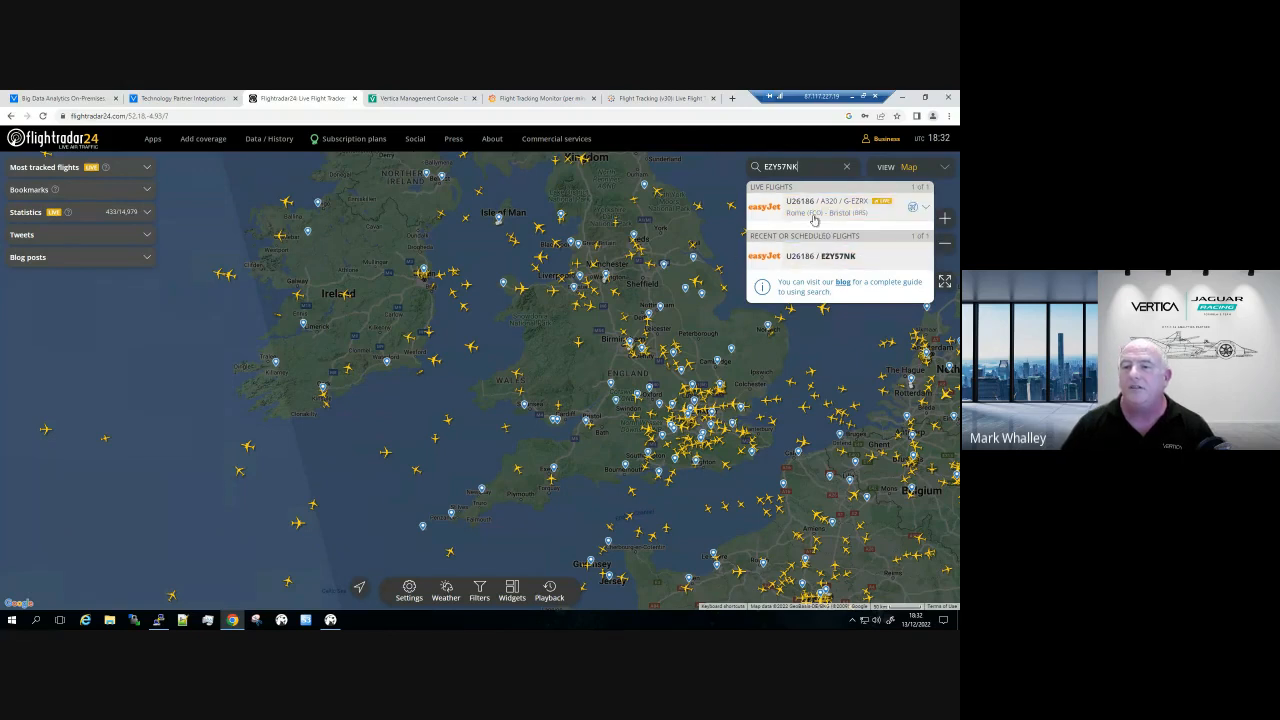
left_click(835, 207)
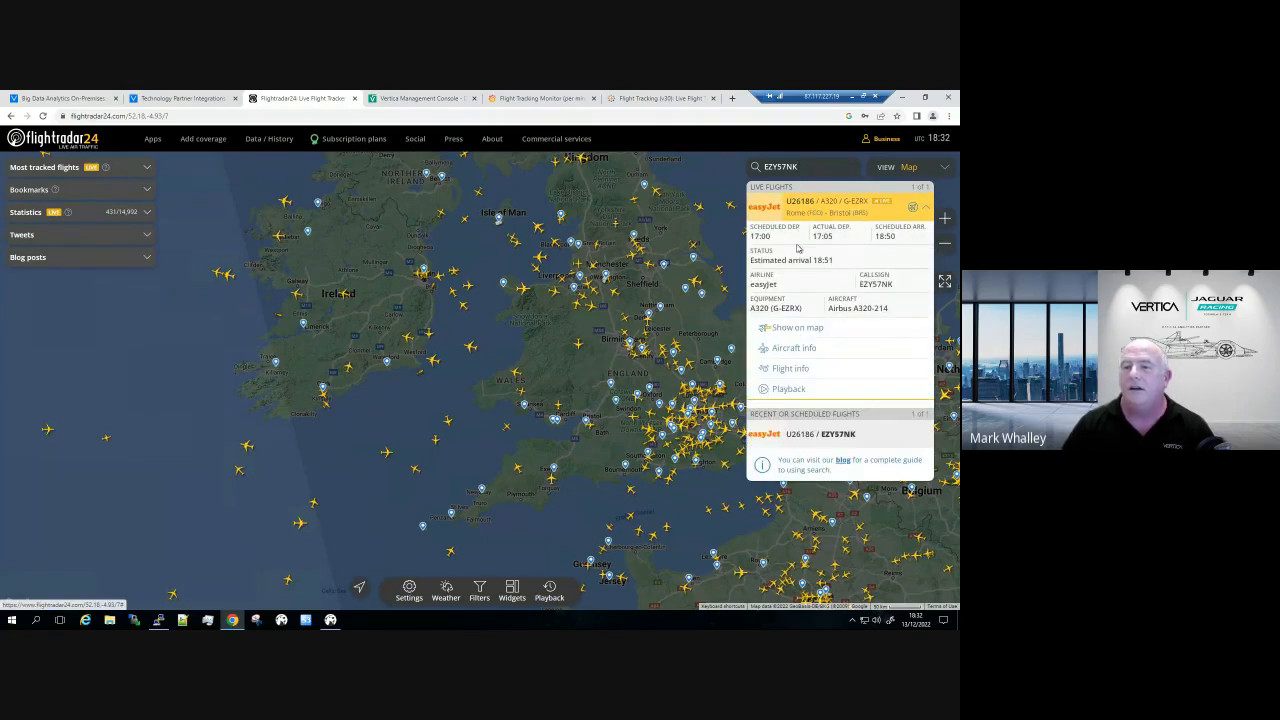
left_click(795, 327)
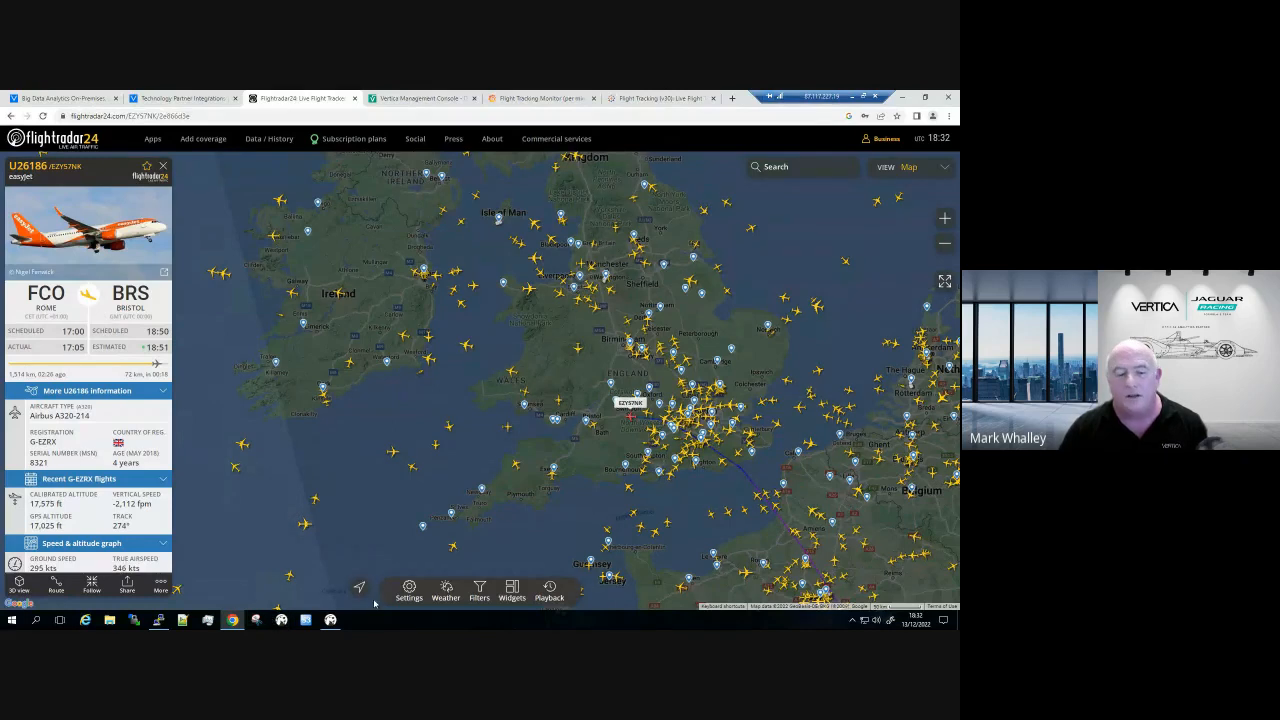
left_click(158, 620)
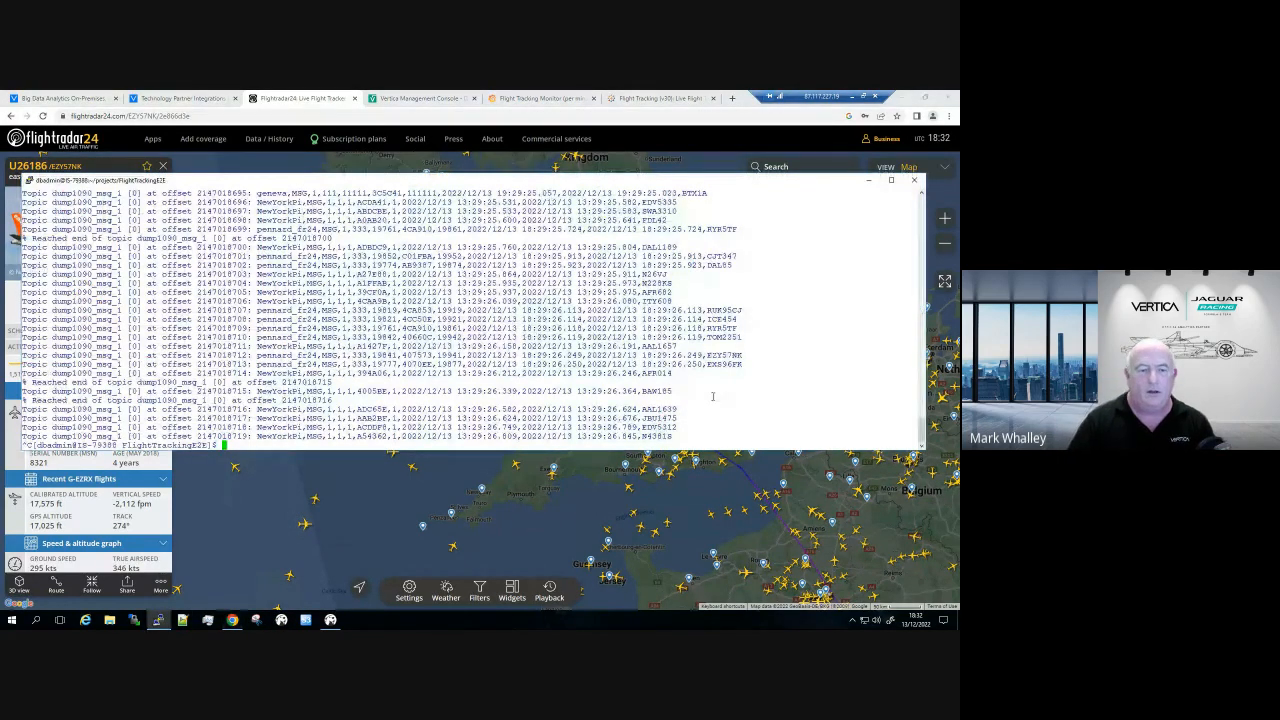
Step: Run kafkacat on dump1090_msg_1 with a topic/offset format string and highlight 'geneva'
type("kafkacat -C -b kafka01 -t dump1090_msg_1 -f 'Topic %t [%p] at offset %o: %s\\n'")
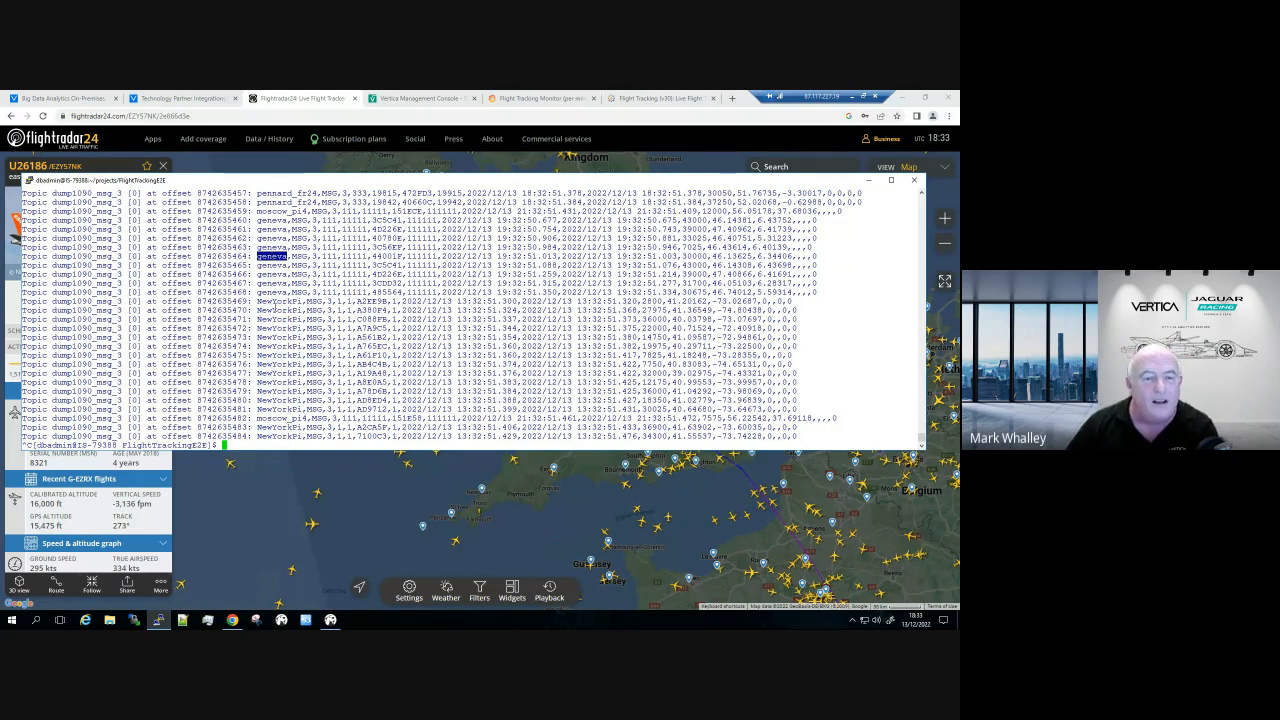
double_click(277, 310)
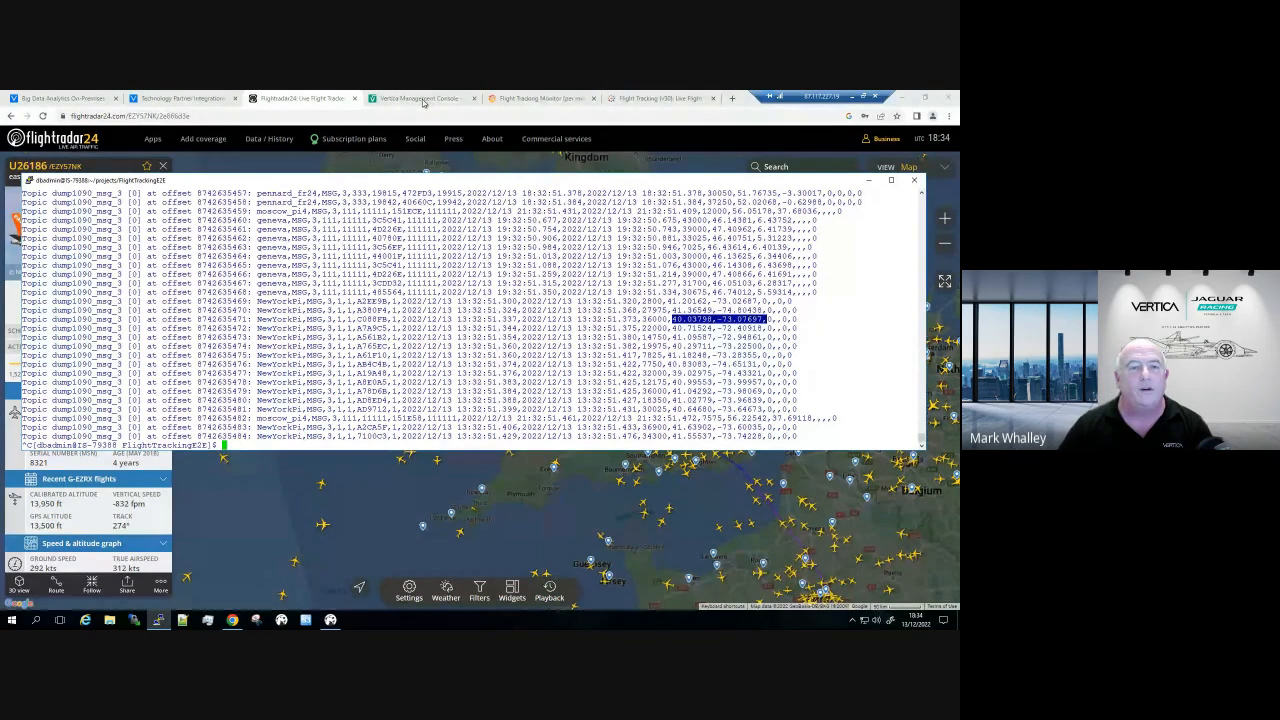
Step: Switch to the Vertica Management Console tab showing Data Load Activity
left_click(420, 98)
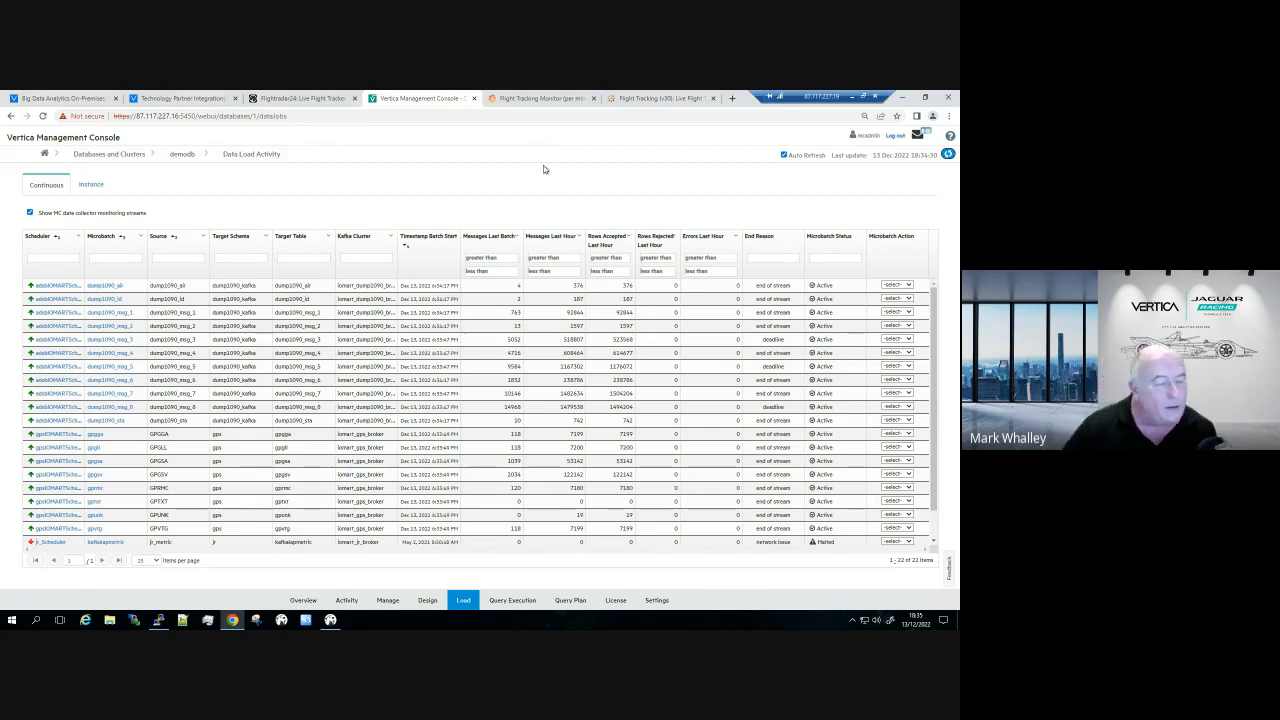
mouse_move(564, 156)
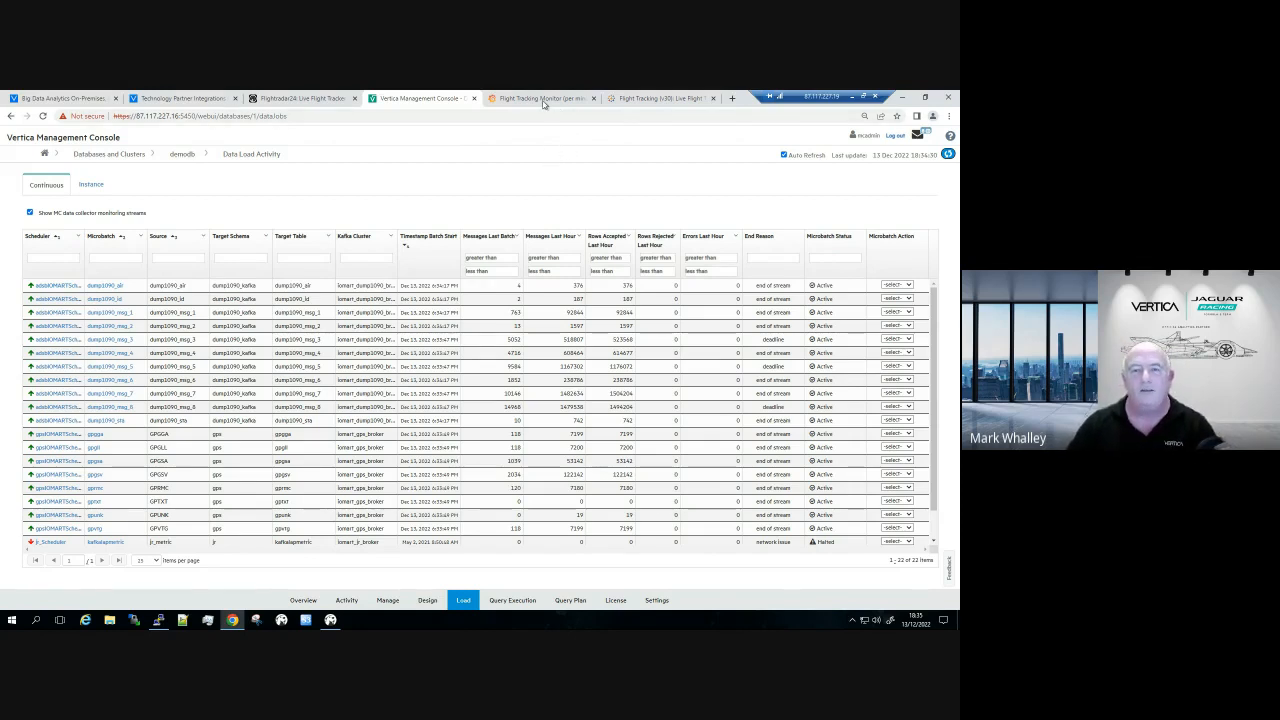
Step: After reviewing the dump1090 and GPS microbatch loads, switch to the Grafana Flight Tracking Monitor
left_click(538, 98)
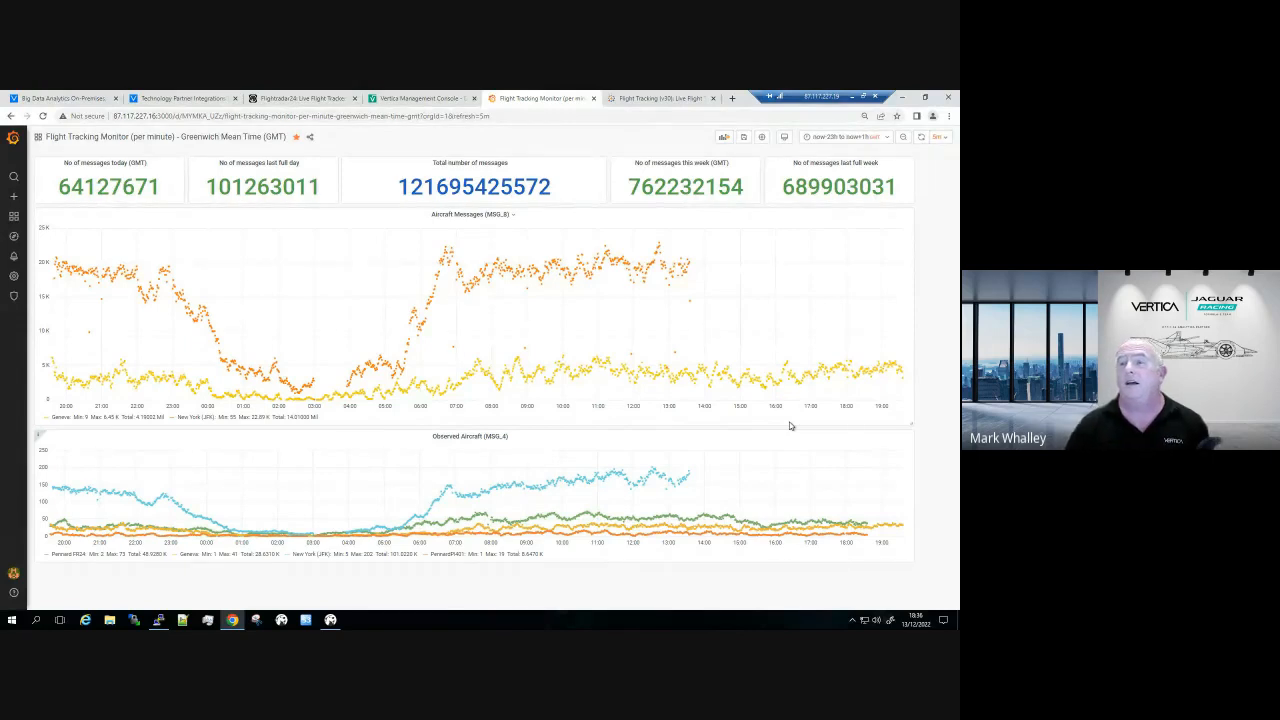
mouse_move(334, 226)
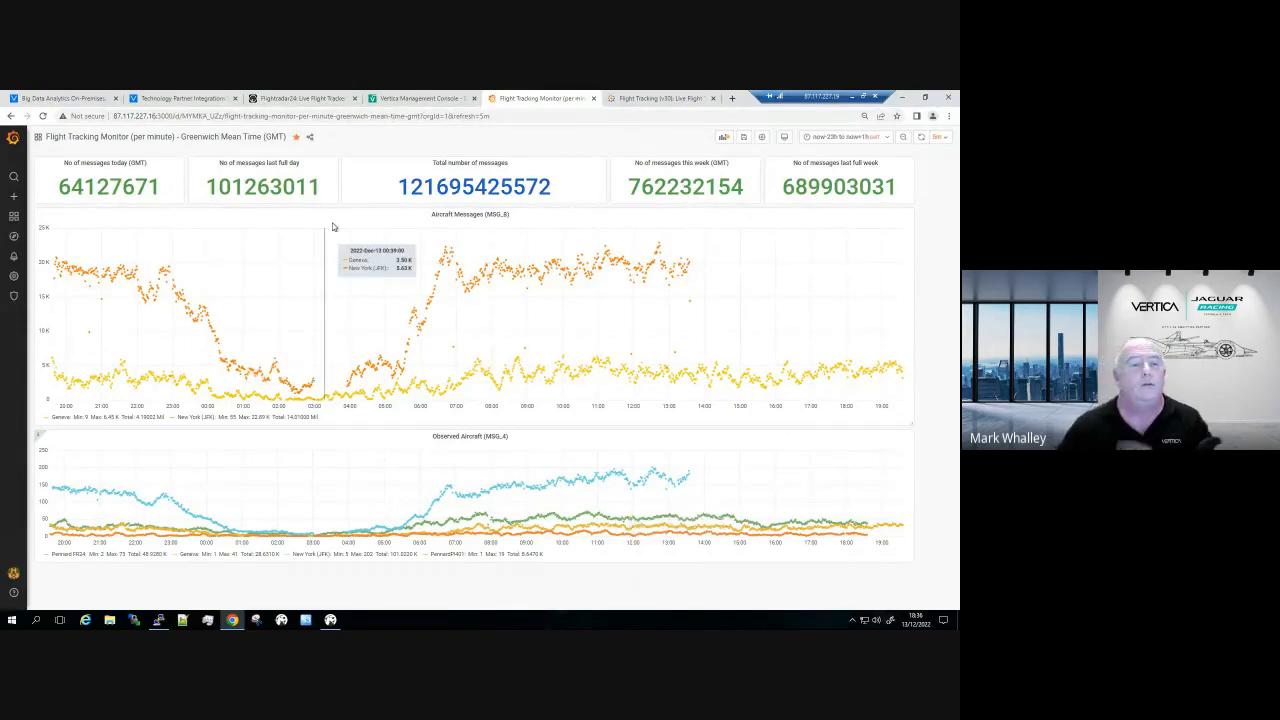
mouse_move(188, 228)
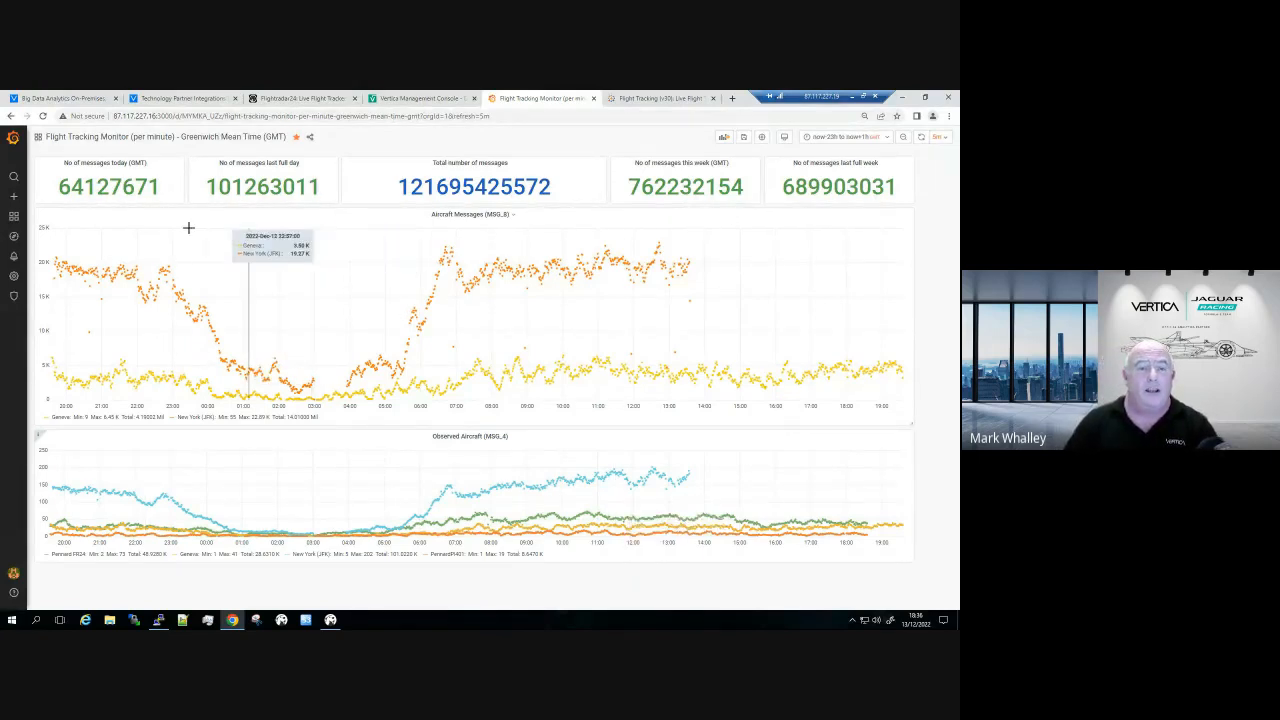
mouse_move(188, 228)
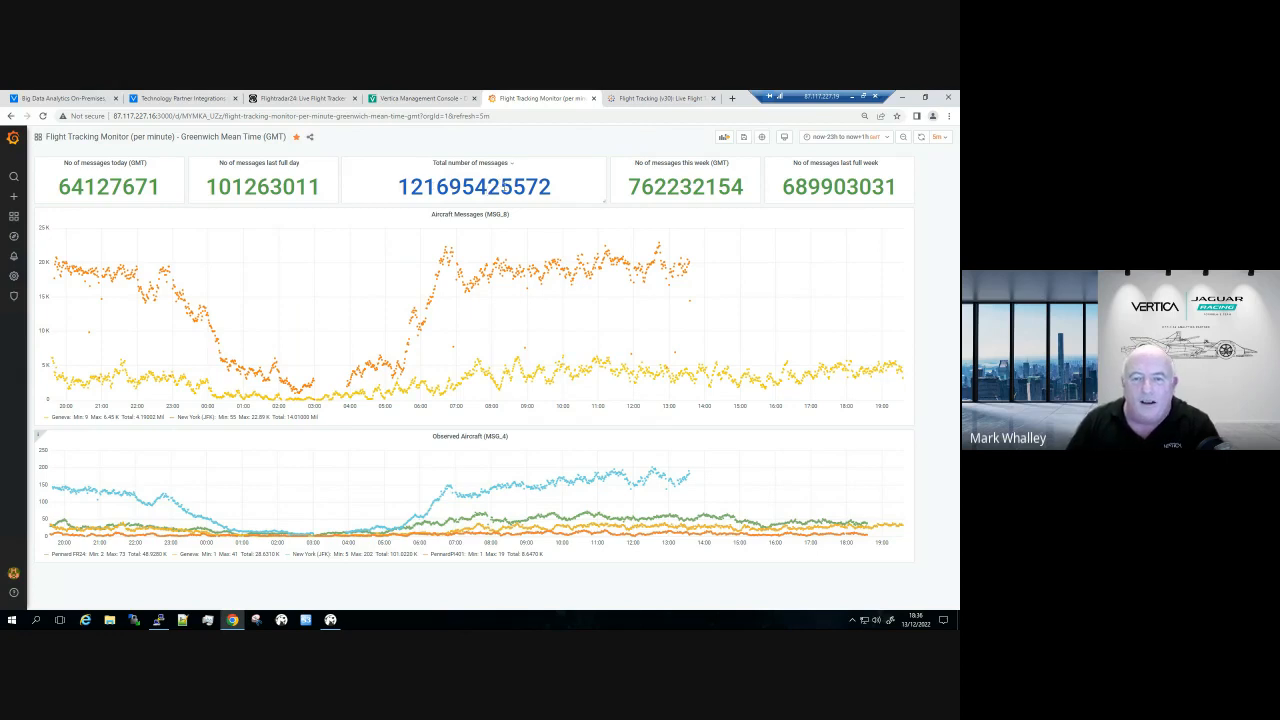
Step: Highlight the total message count, then refresh the Grafana dashboard to update the totals
double_click(499, 187)
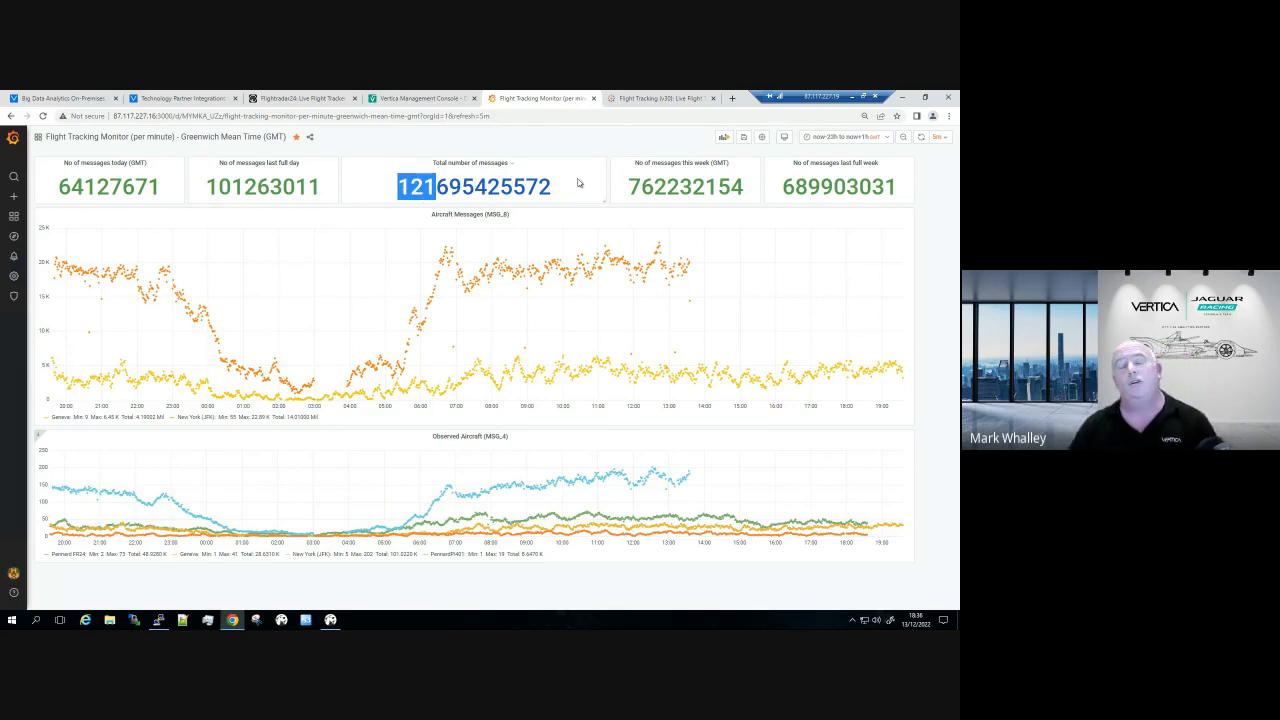
mouse_move(579, 183)
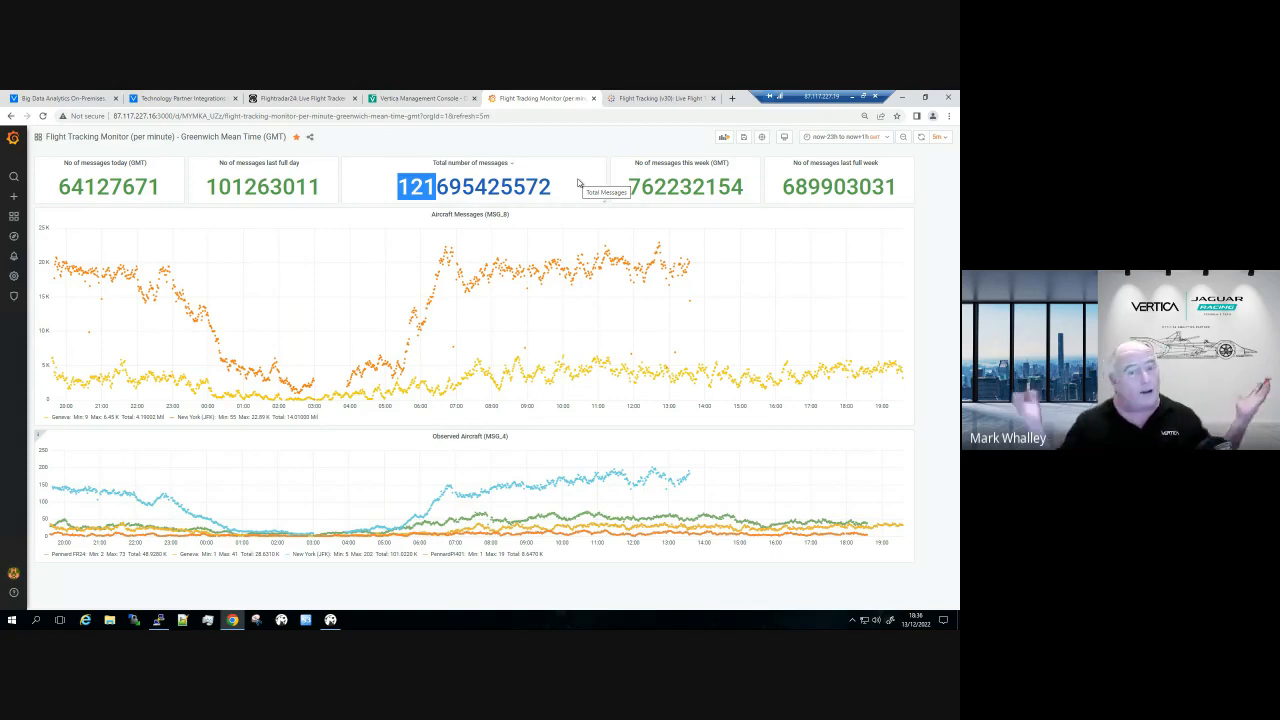
mouse_move(617, 189)
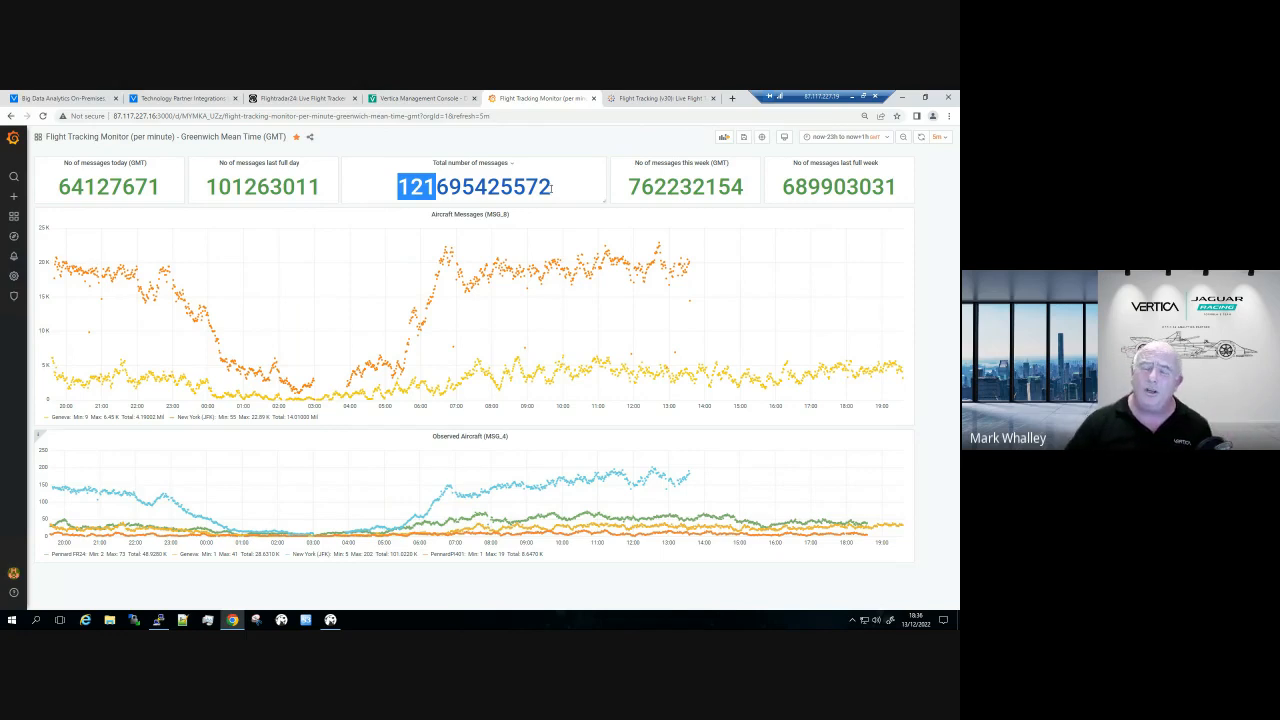
mouse_move(550, 188)
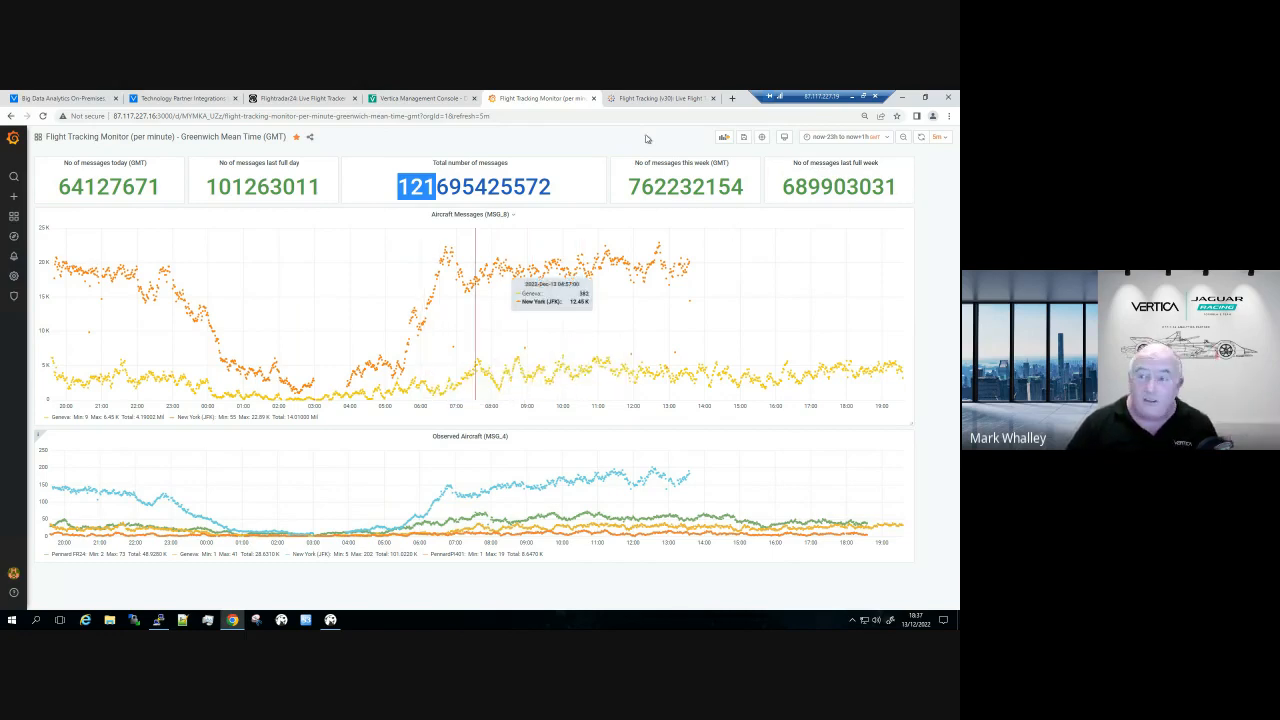
mouse_move(902, 137)
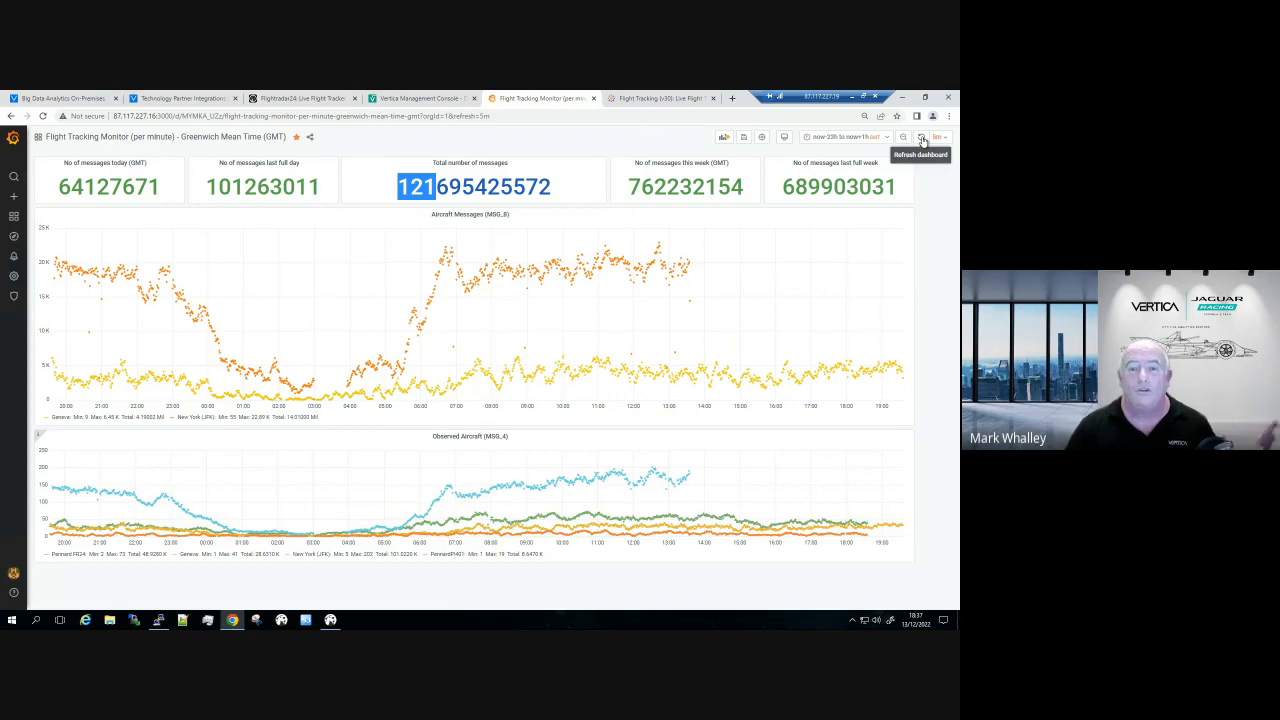
left_click(905, 137)
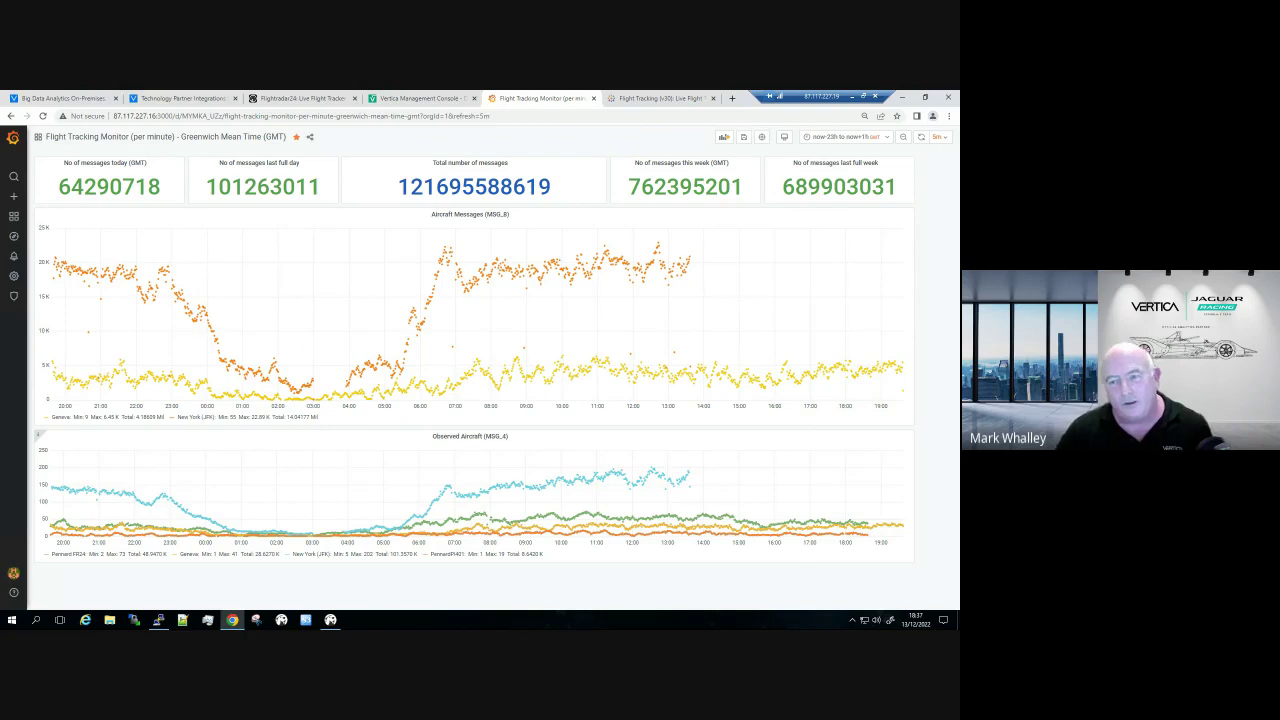
mouse_move(230, 315)
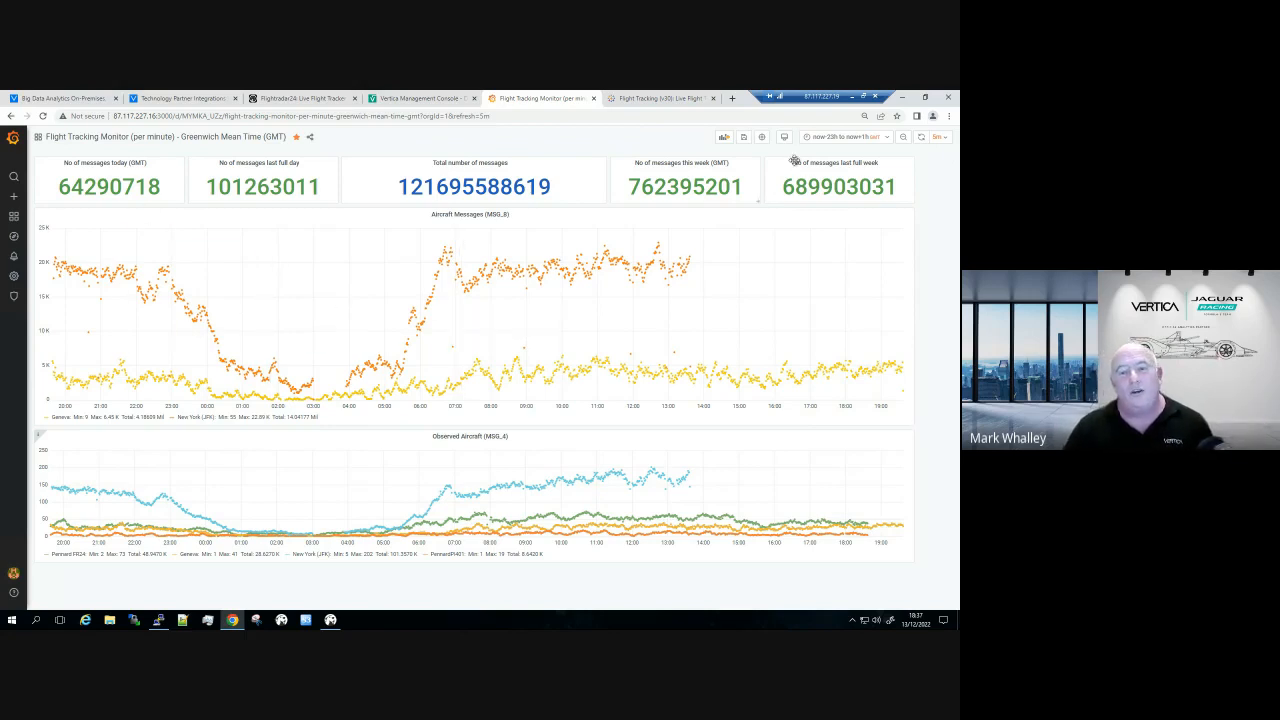
mouse_move(189, 482)
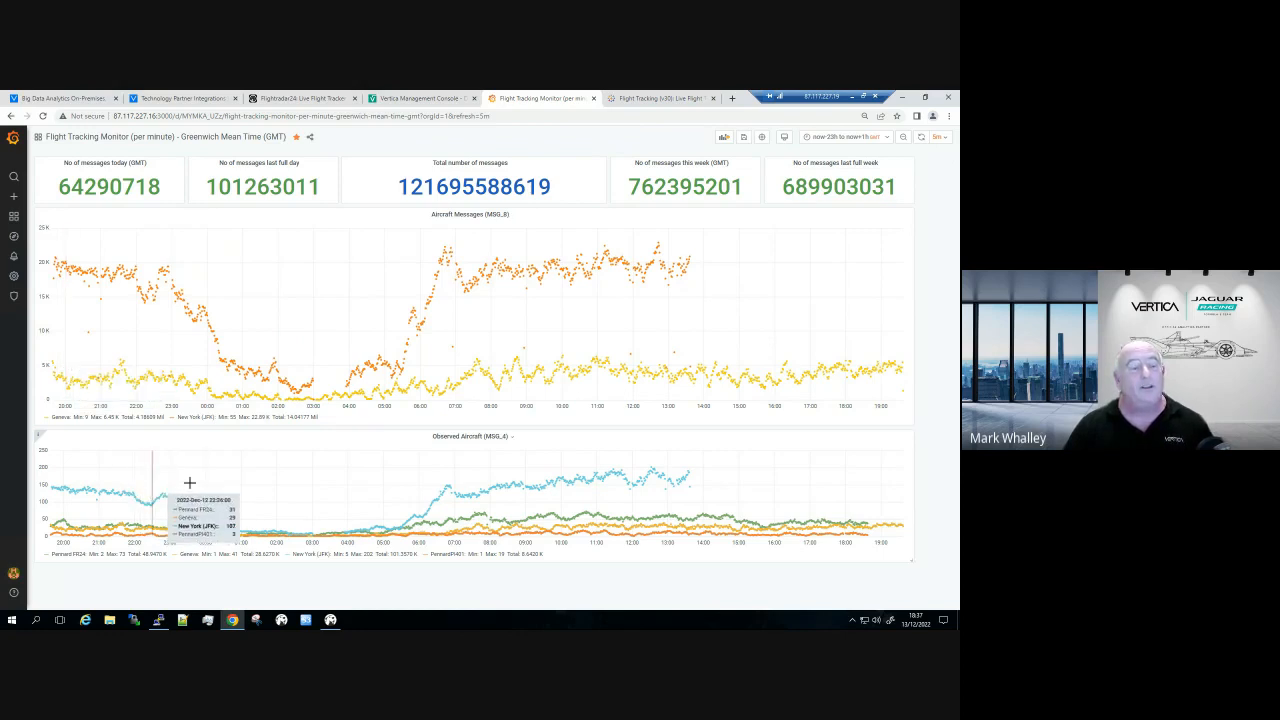
mouse_move(189, 483)
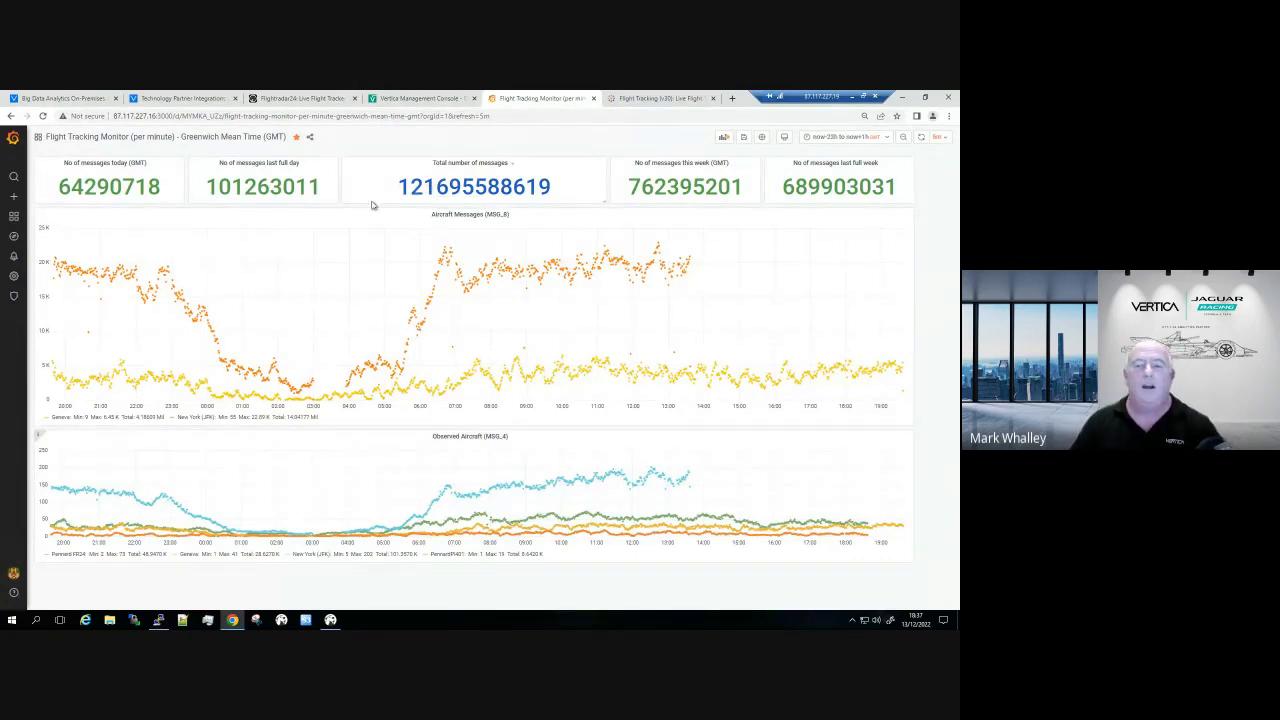
mouse_move(218, 345)
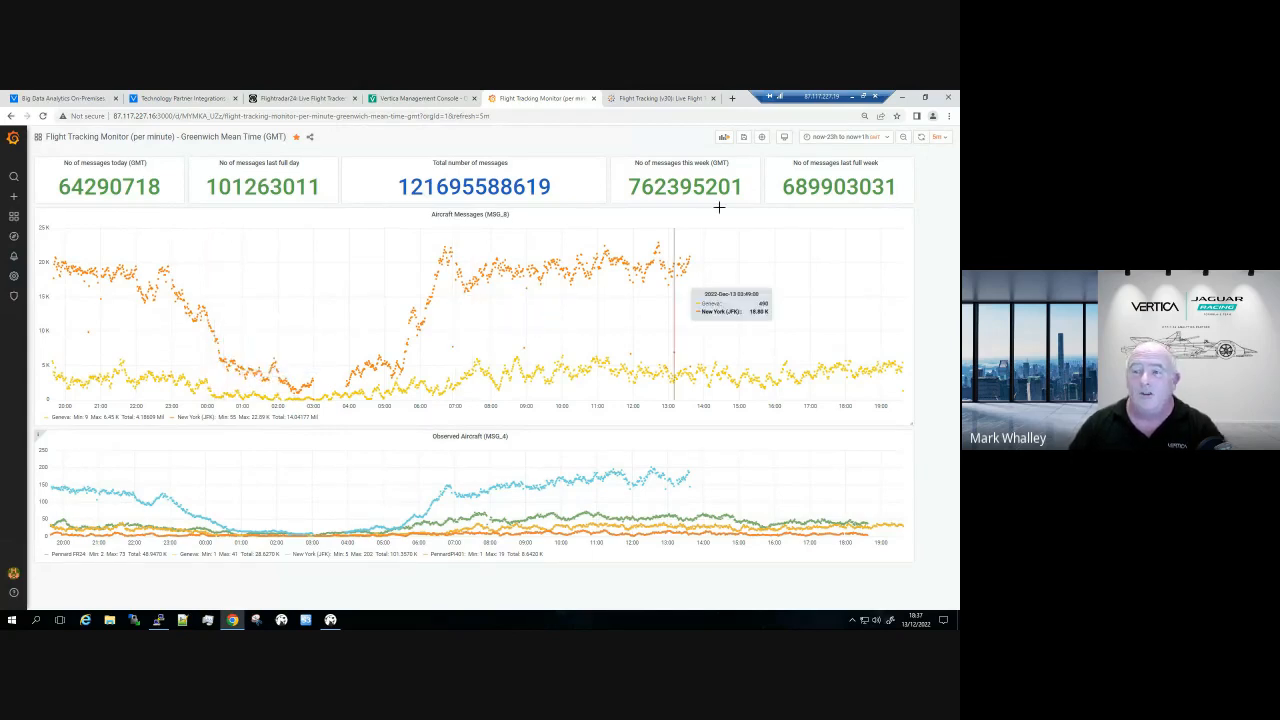
mouse_move(765, 292)
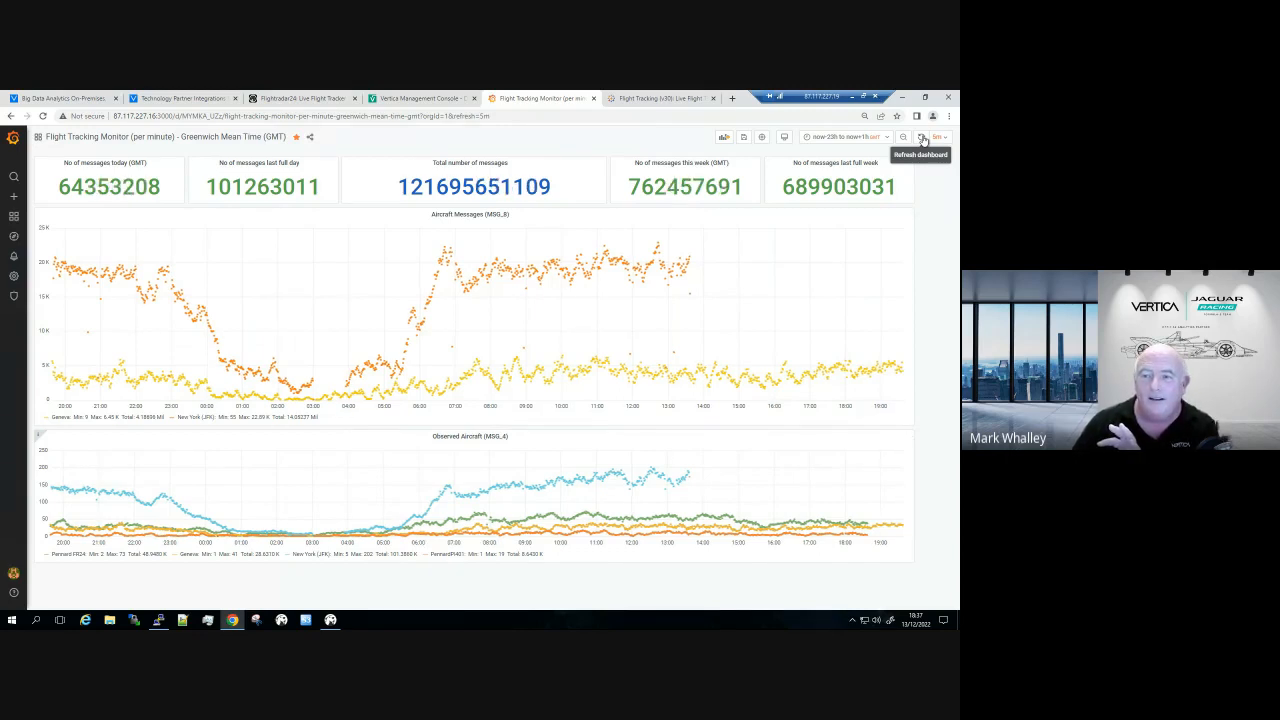
mouse_move(381, 320)
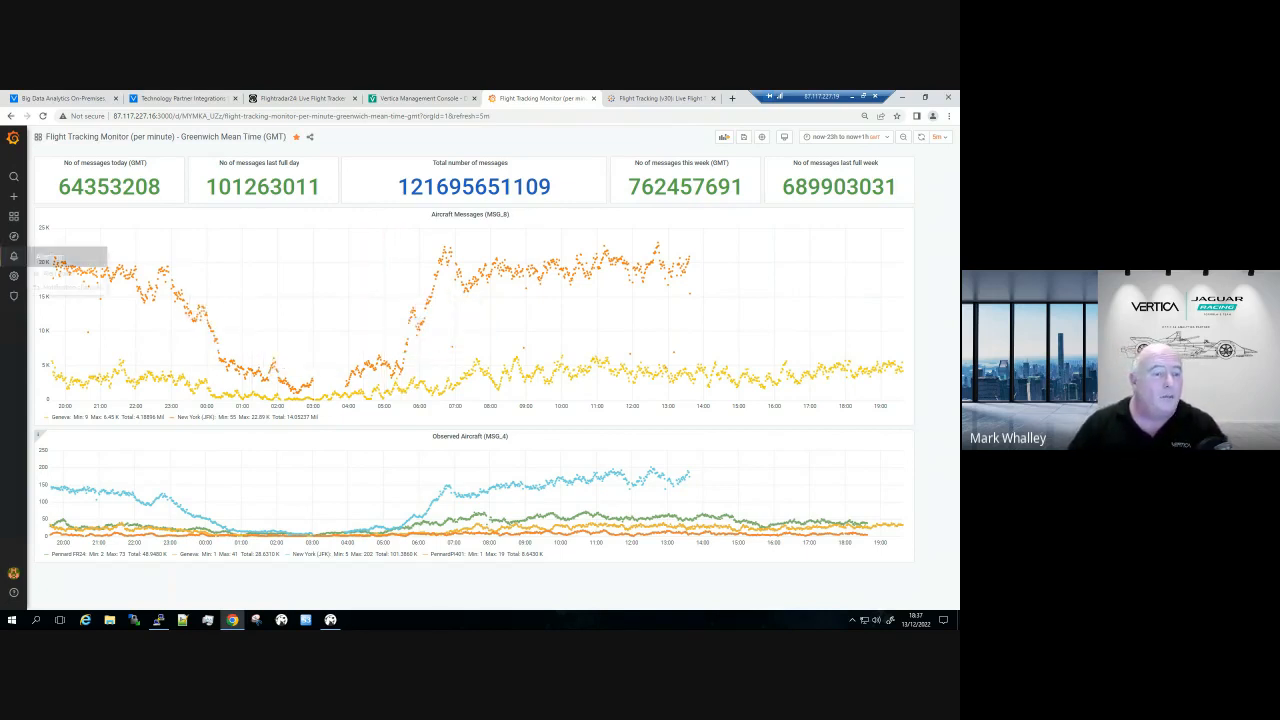
Step: Go to the home dashboard and put the Pennard FR24 panel into edit mode
left_click(11, 217)
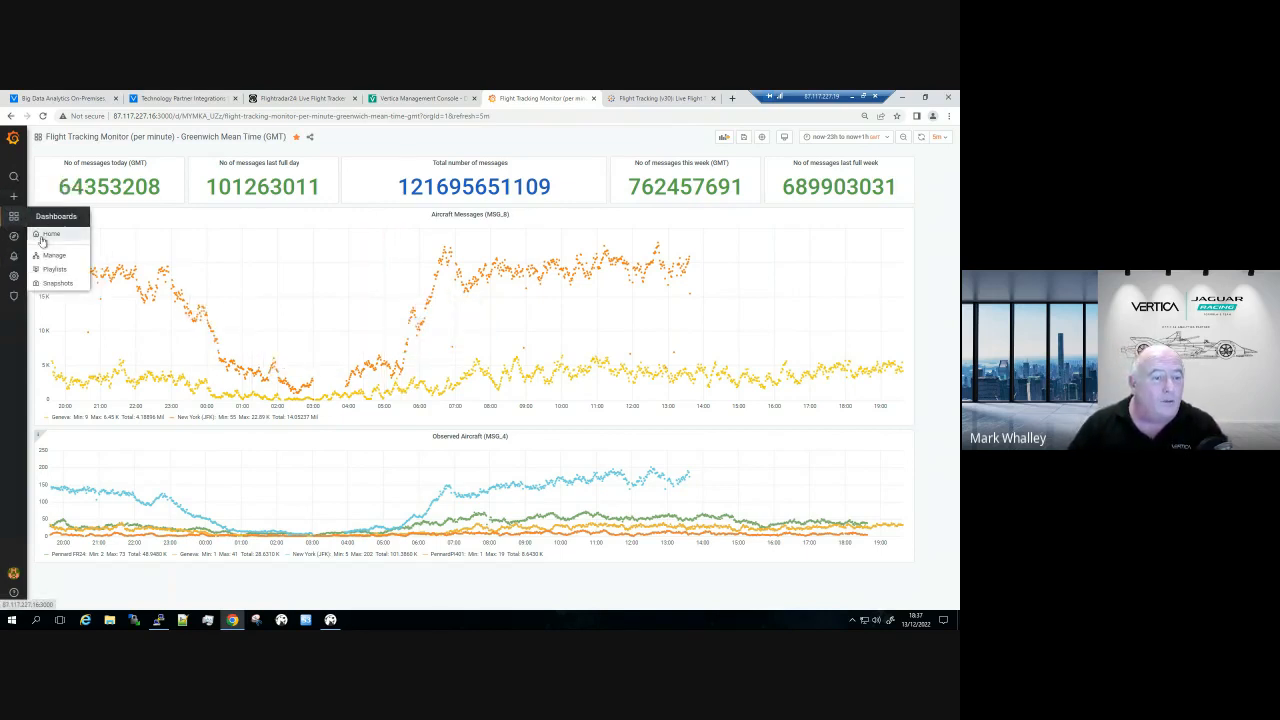
left_click(54, 255)
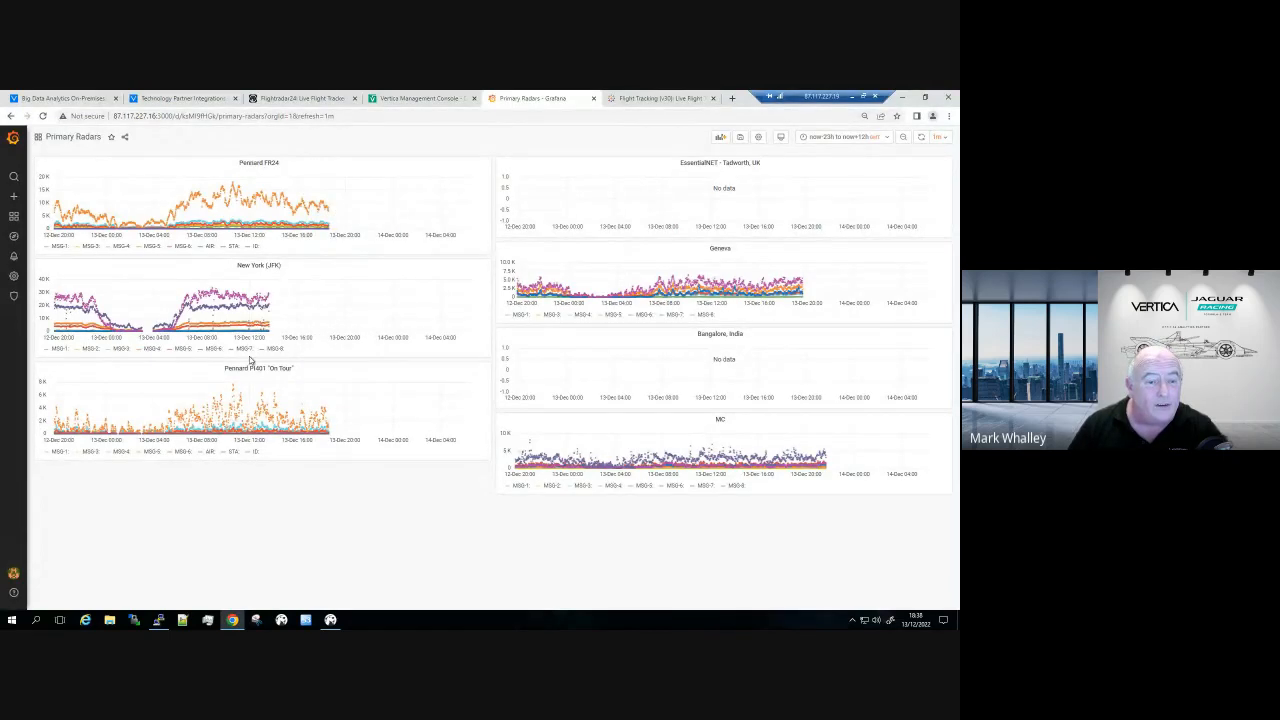
mouse_move(190, 337)
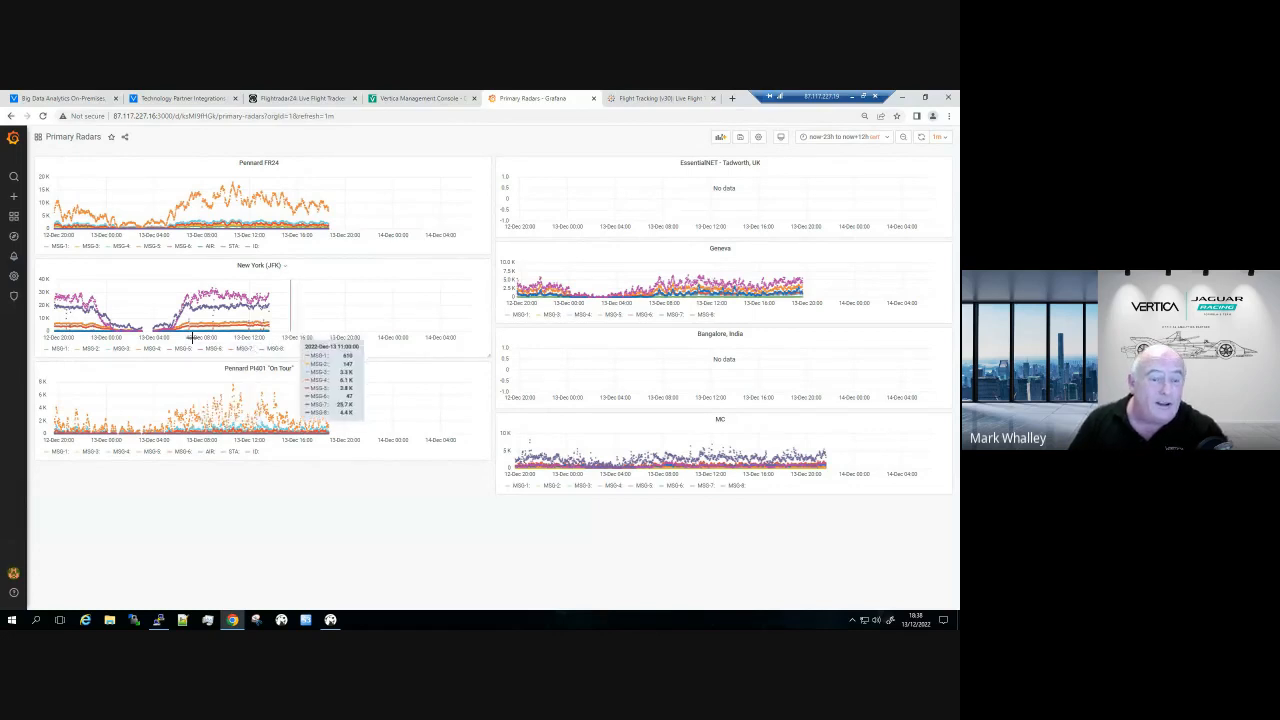
mouse_move(387, 350)
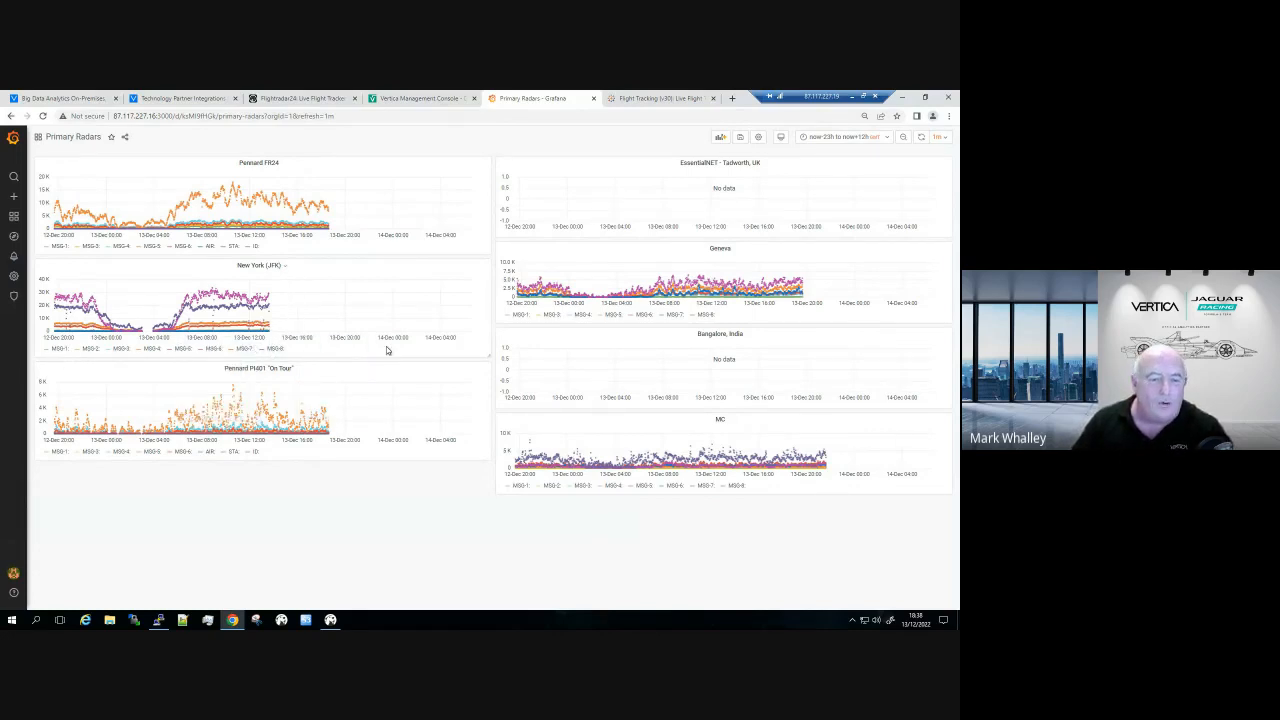
mouse_move(283, 340)
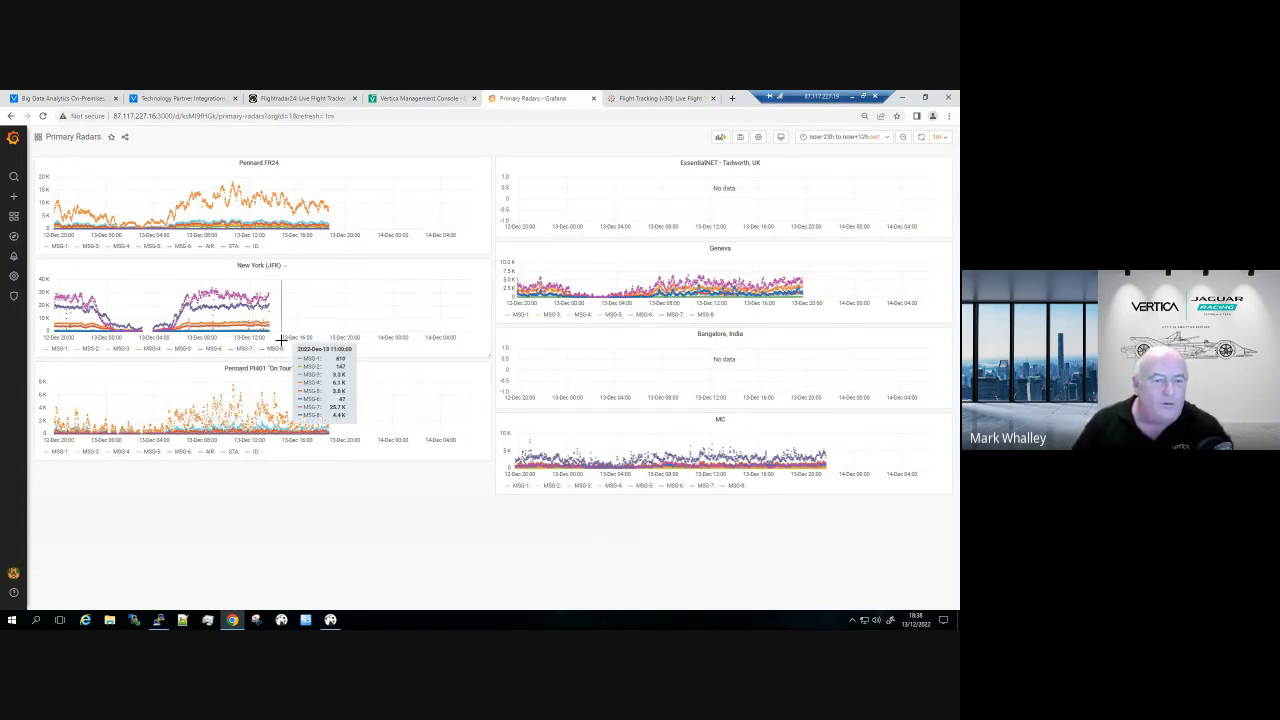
mouse_move(293, 350)
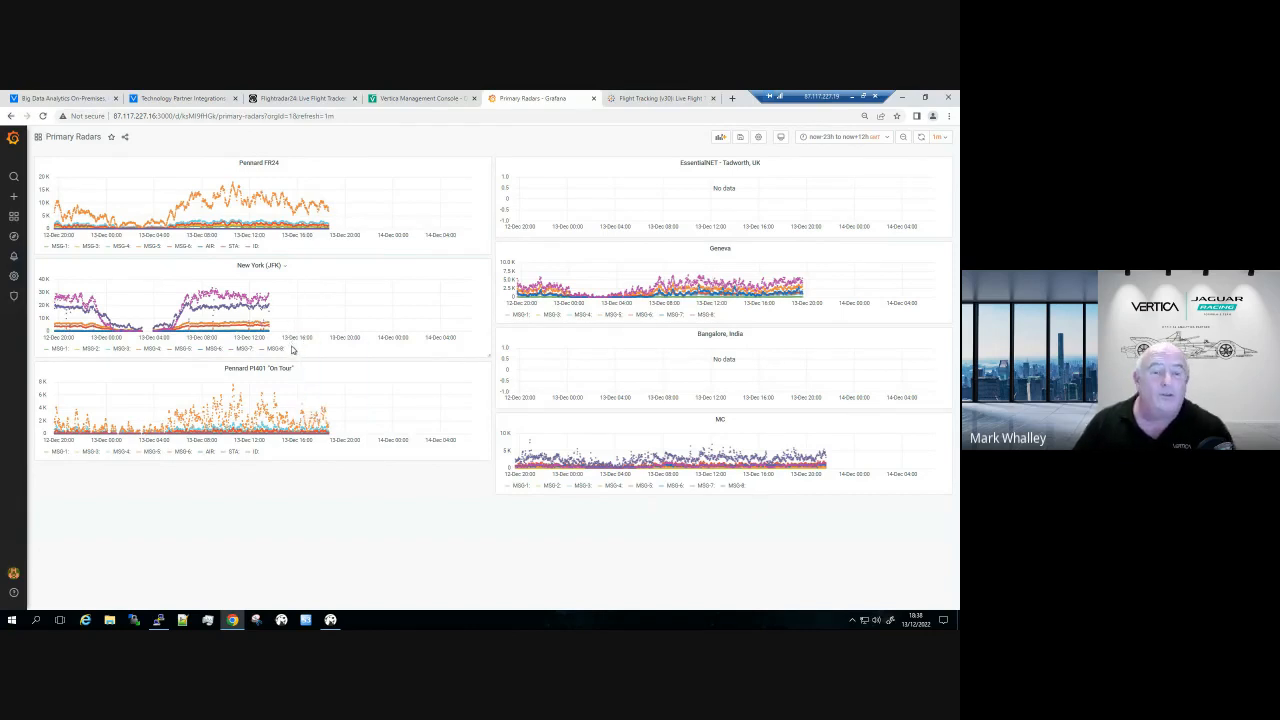
mouse_move(345, 195)
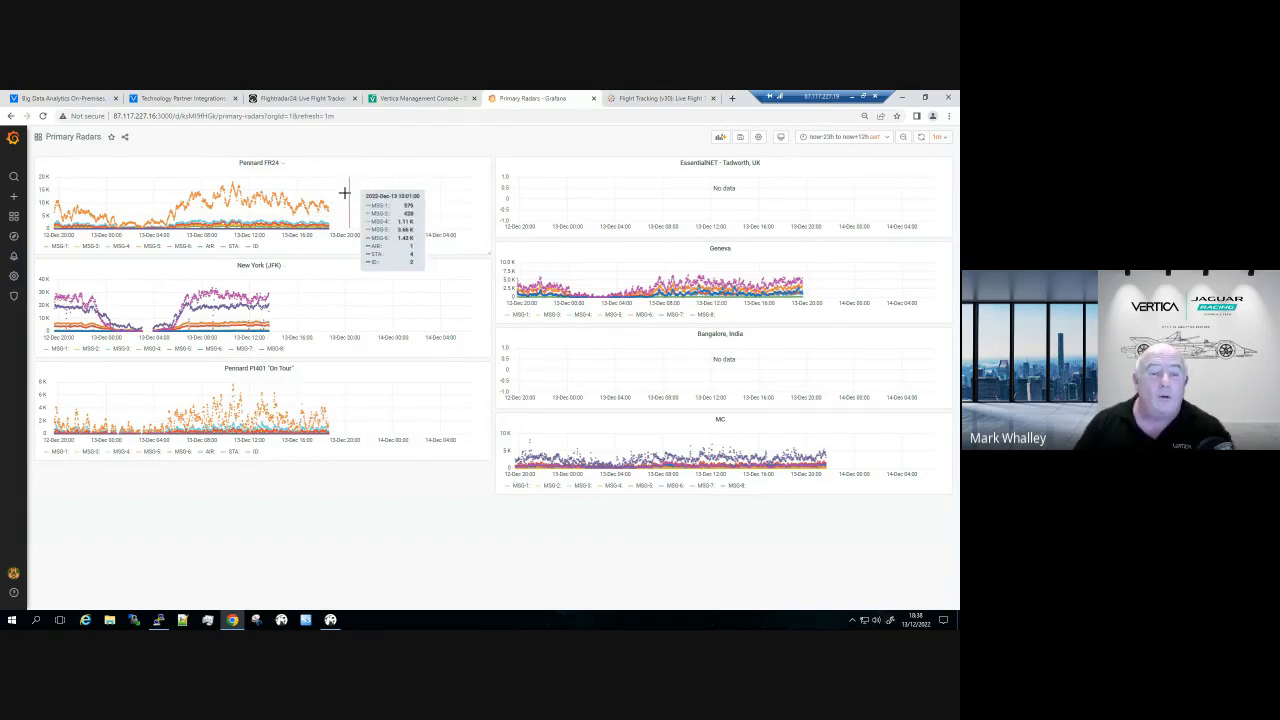
mouse_move(610, 187)
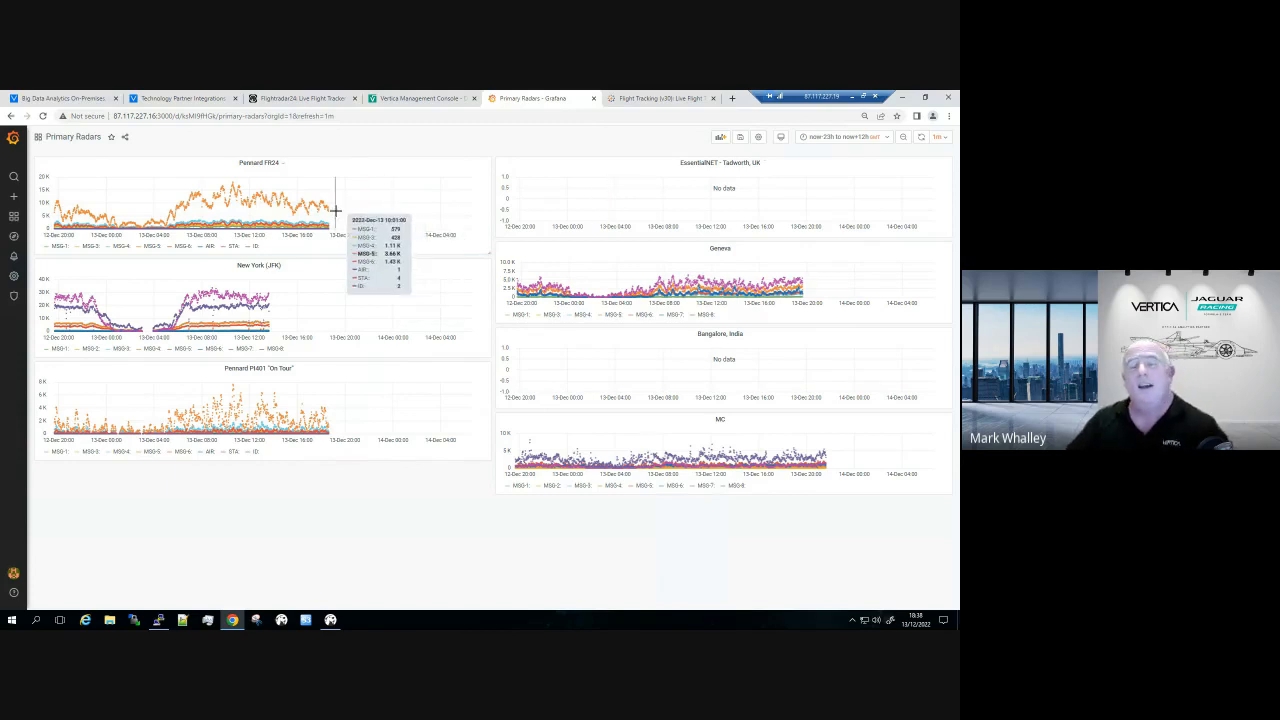
mouse_move(921, 137)
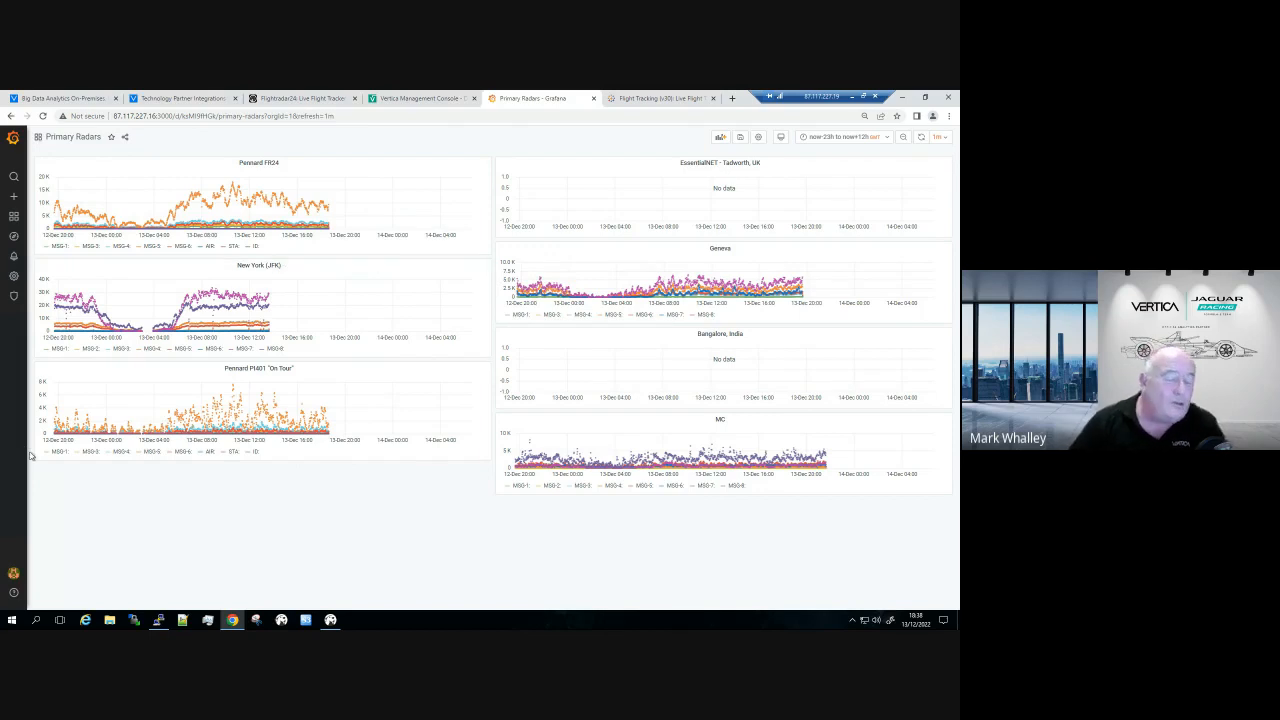
mouse_move(128, 407)
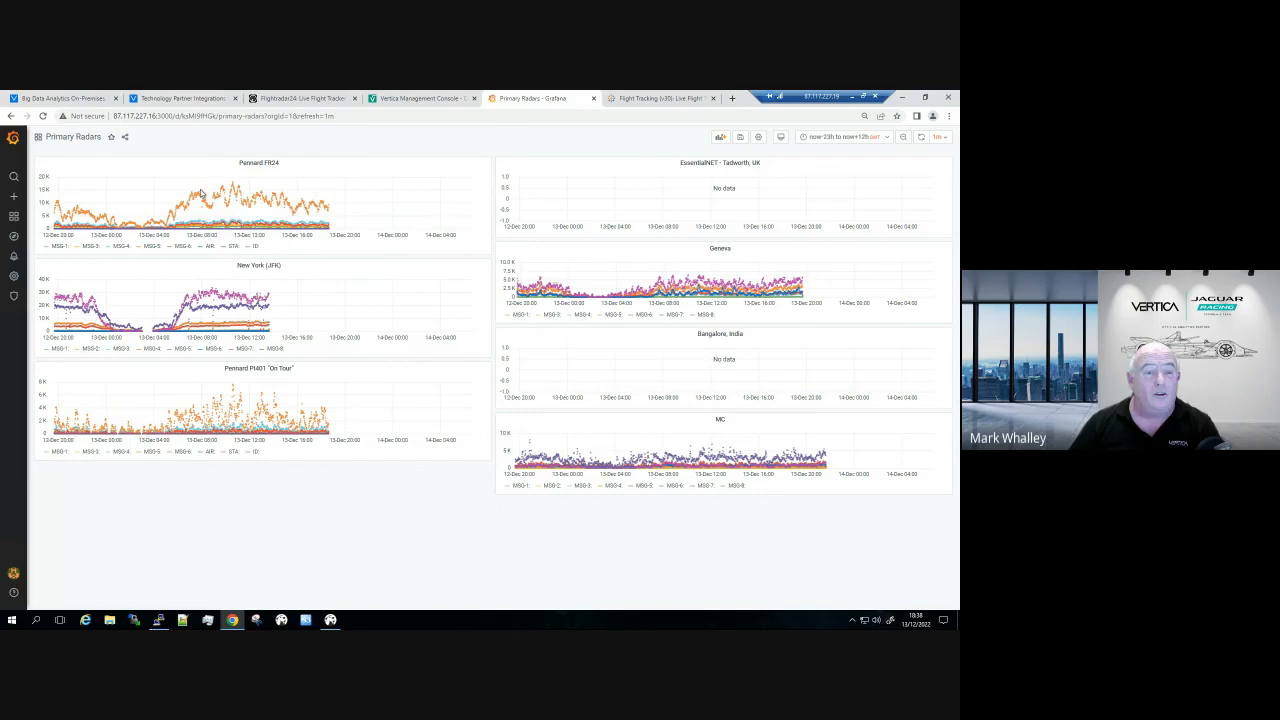
left_click(262, 161)
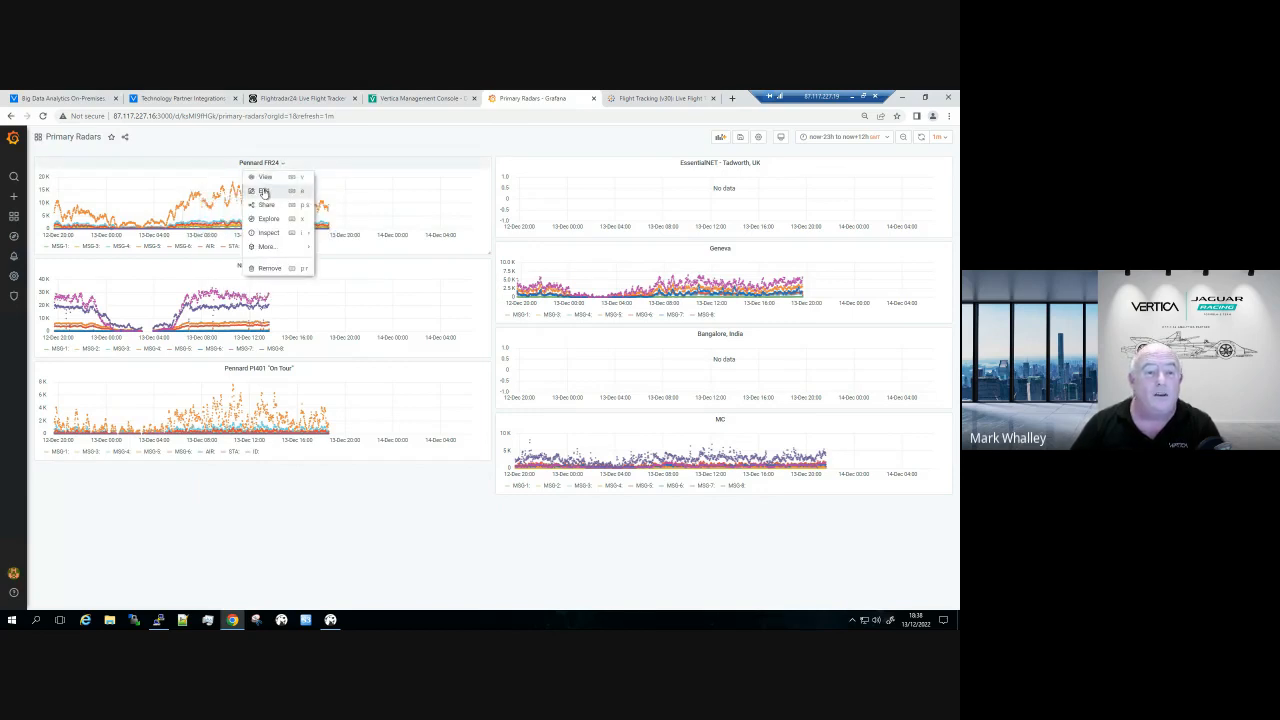
left_click(265, 191)
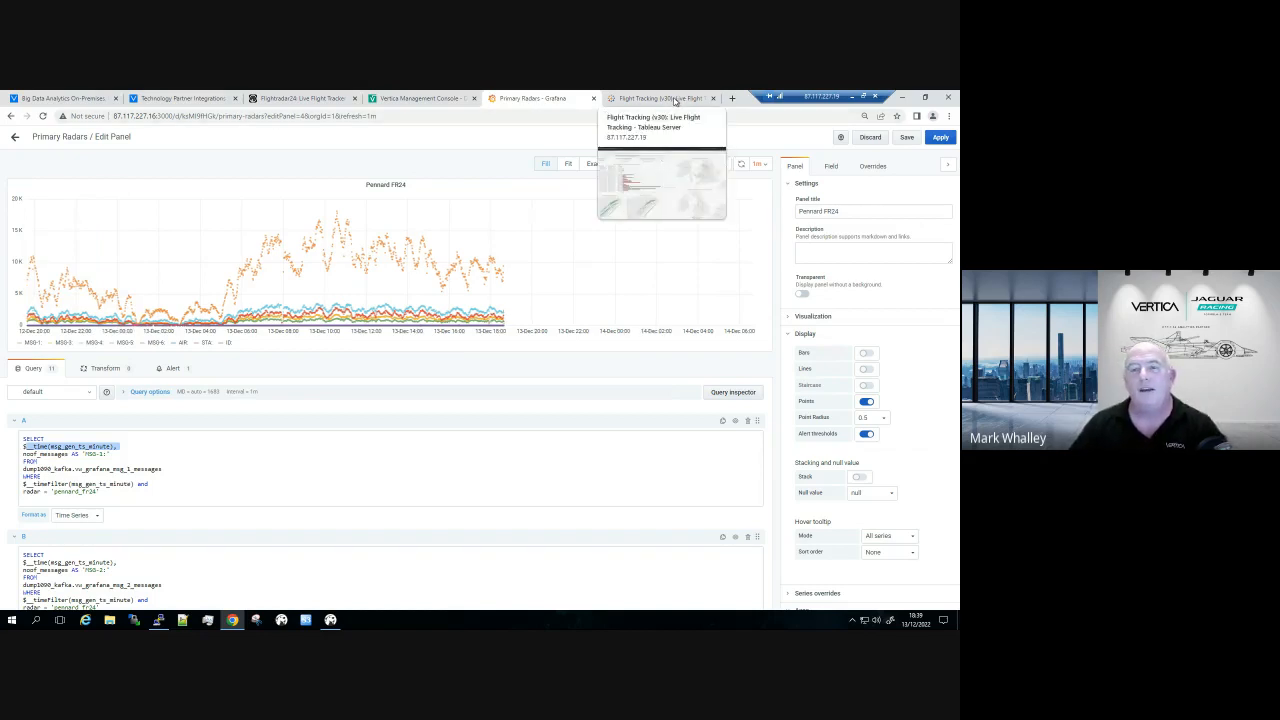
Step: Switch to the Tableau Flight Tracking tab and reconnect by signing in with the password
left_click(675, 98)
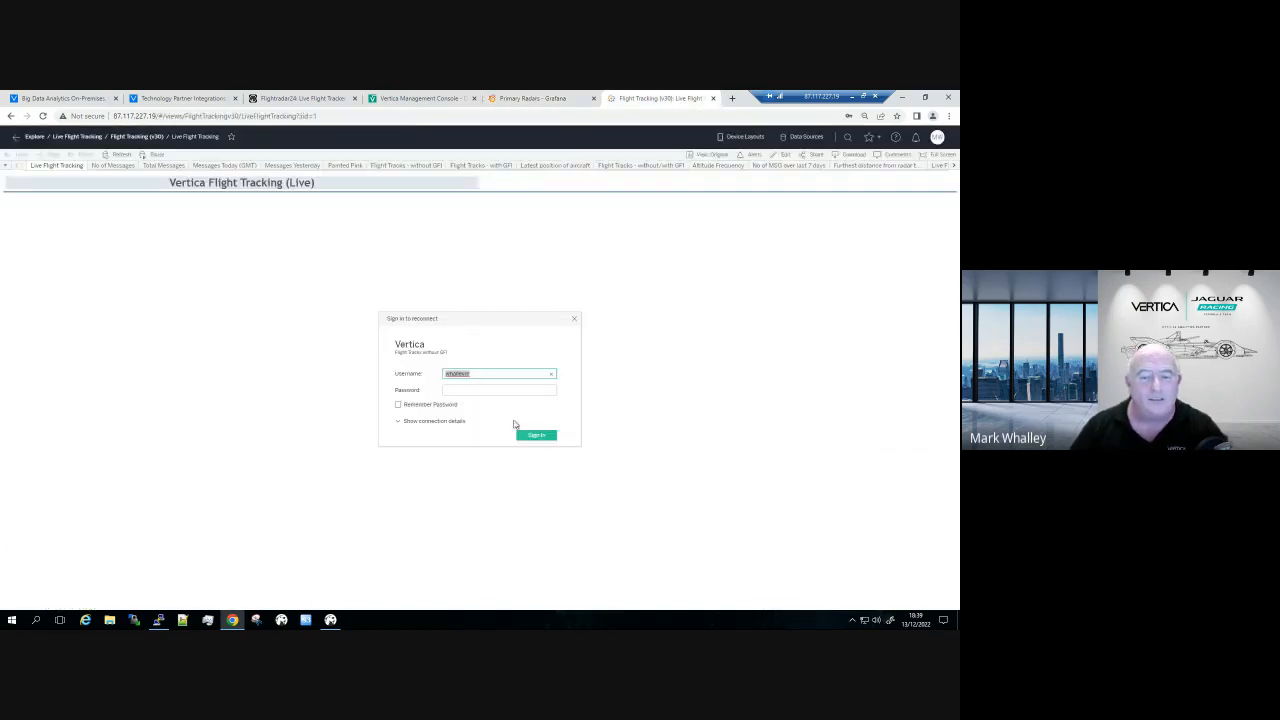
type("••••••••")
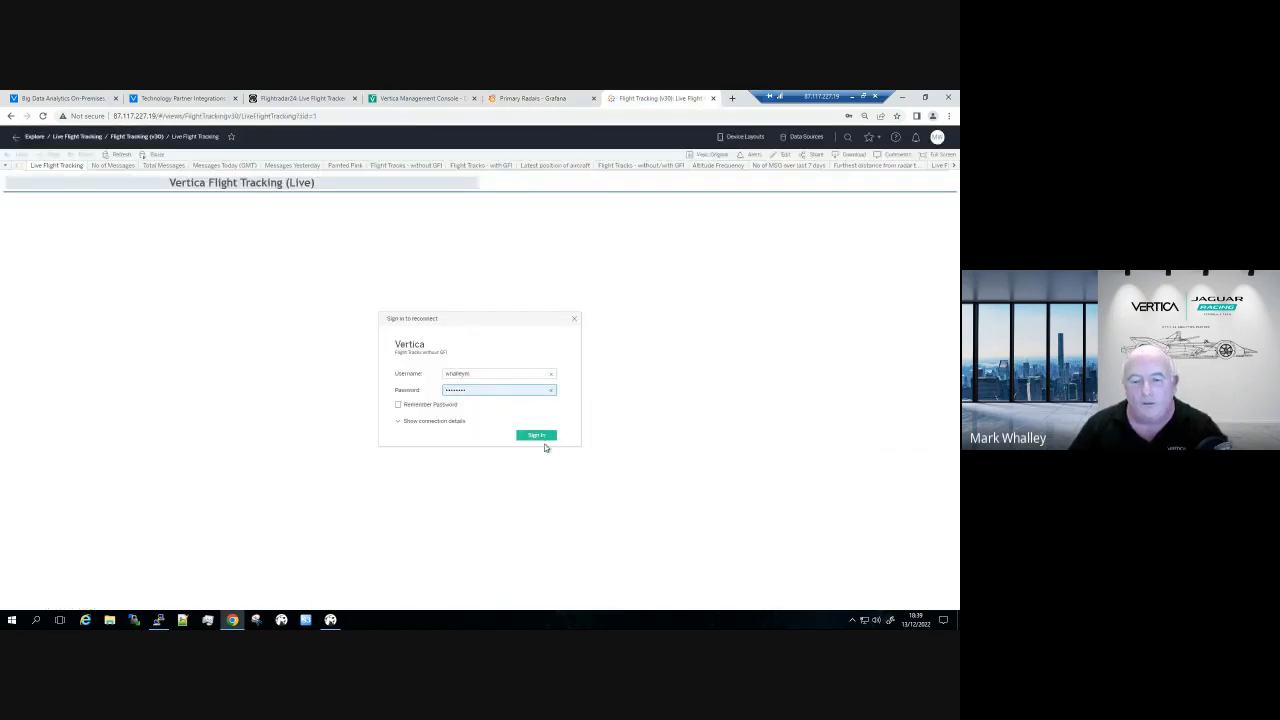
left_click(535, 435)
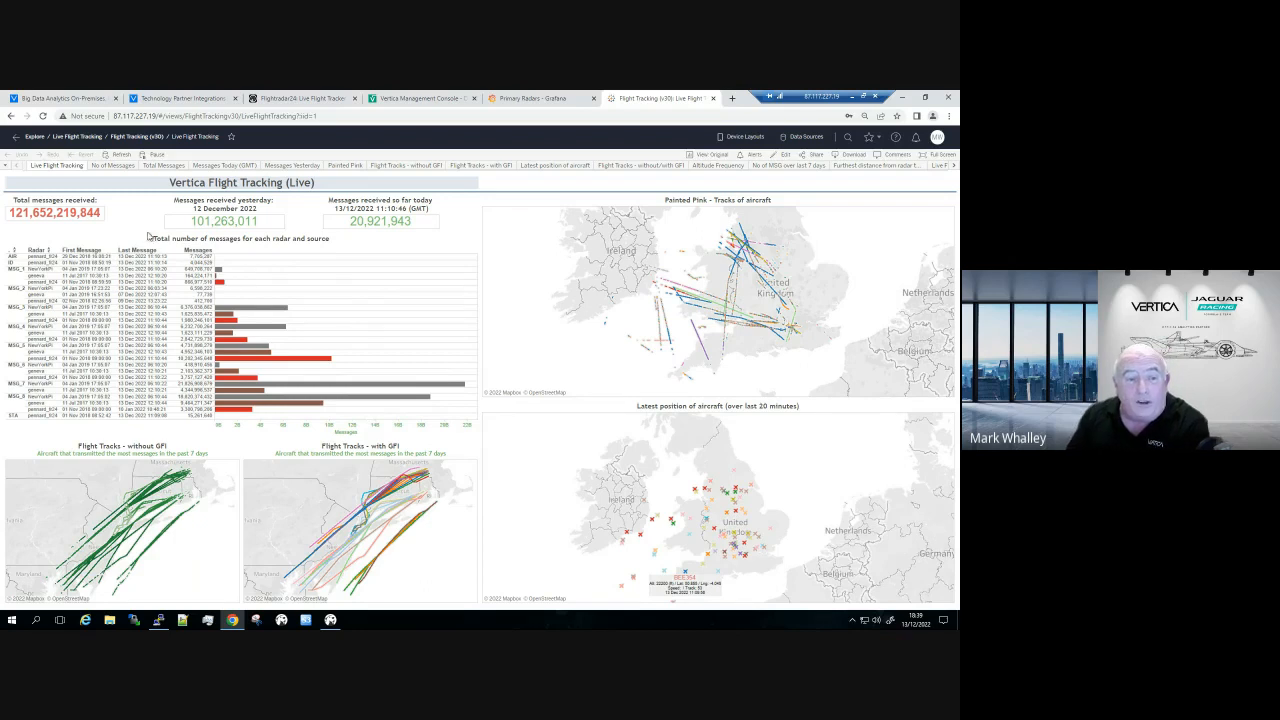
mouse_move(25, 220)
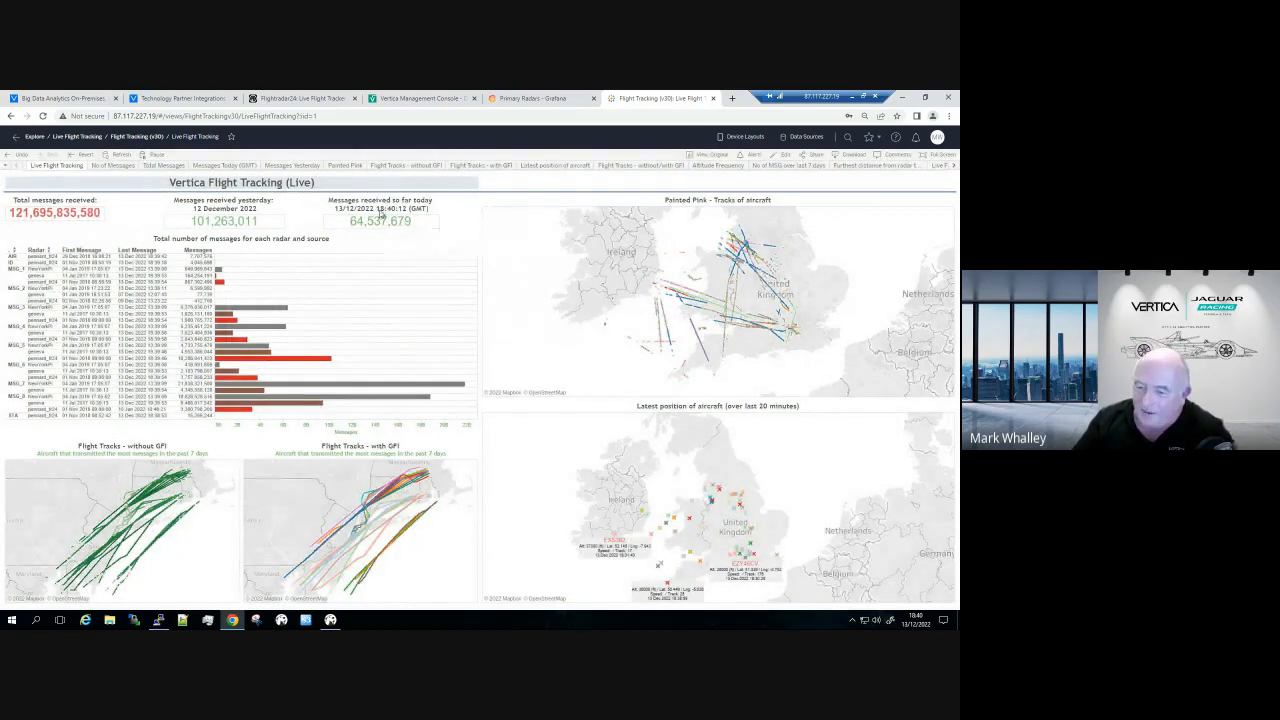
mouse_move(363, 220)
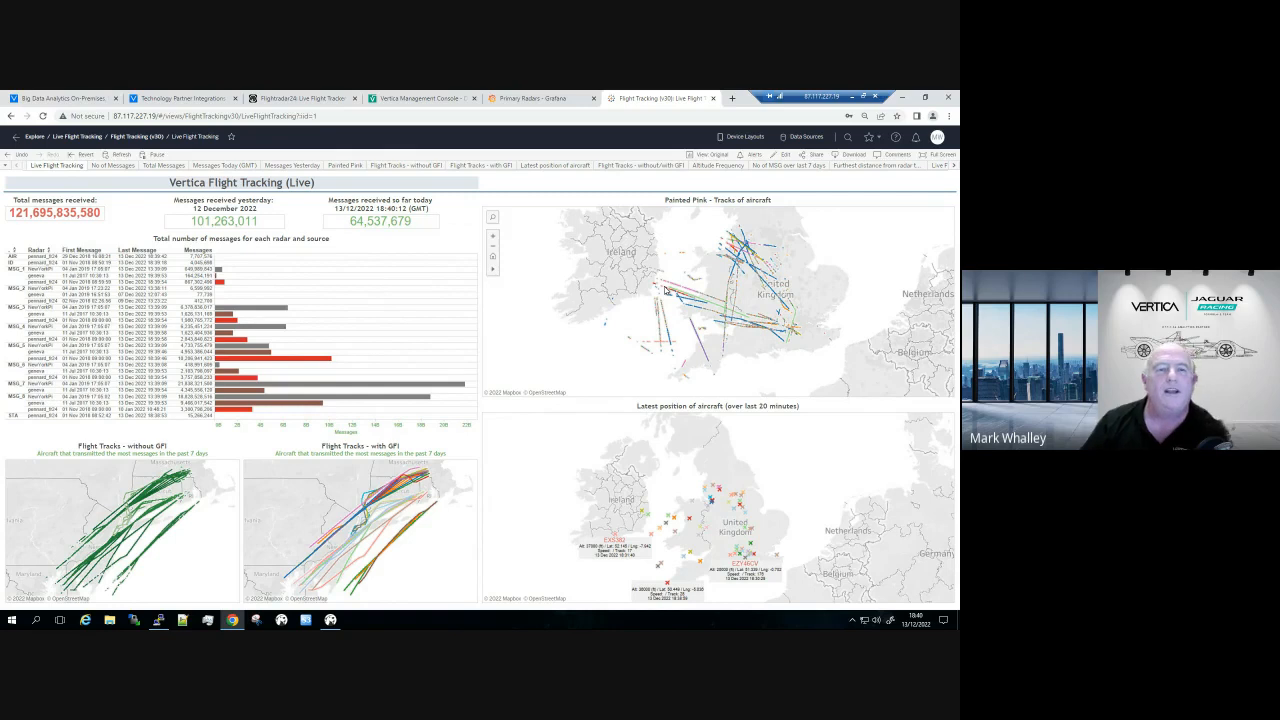
Step: Switch to the Painted Pink view of aircraft tracks over the UK
left_click(345, 165)
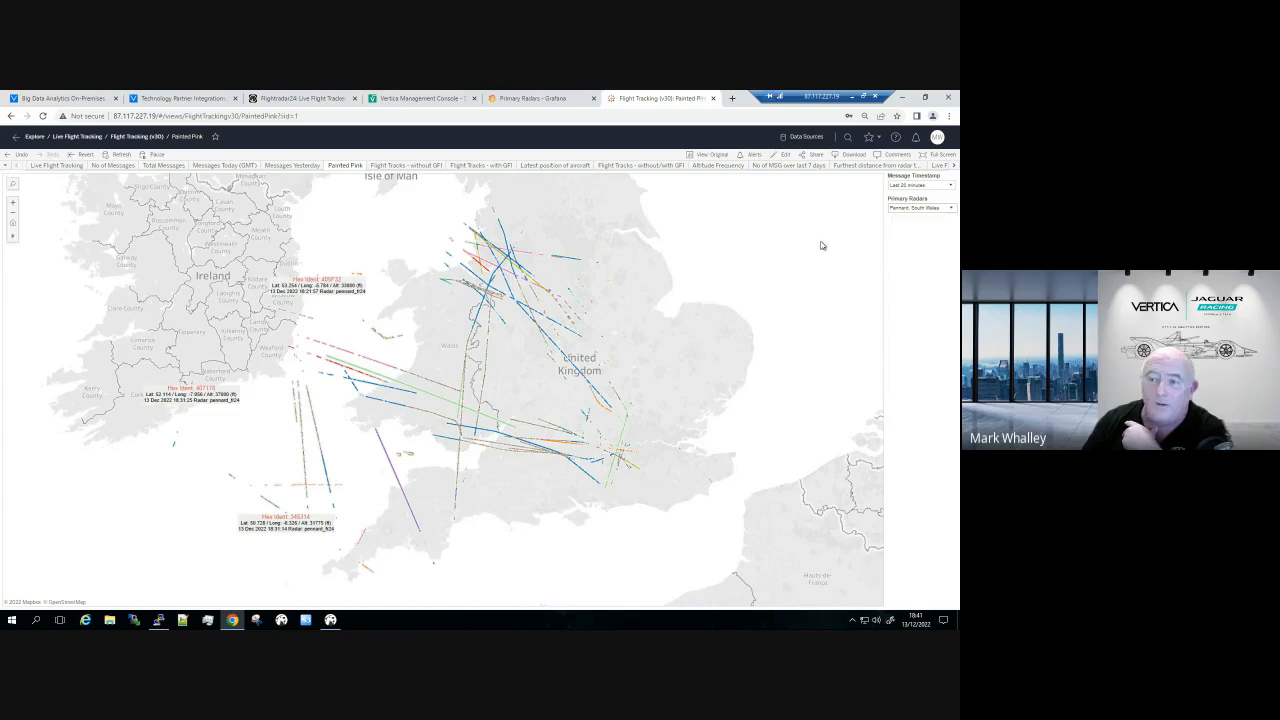
mouse_move(425, 555)
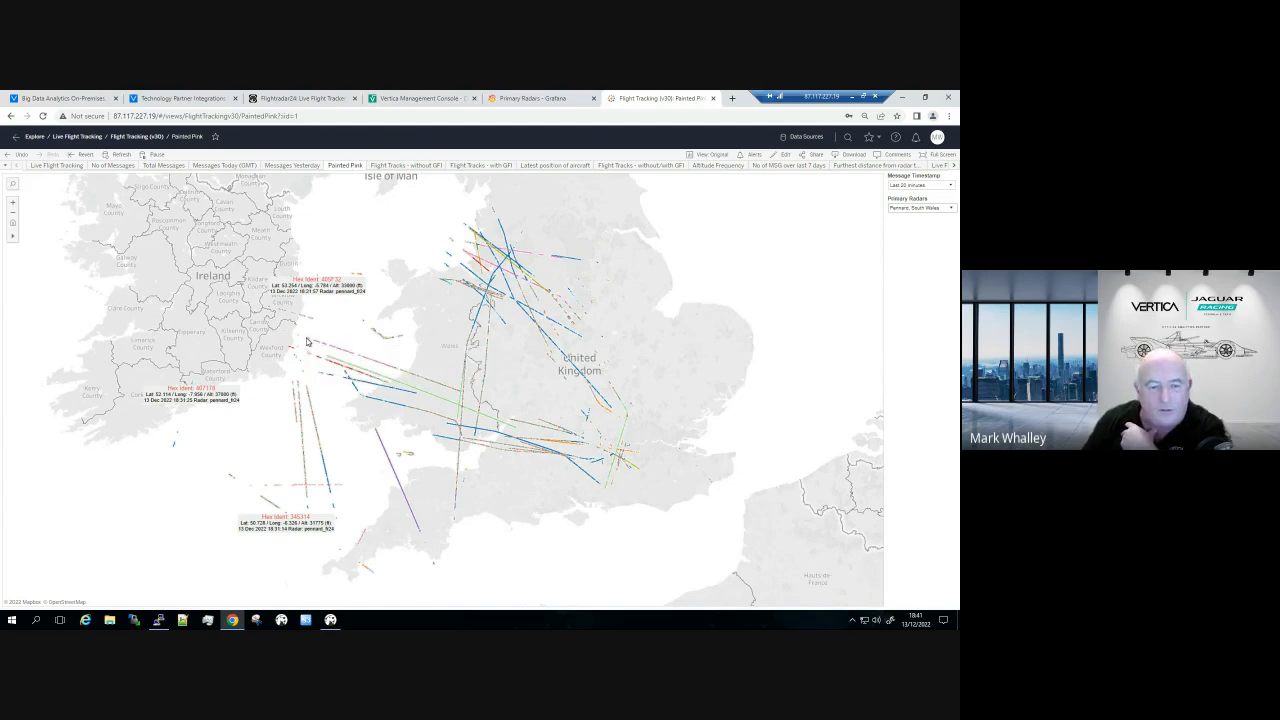
mouse_move(308, 341)
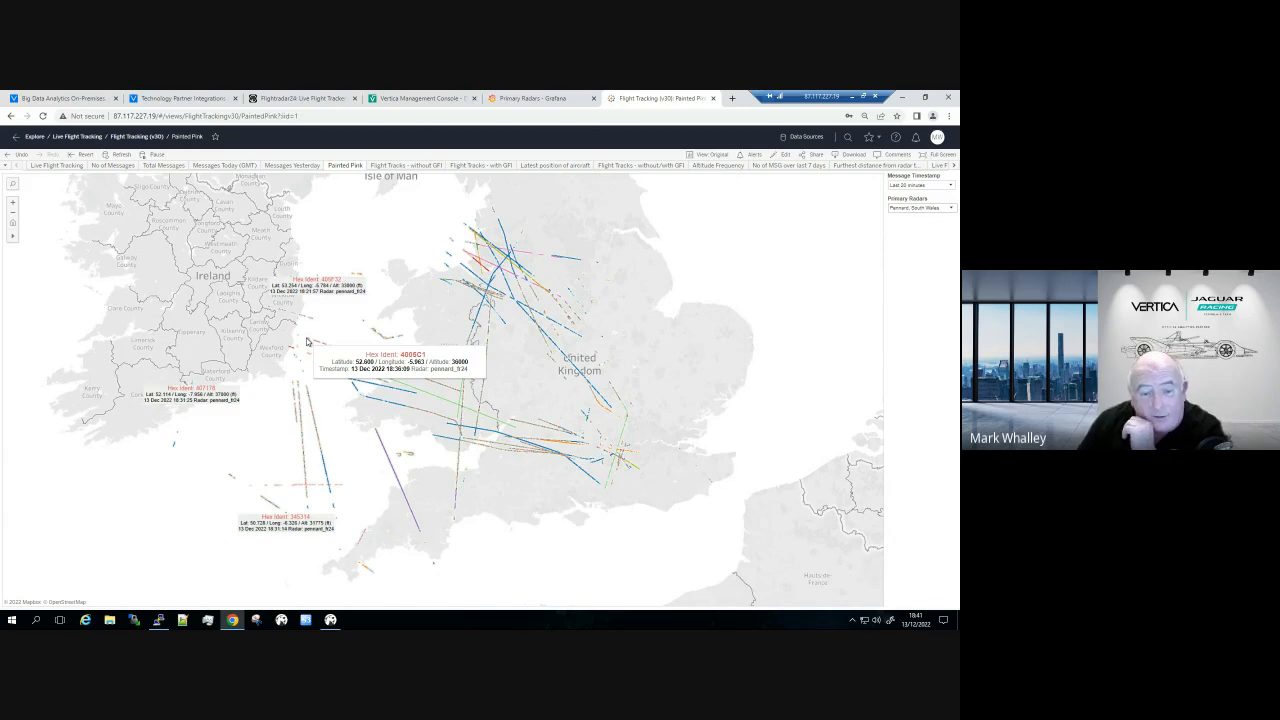
mouse_move(433, 383)
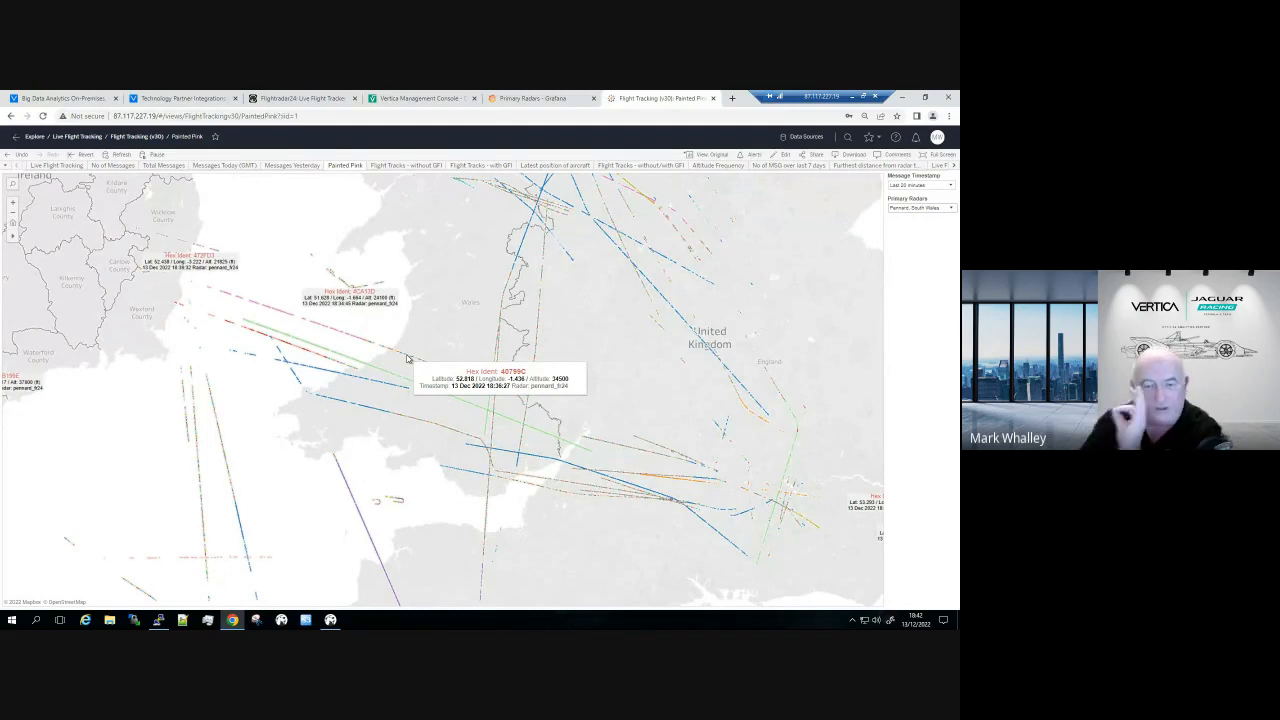
mouse_move(413, 331)
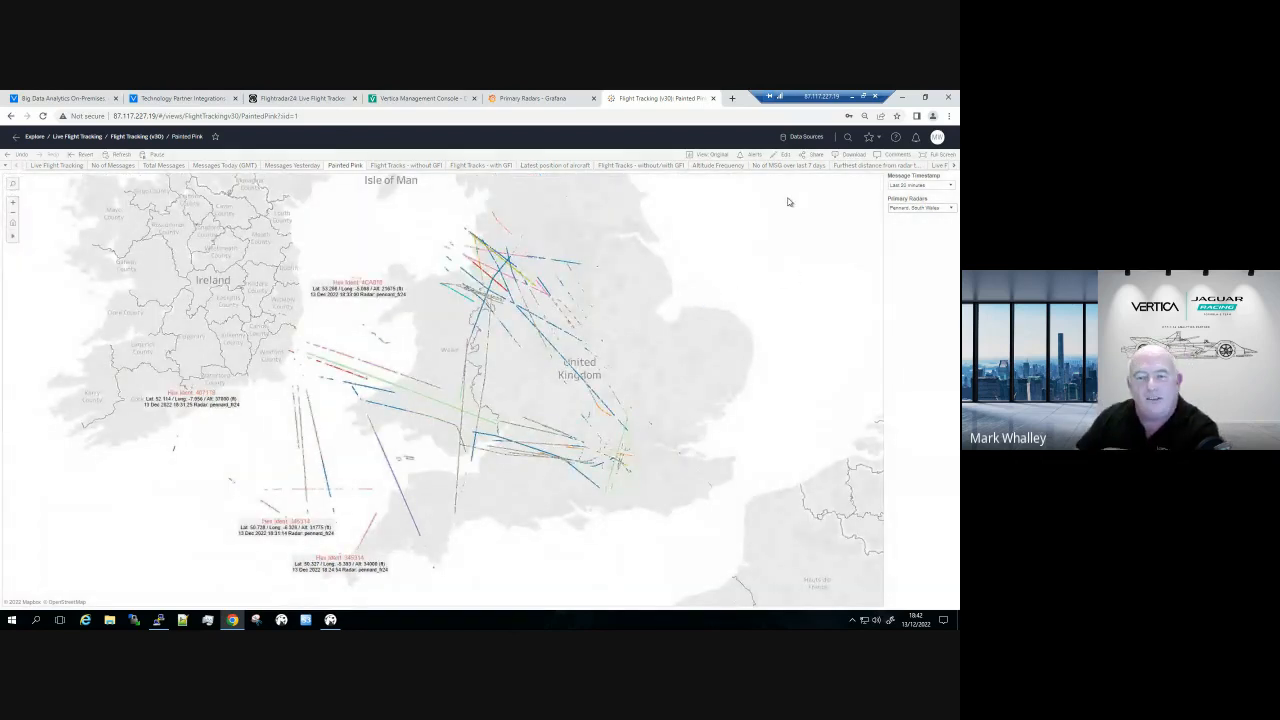
mouse_move(801, 206)
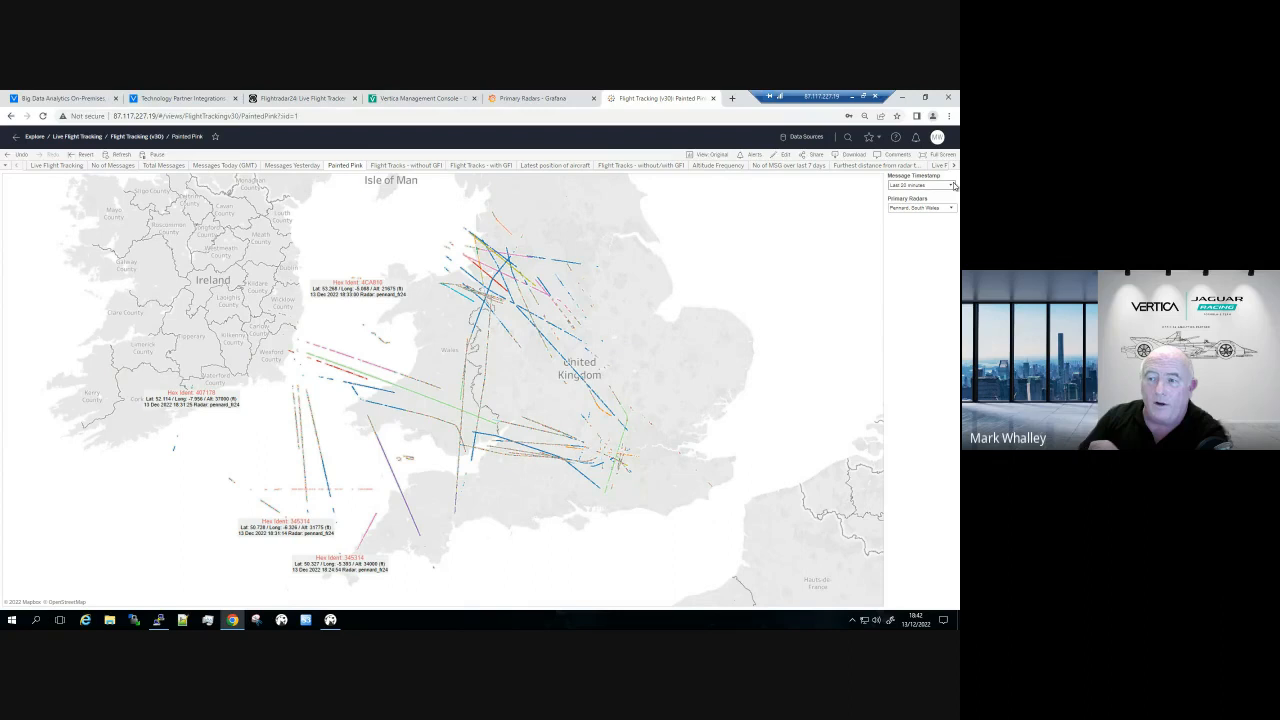
left_click(951, 185)
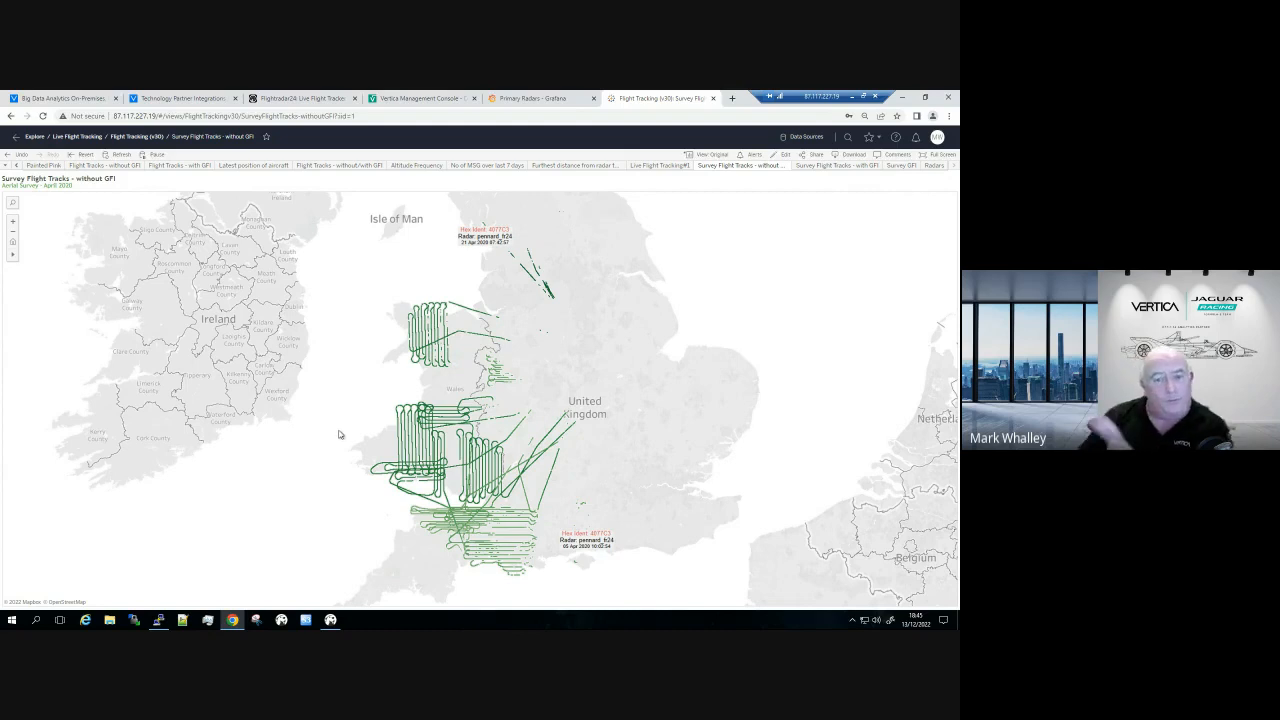
mouse_move(343, 440)
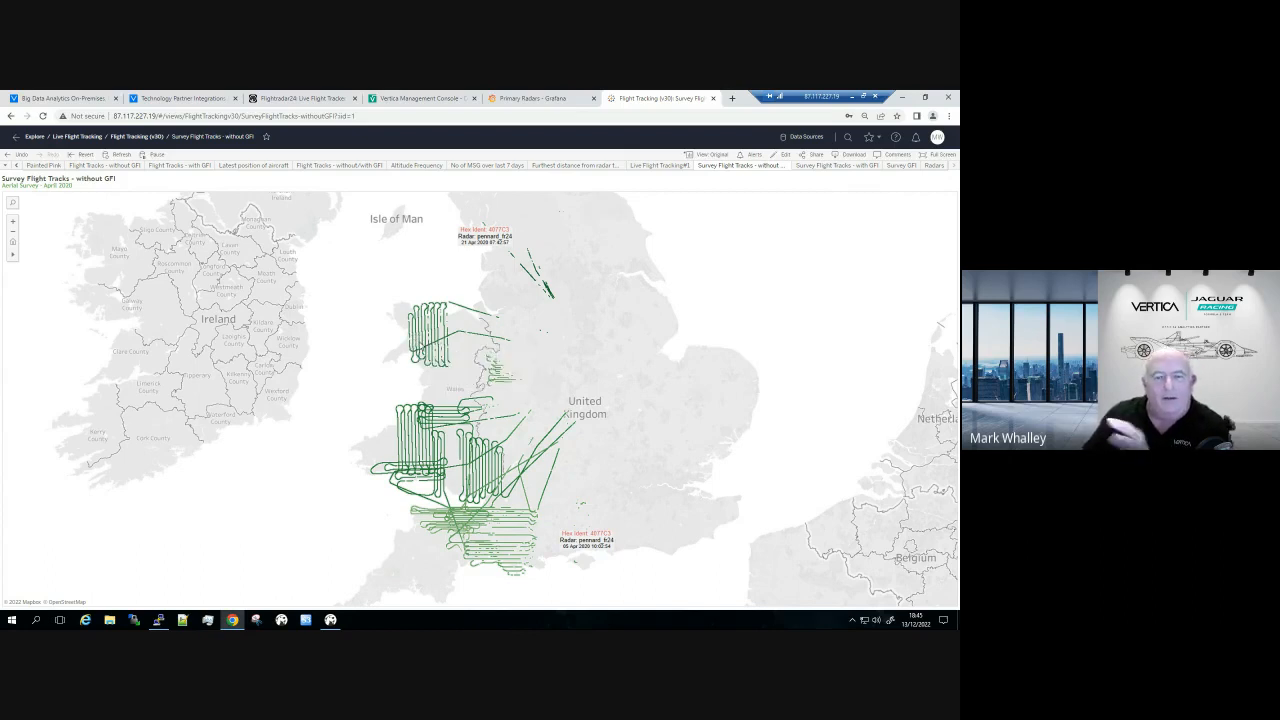
mouse_move(450, 370)
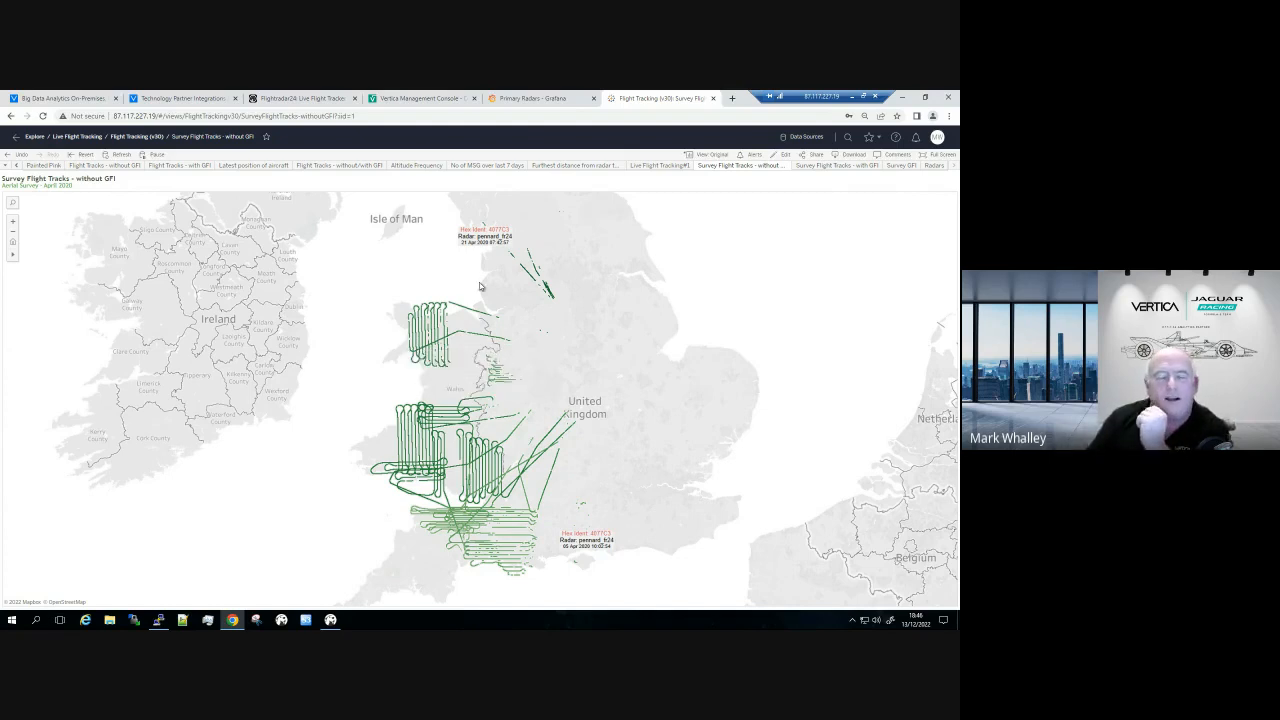
mouse_move(552, 289)
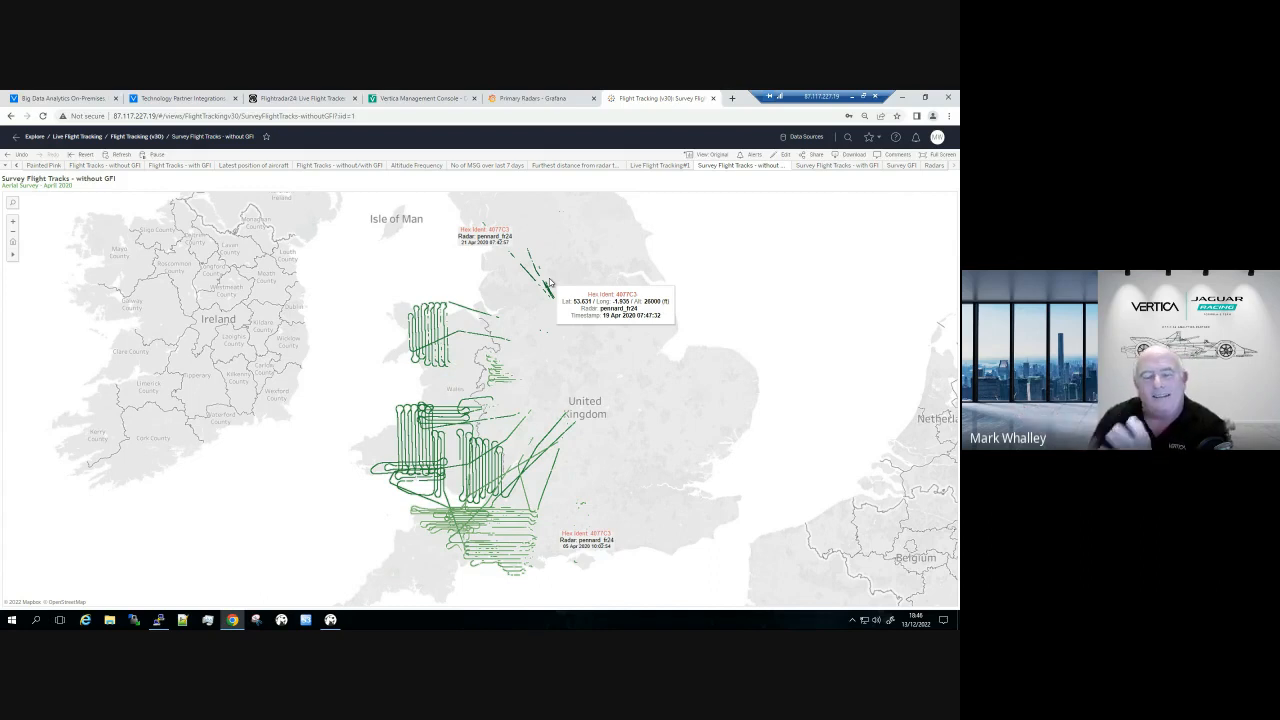
mouse_move(558, 285)
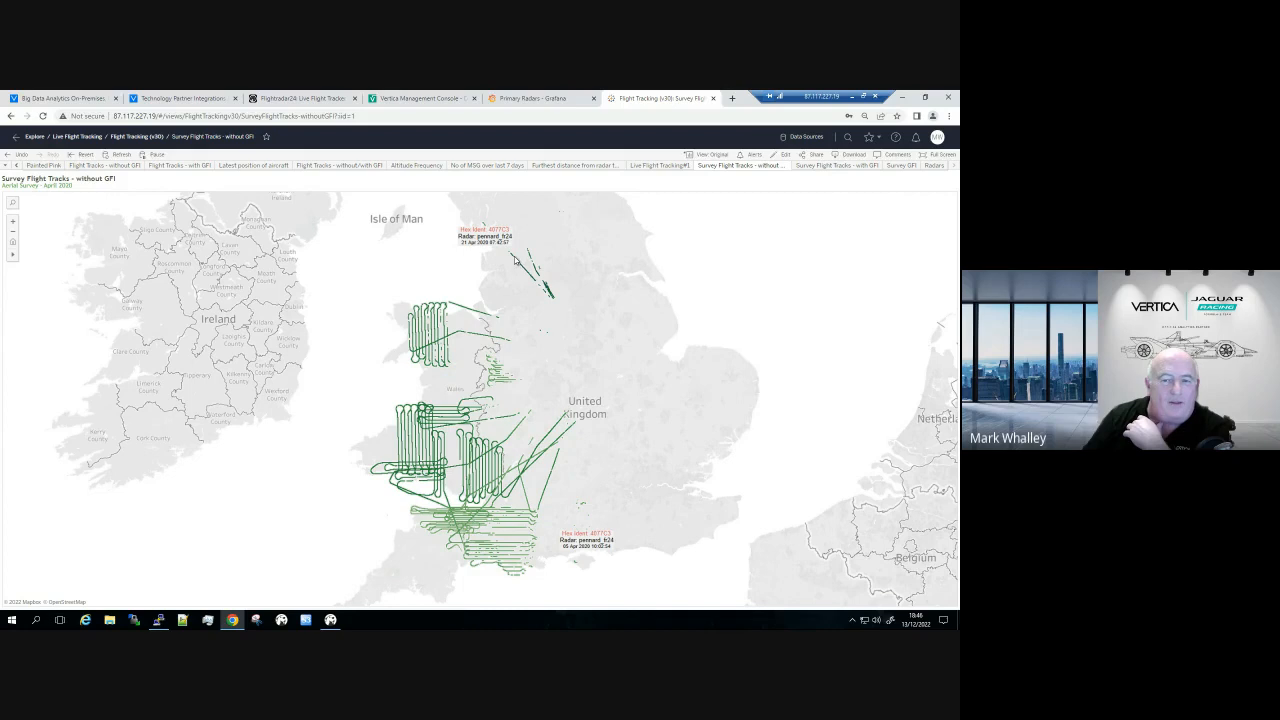
mouse_move(518, 260)
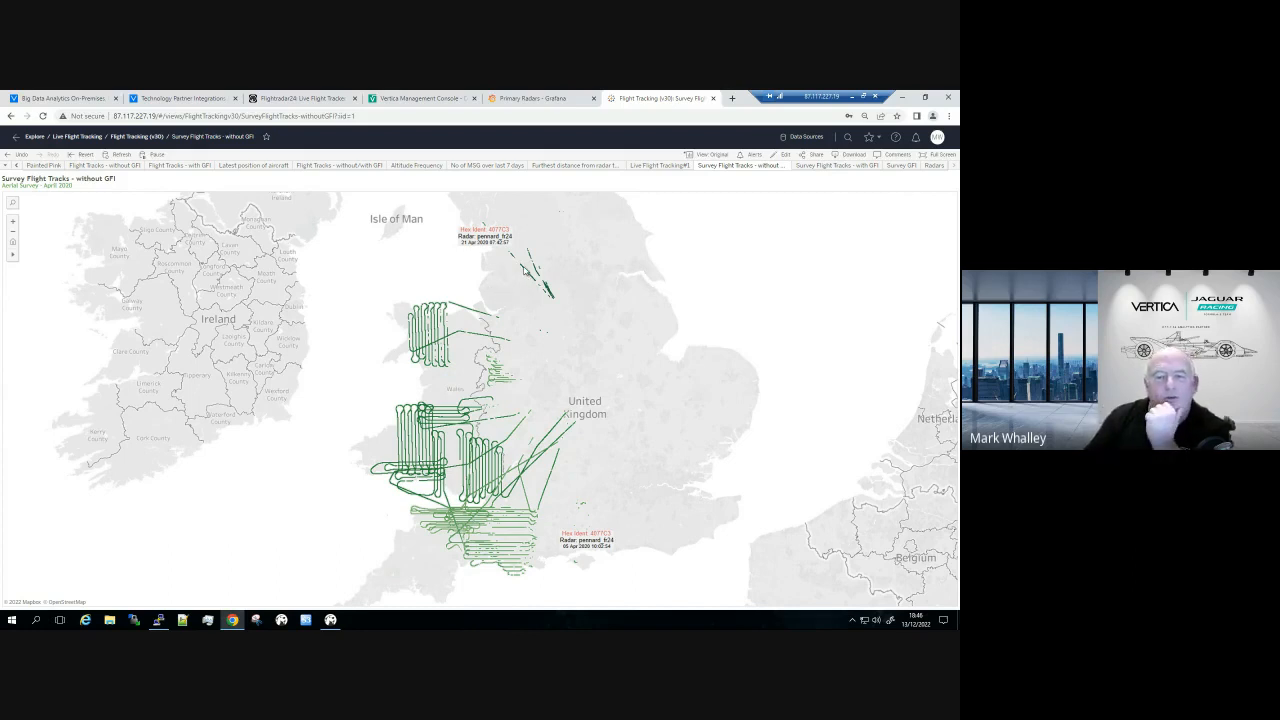
mouse_move(523, 270)
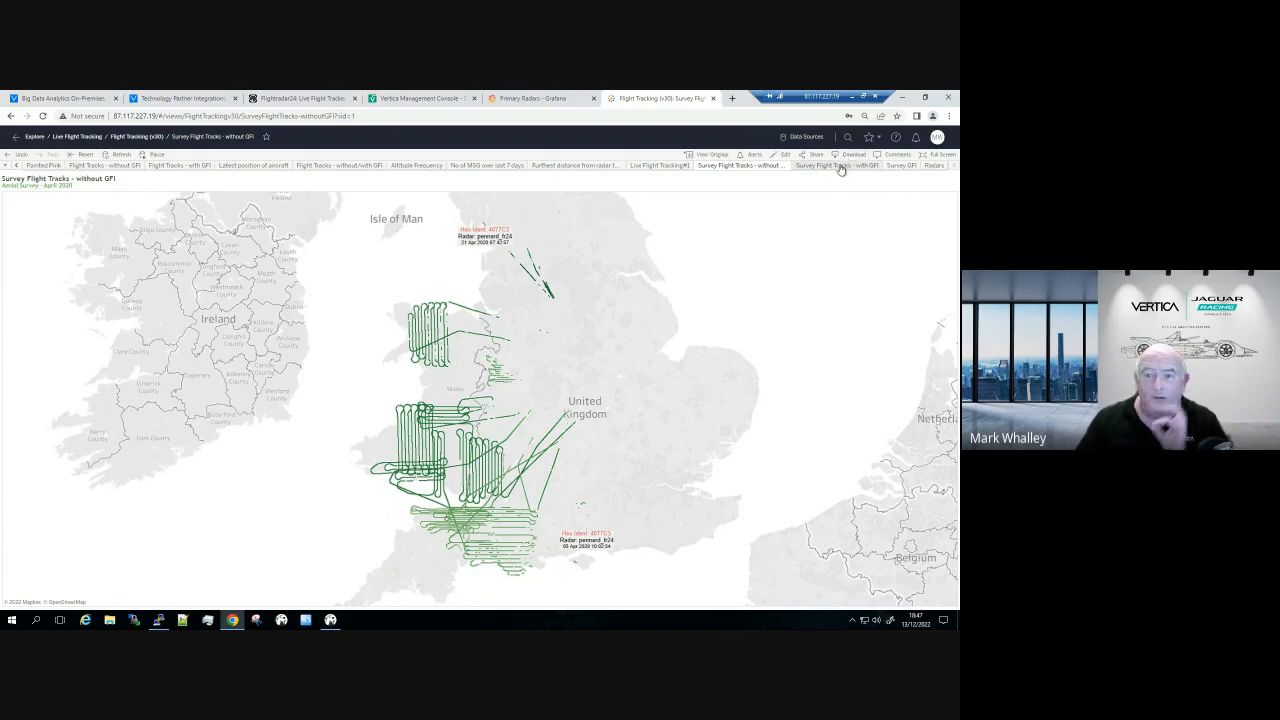
Step: Switch to the 'Survey Flight Tracks - with GFI' view of multicoloured April 2020 tracks
left_click(841, 165)
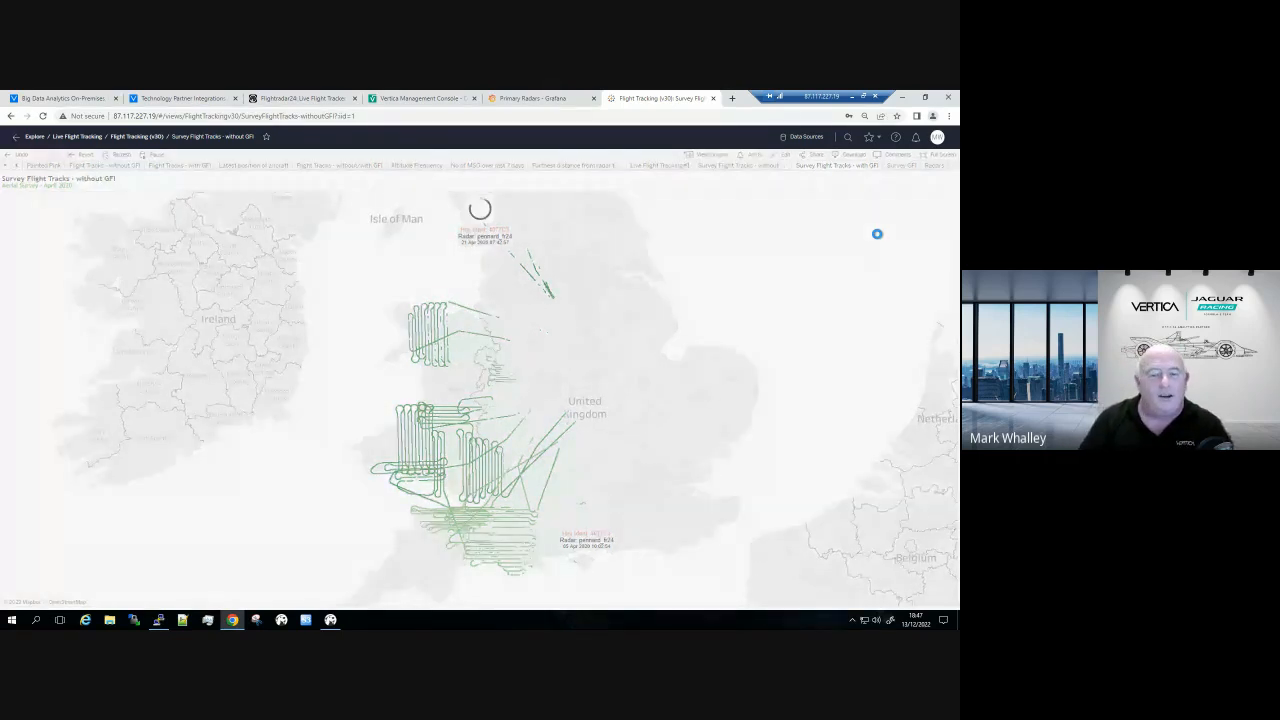
left_click(833, 165)
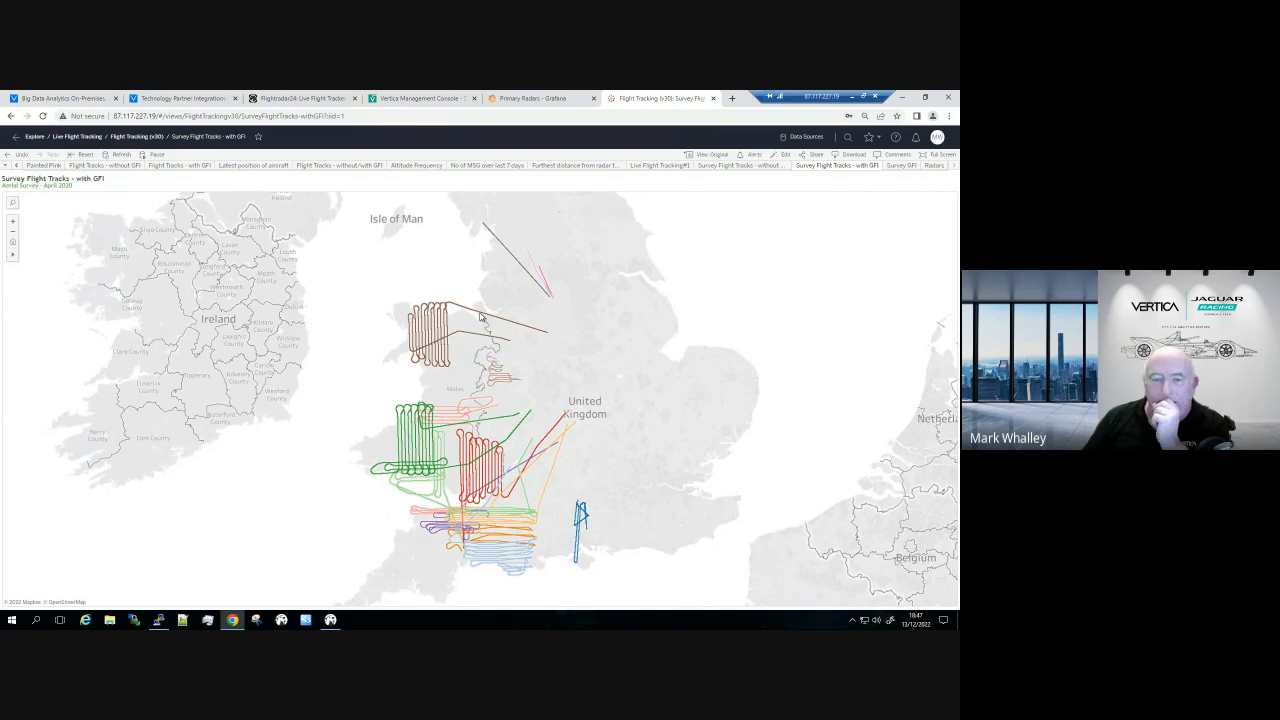
mouse_move(463, 320)
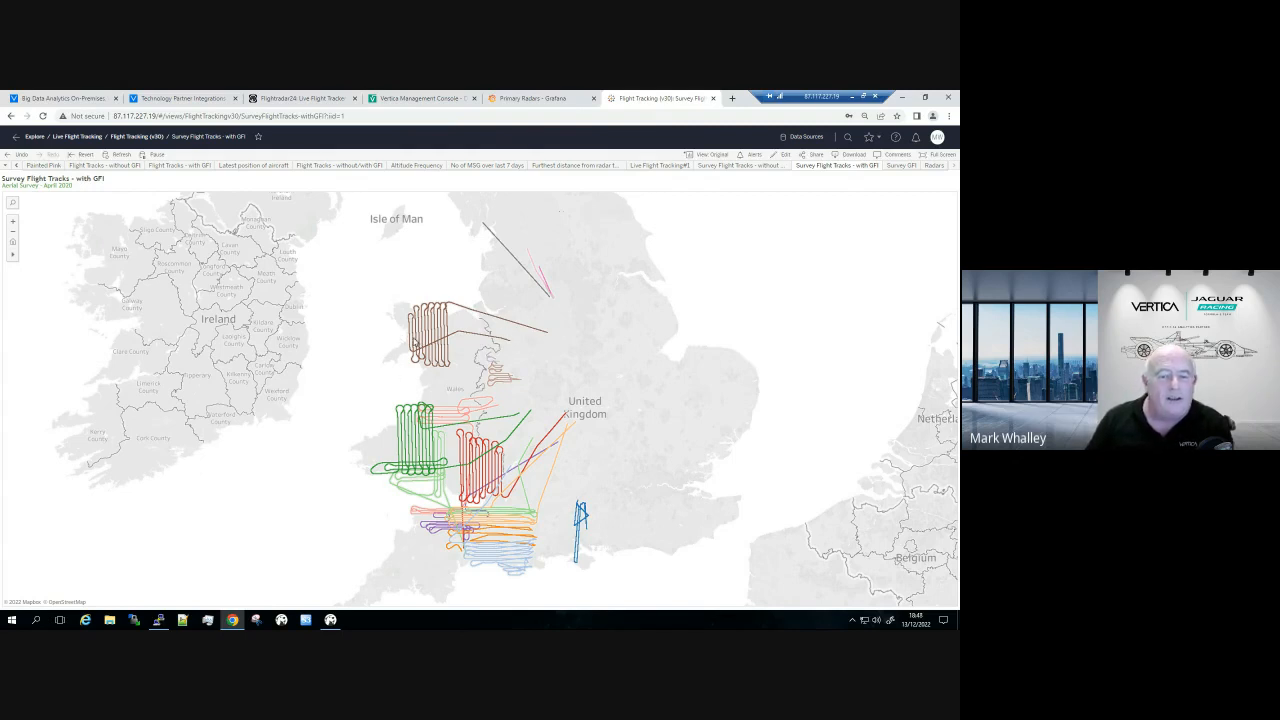
mouse_move(410, 440)
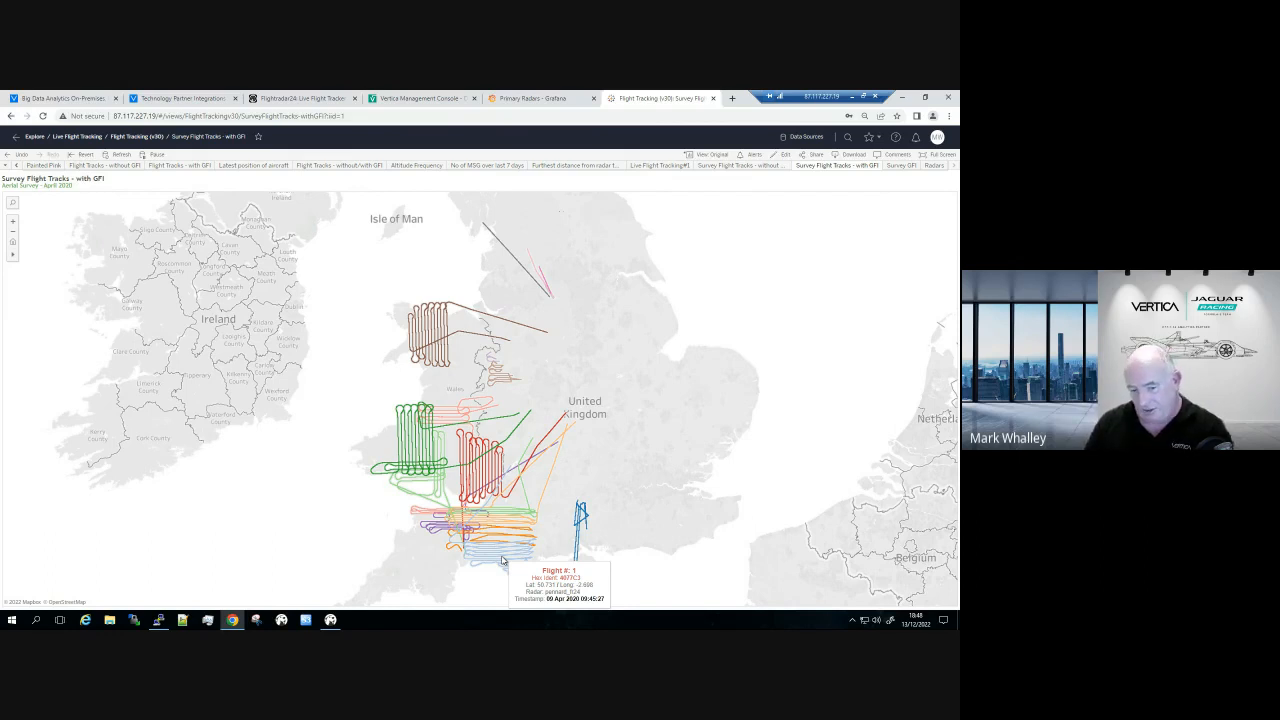
mouse_move(617, 454)
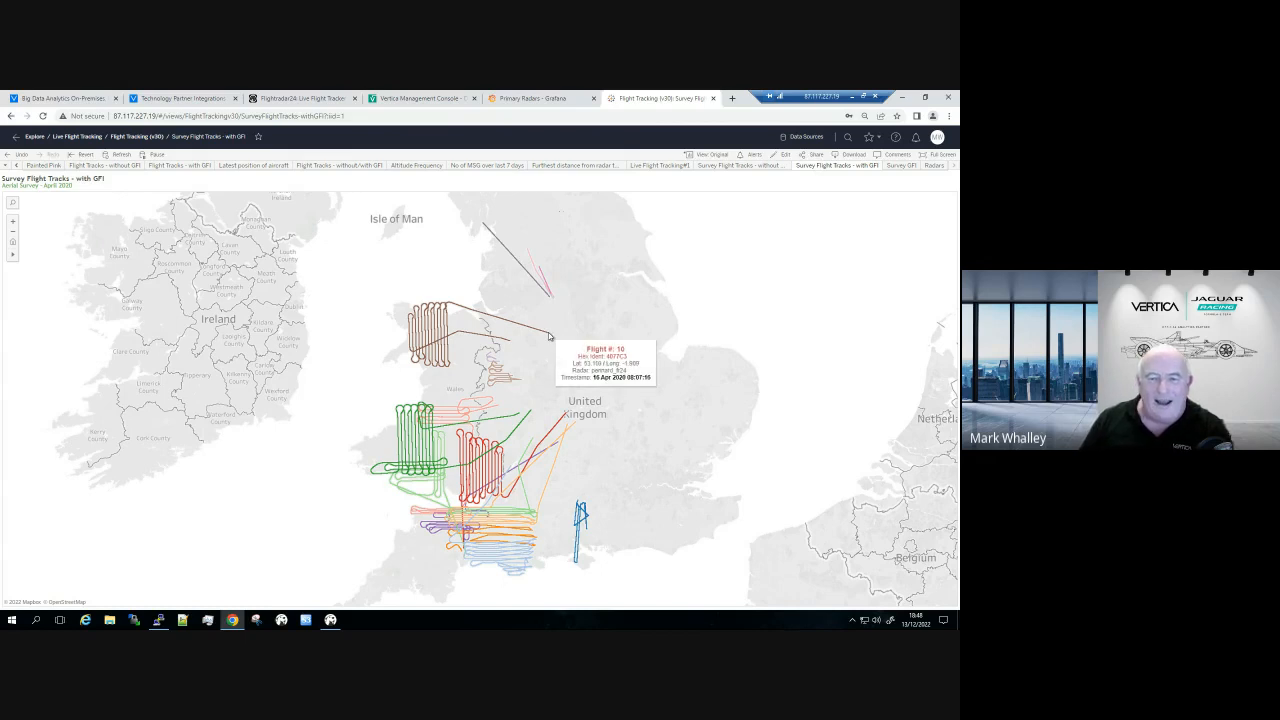
mouse_move(510, 343)
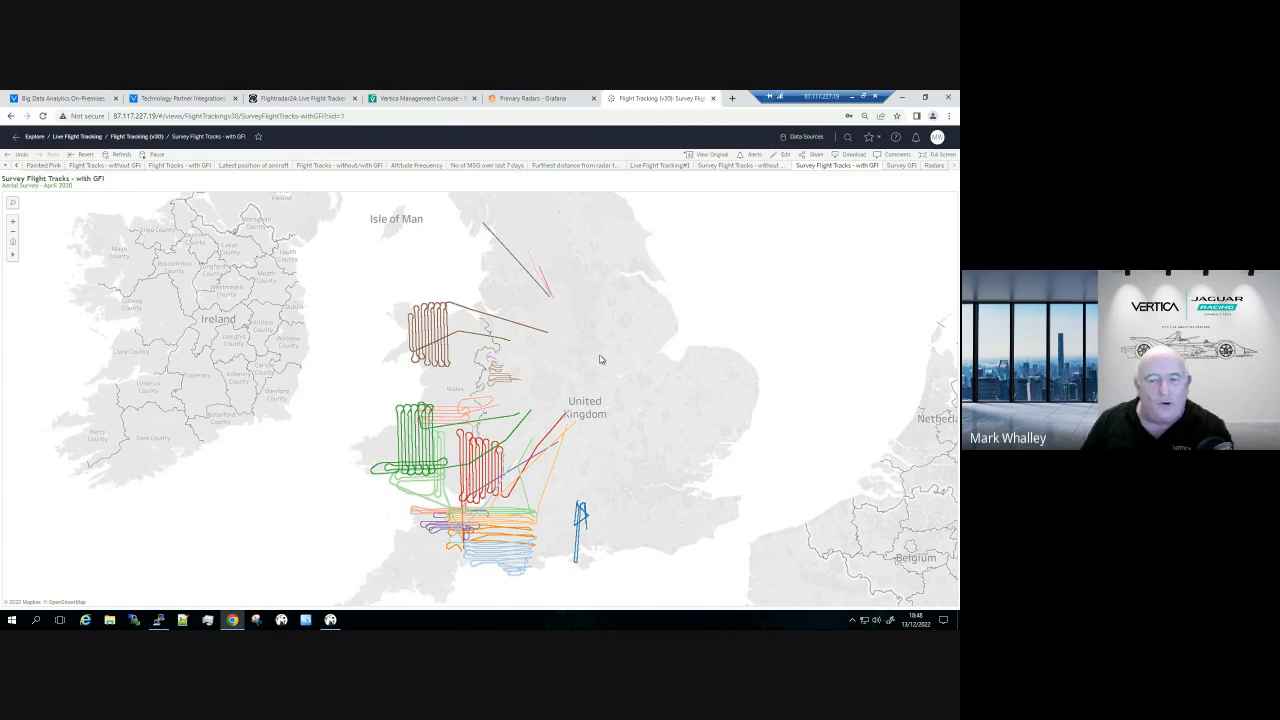
mouse_move(574, 352)
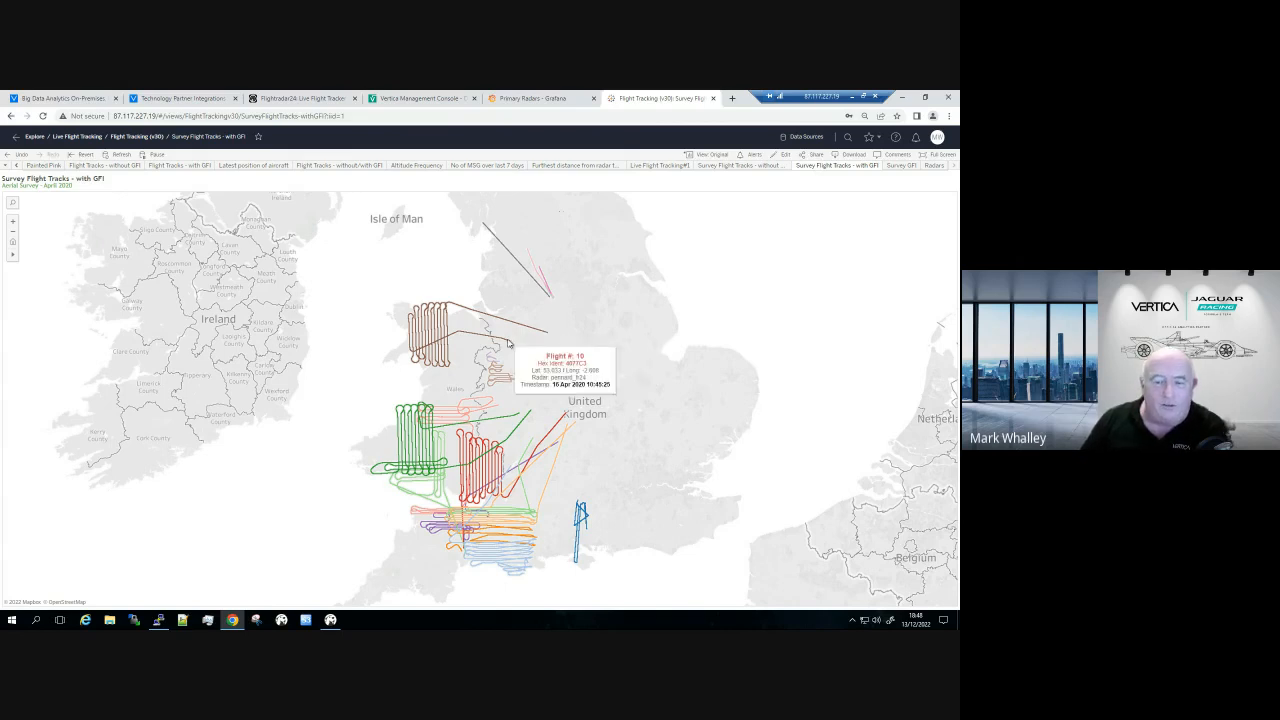
mouse_move(466, 310)
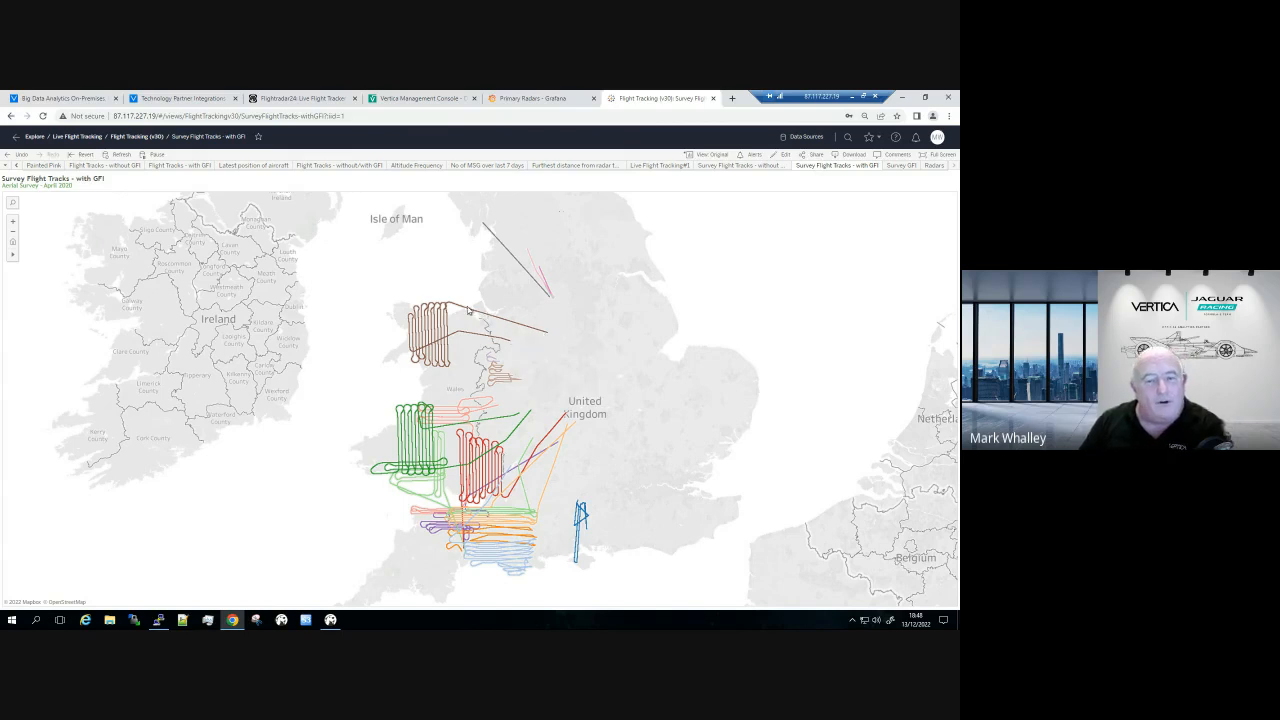
mouse_move(592, 389)
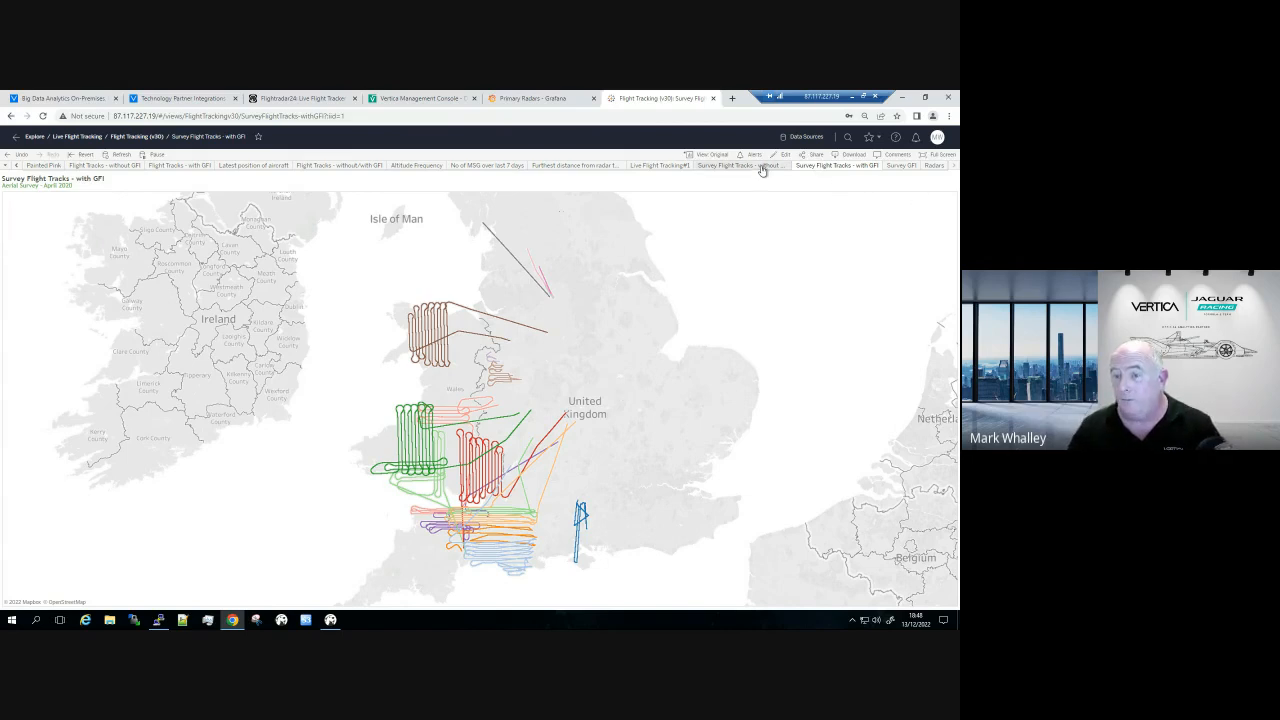
Step: Bring DBeaver forward and scroll to the 'Survey Flight Tracks without GFI' query
left_click(740, 165)
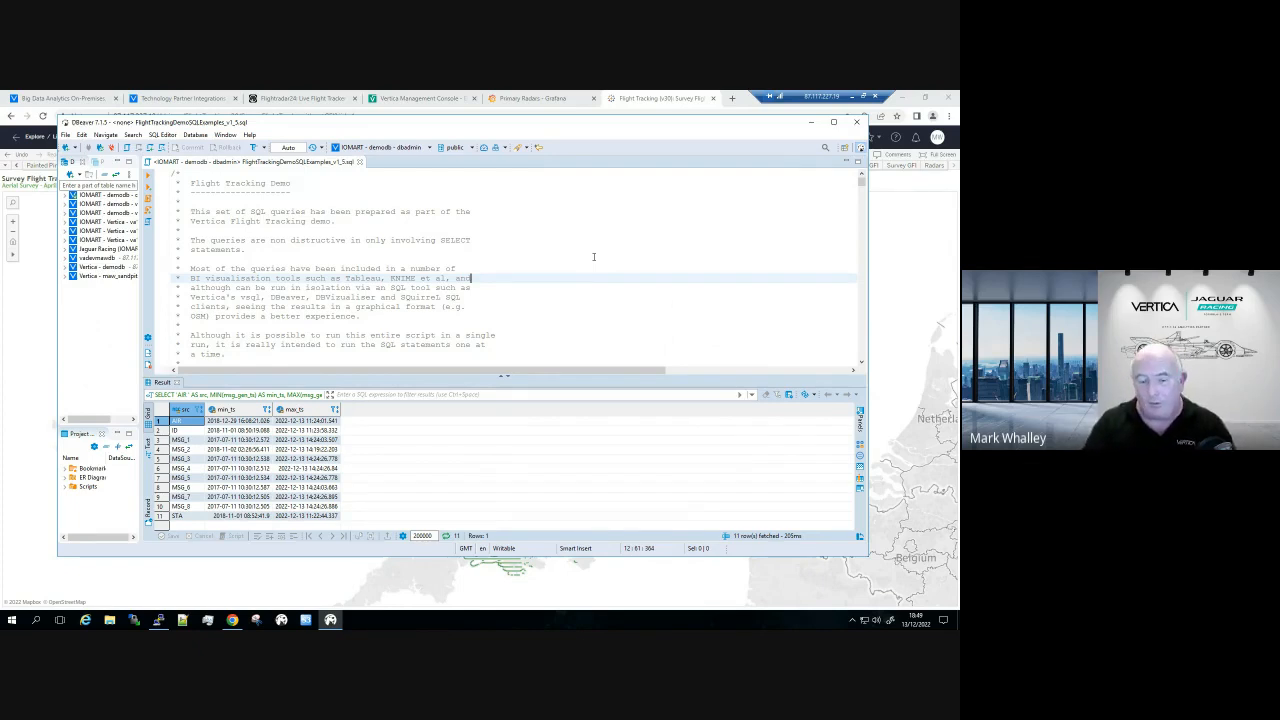
scroll("down", 3)
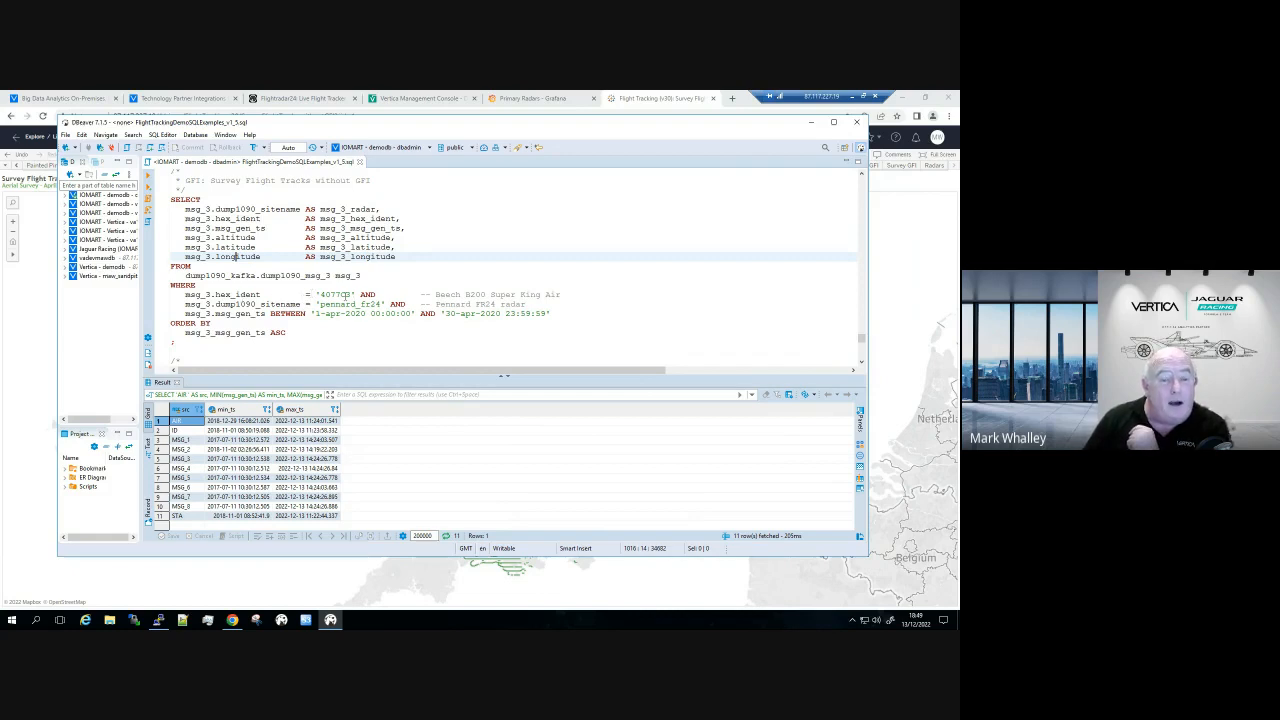
Step: Select and run the without-GFI query for aircraft 4077C3 track points from pennard_fr24
double_click(334, 294)
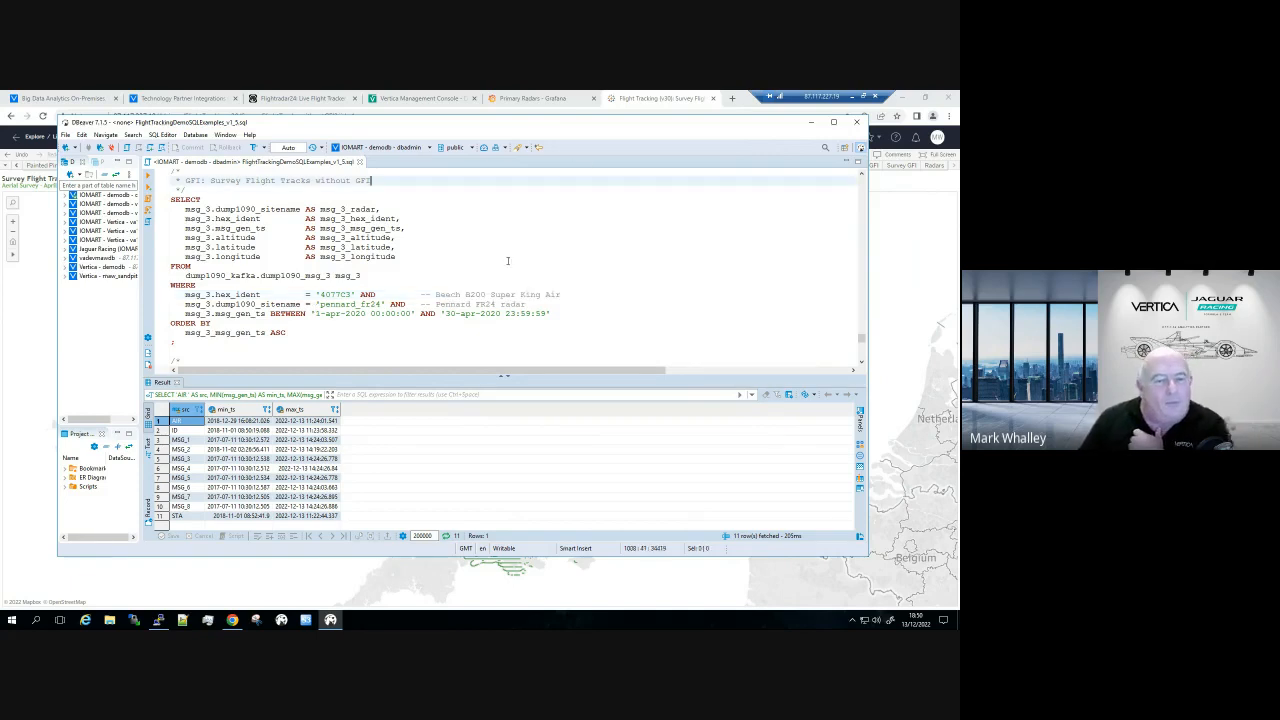
double_click(348, 304)
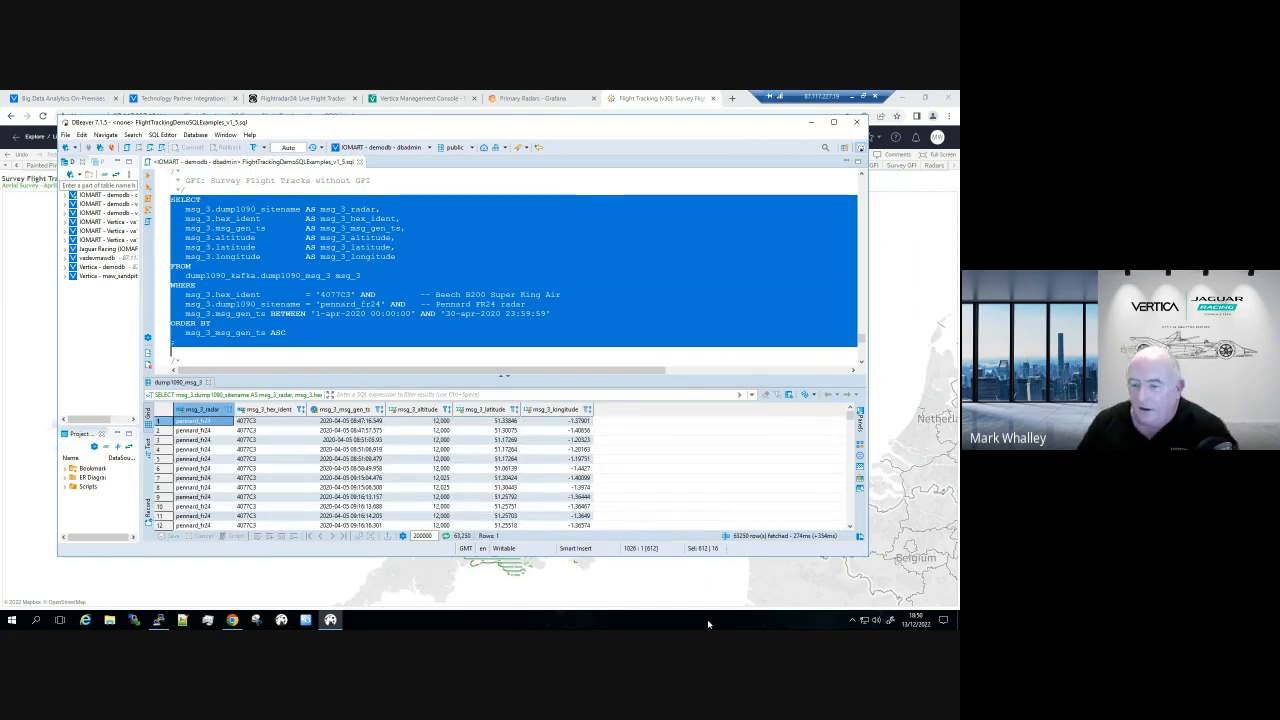
mouse_move(800, 543)
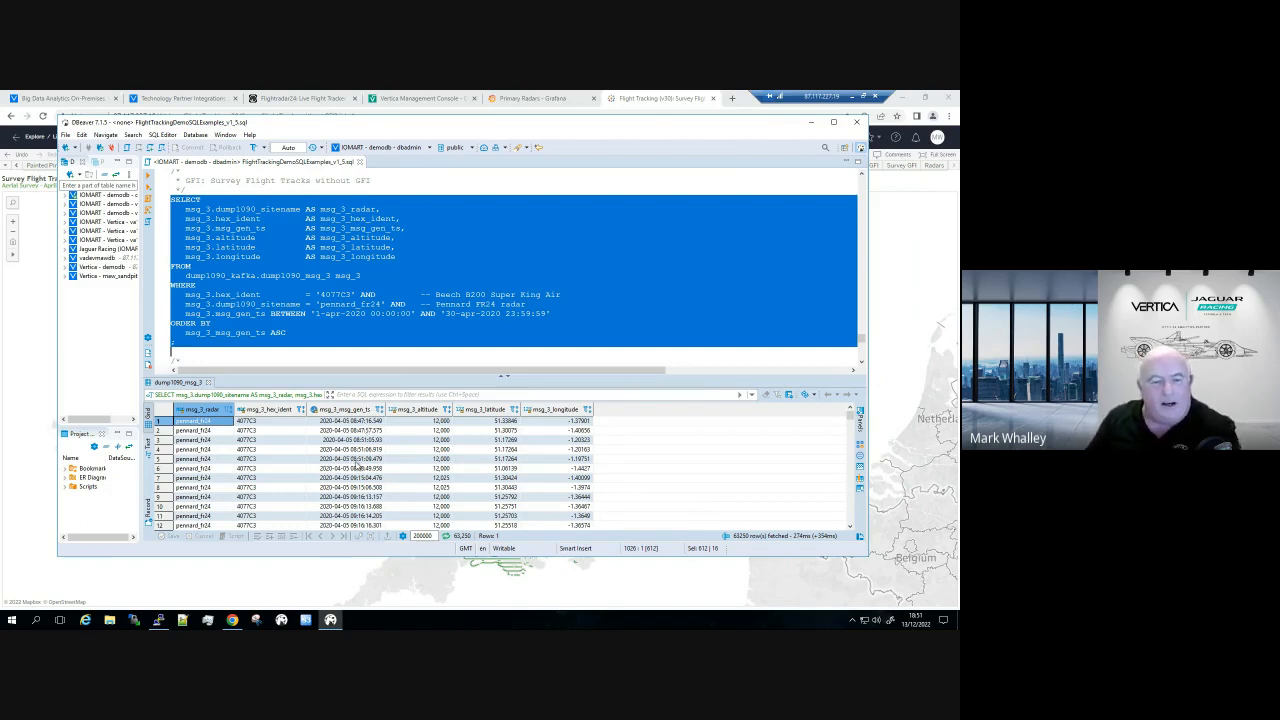
mouse_move(288, 536)
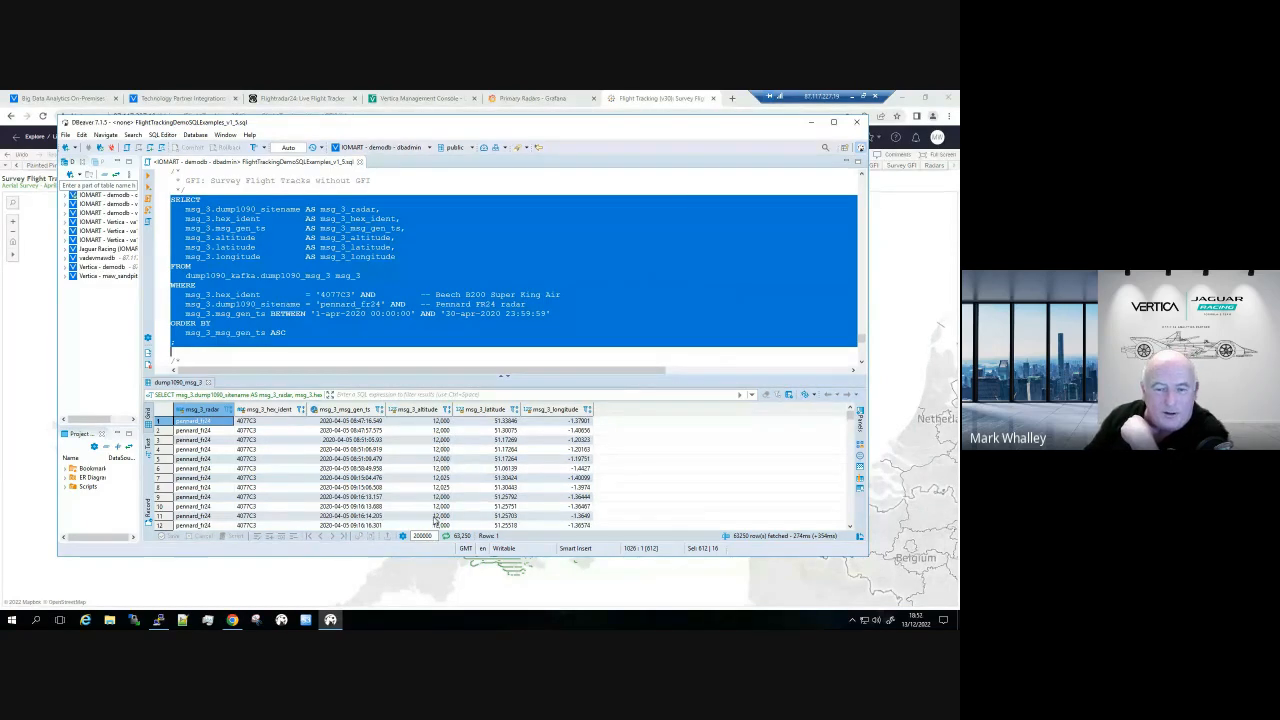
mouse_move(486, 480)
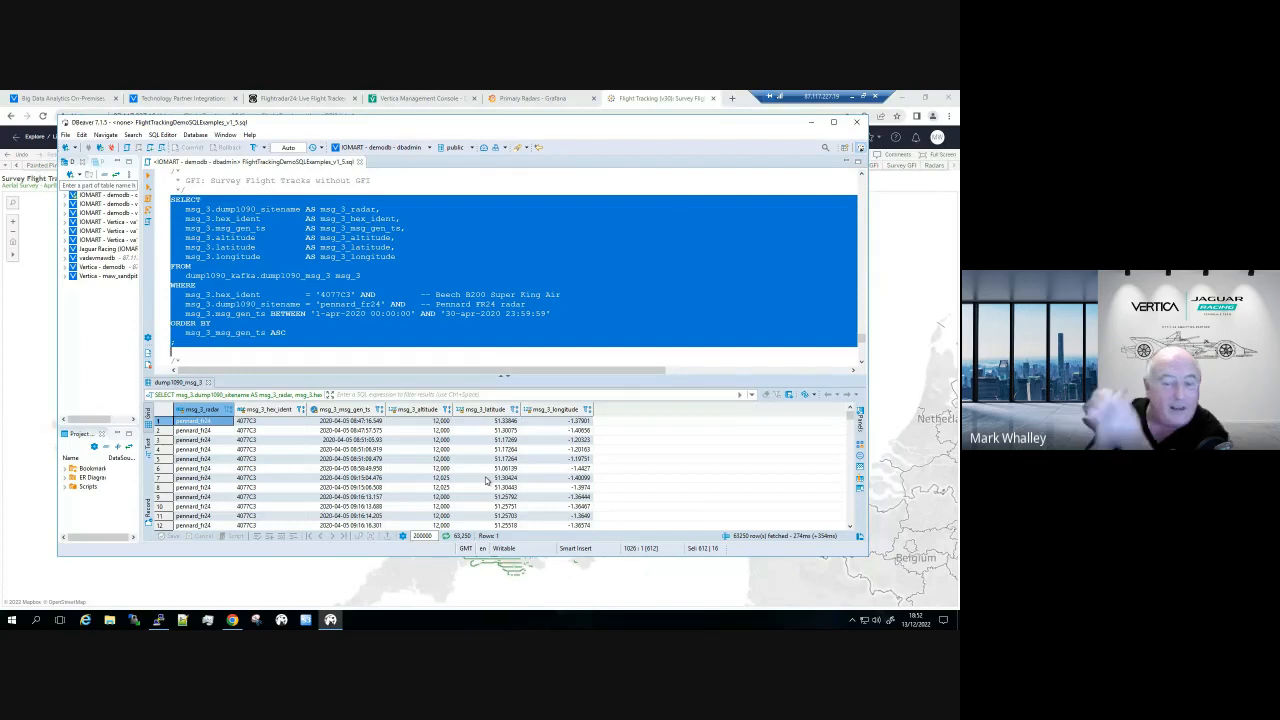
mouse_move(555, 409)
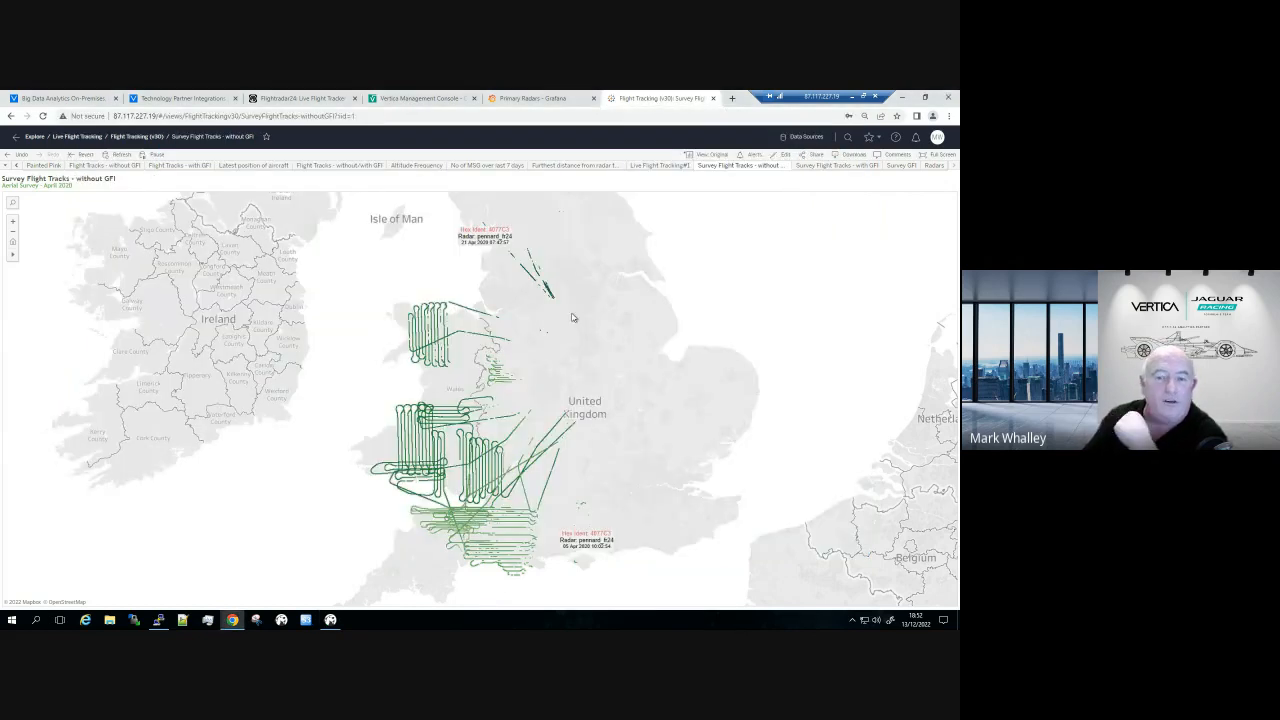
mouse_move(286, 428)
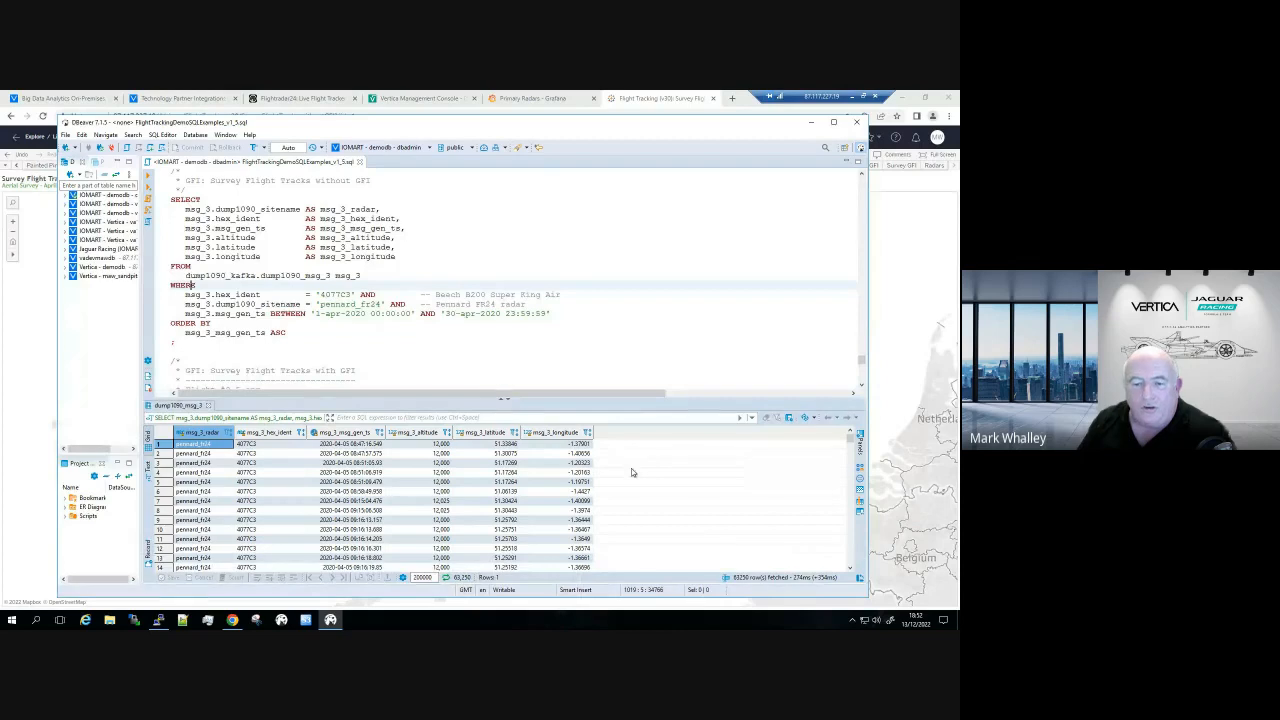
Step: Click into the SQL script and scroll down to the 'Survey Flight Tracks with GFI' query
left_click(195, 471)
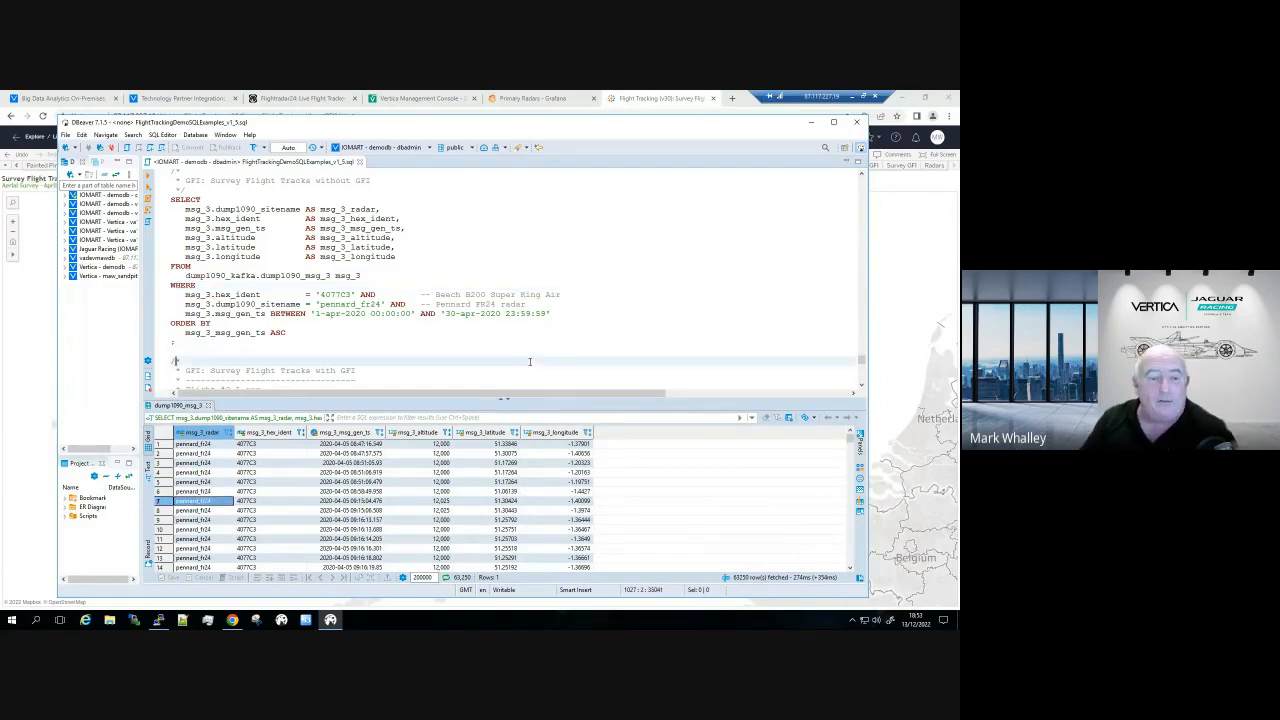
scroll("down", 3)
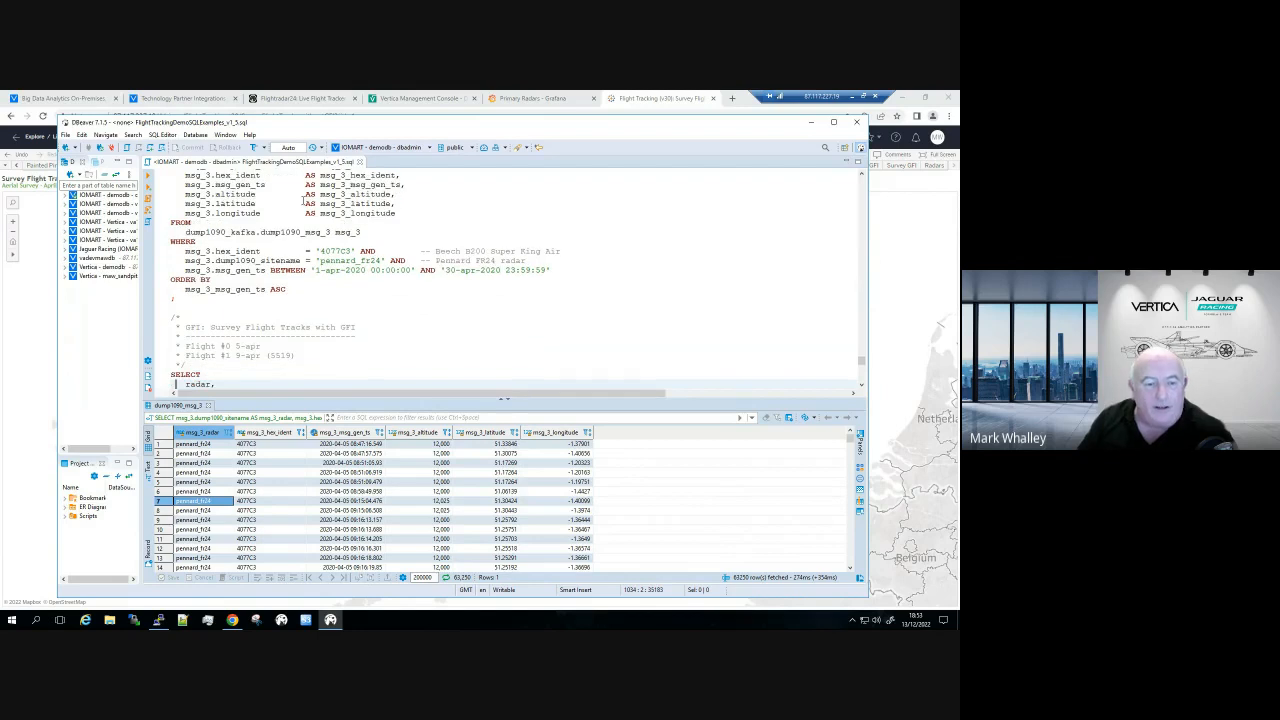
scroll("down", 3)
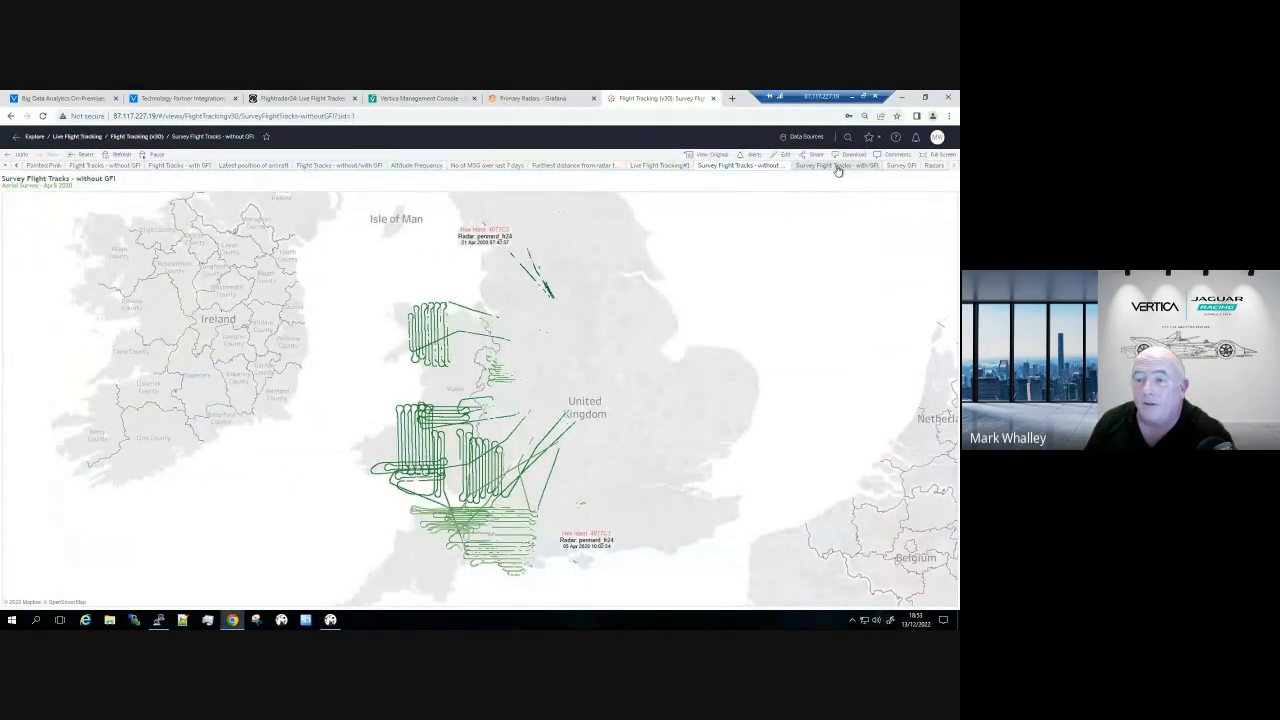
left_click(837, 166)
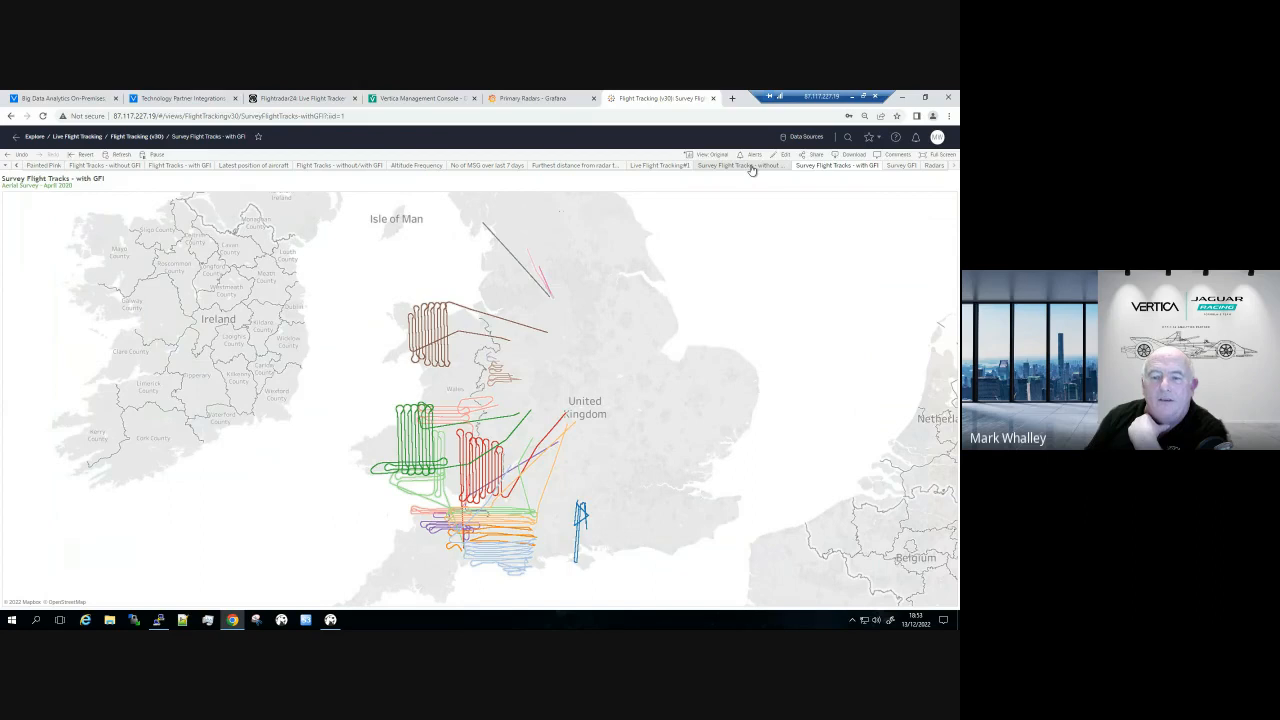
left_click(738, 165)
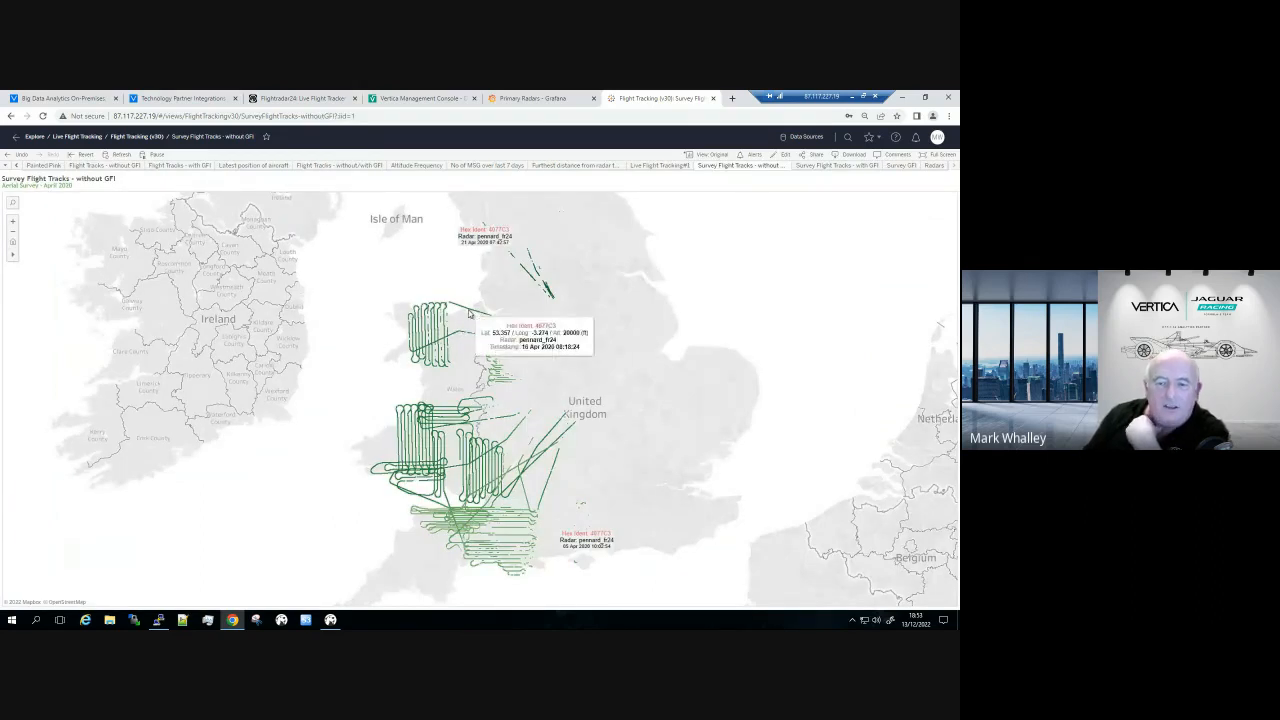
mouse_move(460, 311)
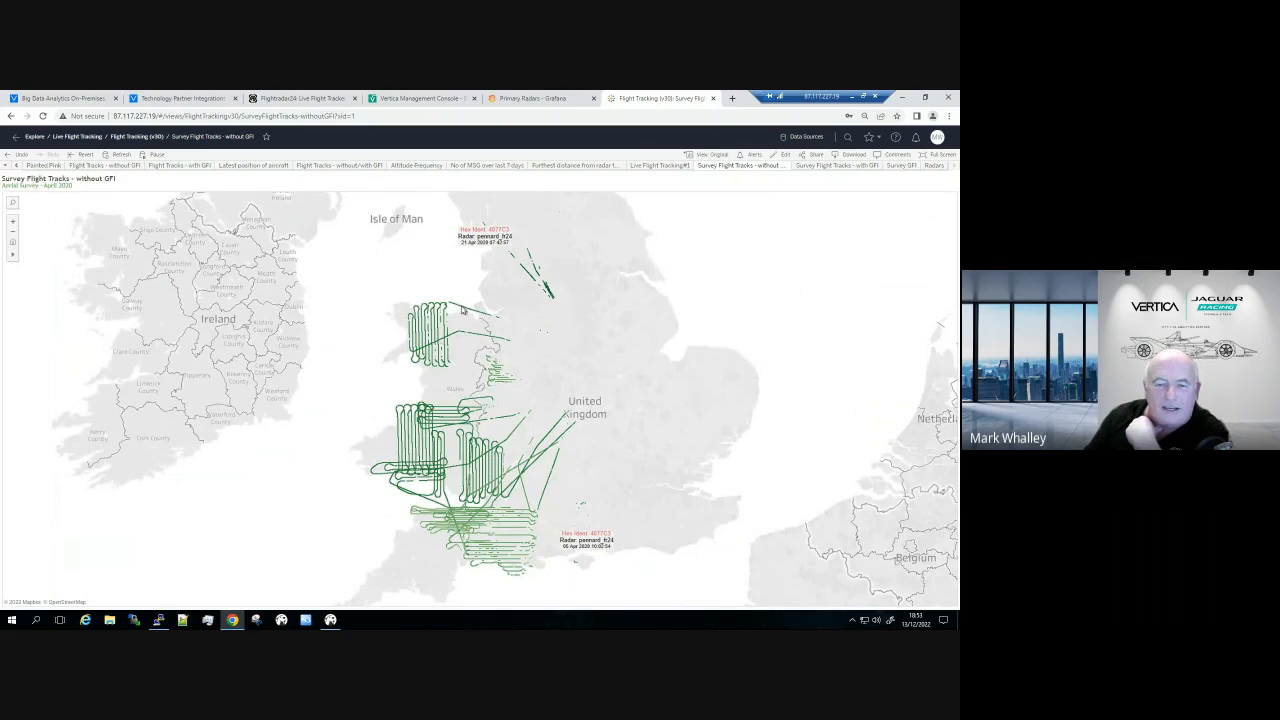
mouse_move(494, 322)
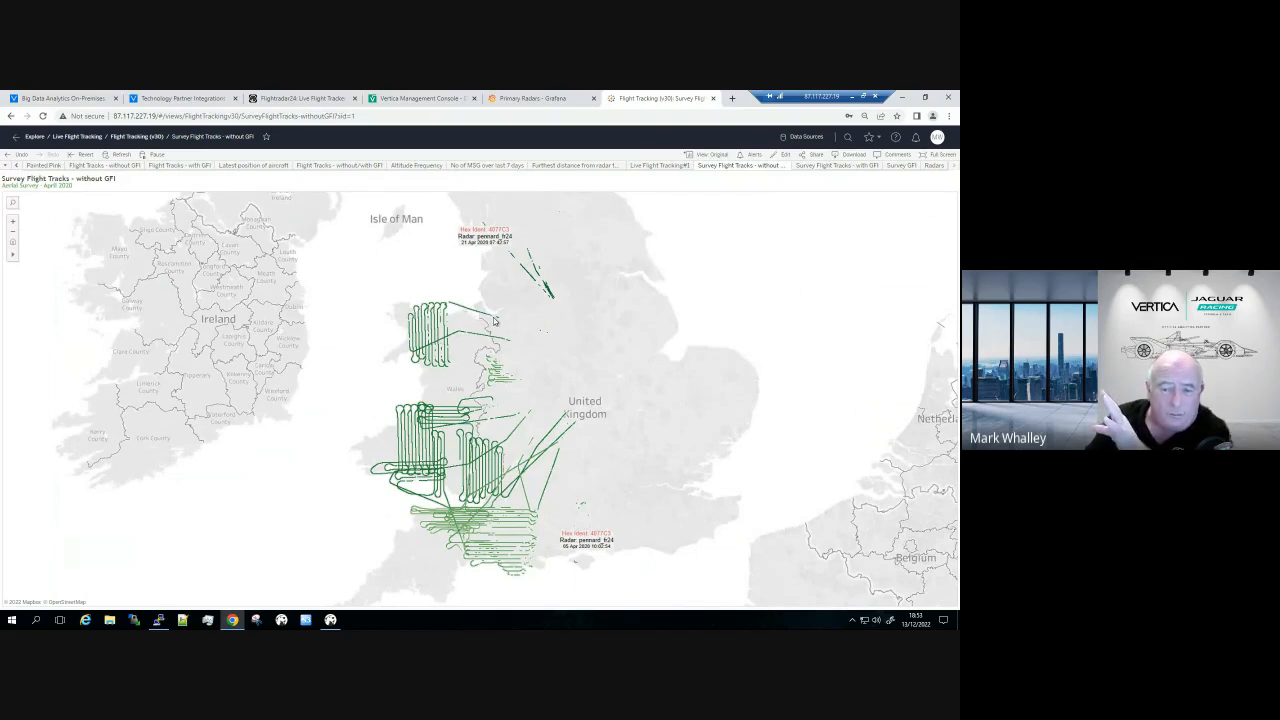
mouse_move(495, 320)
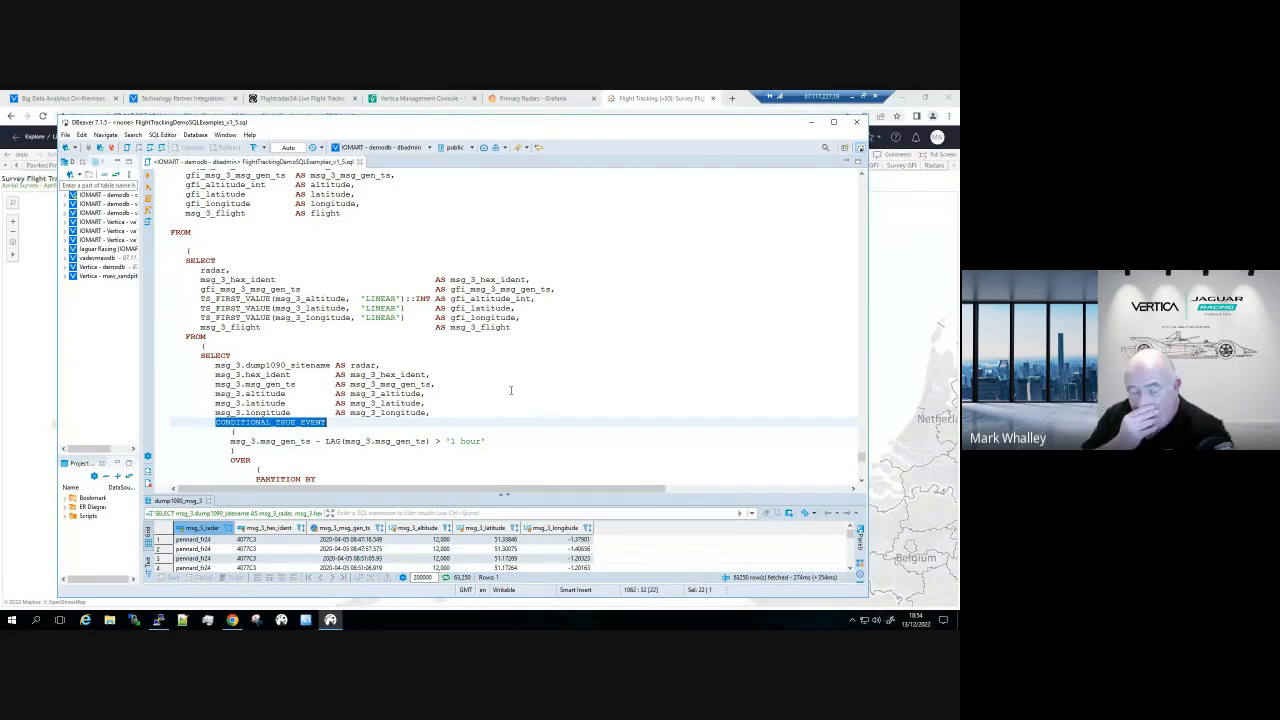
scroll("down", 3)
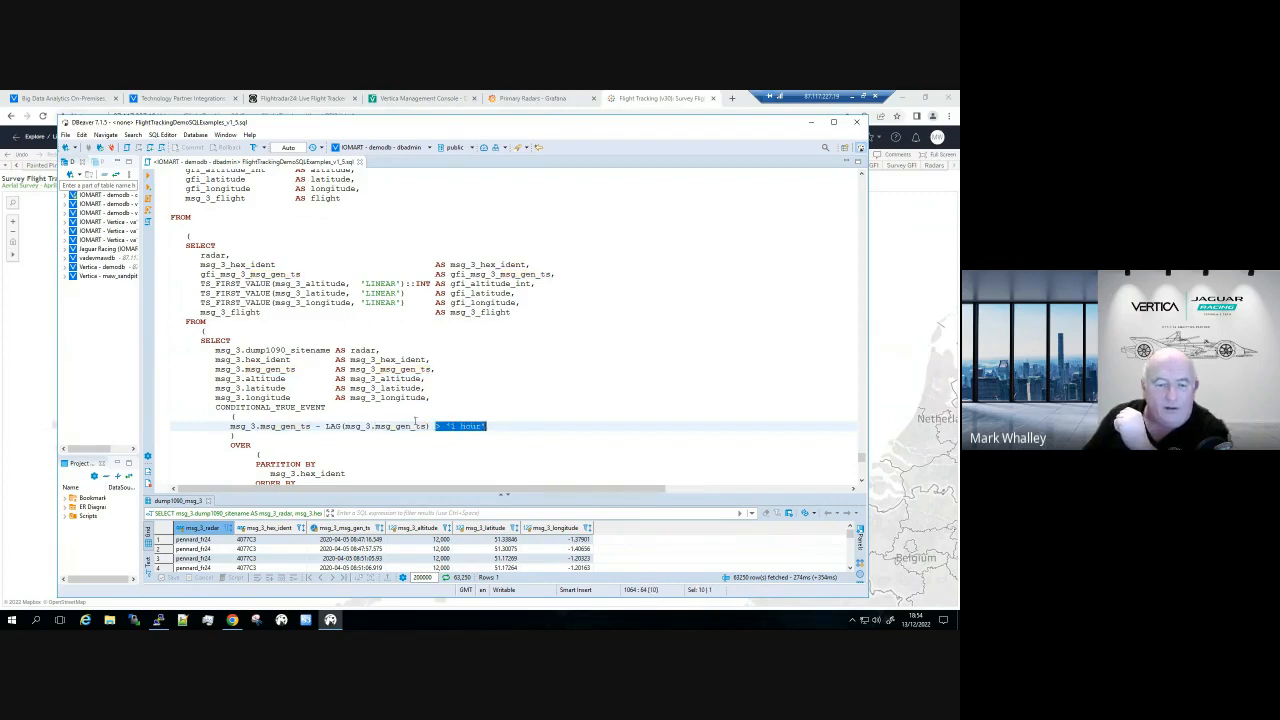
double_click(398, 426)
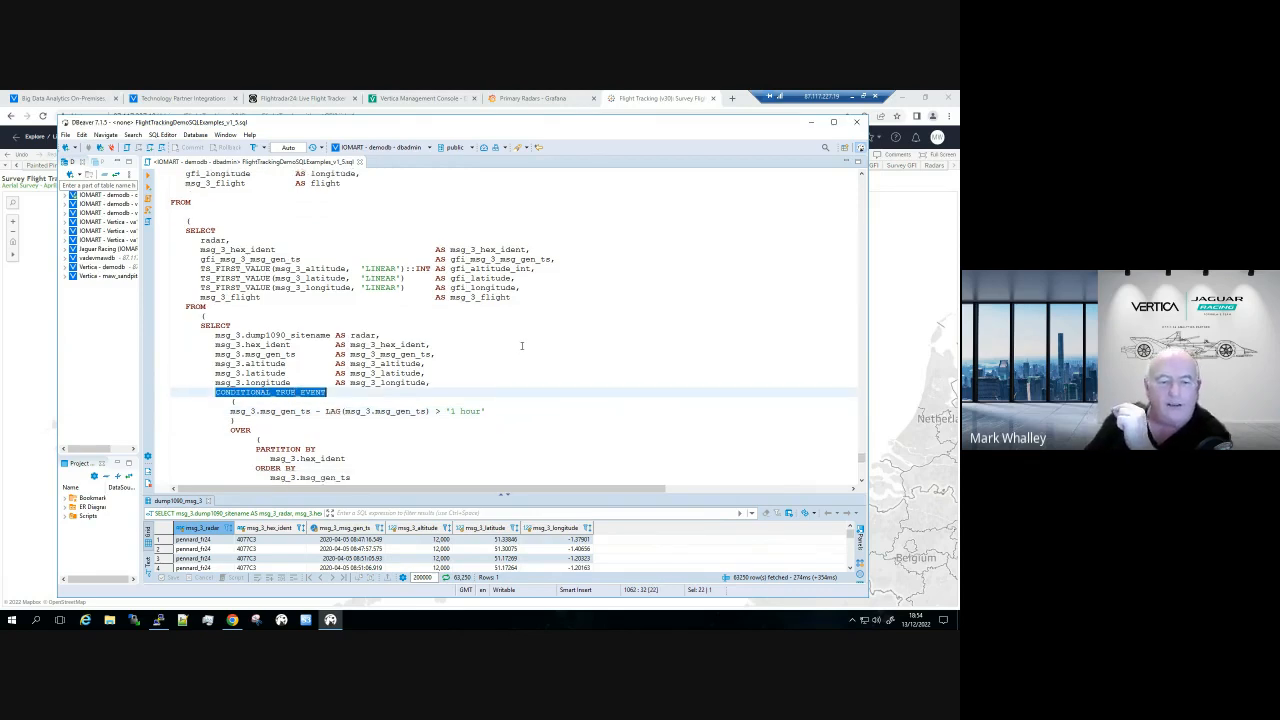
scroll("down", 3)
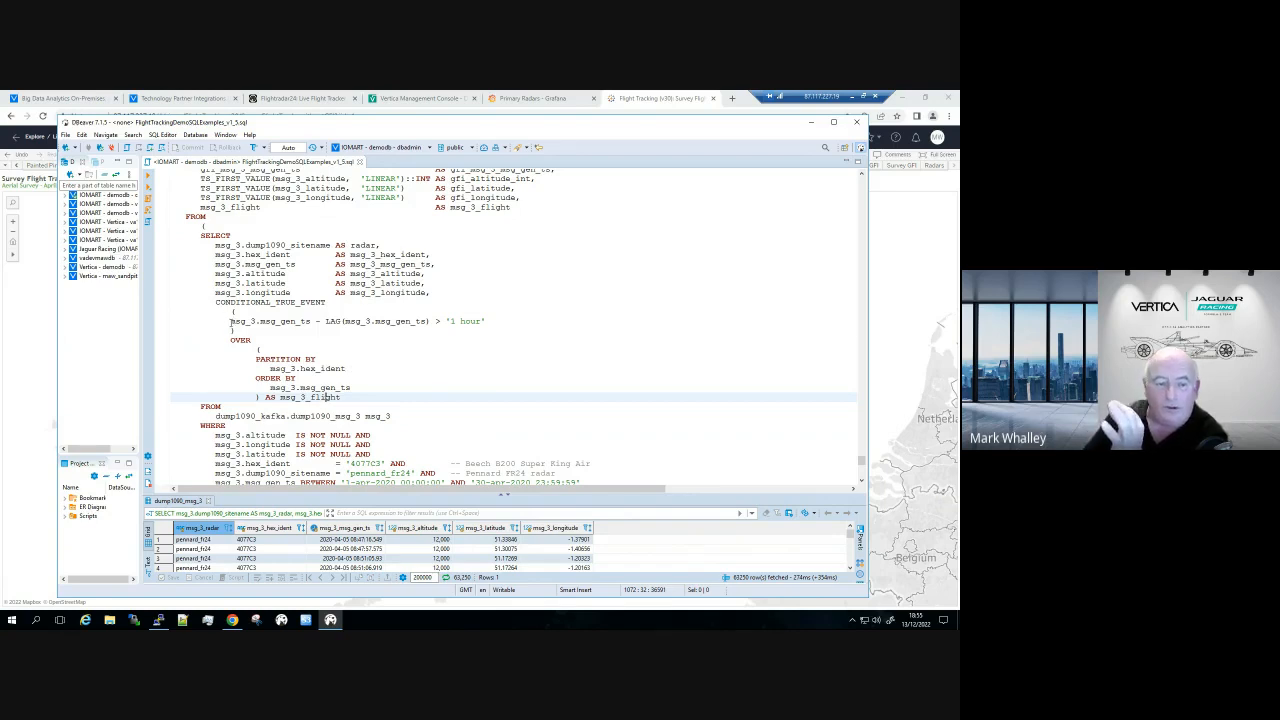
left_click_drag(230, 321, 485, 321)
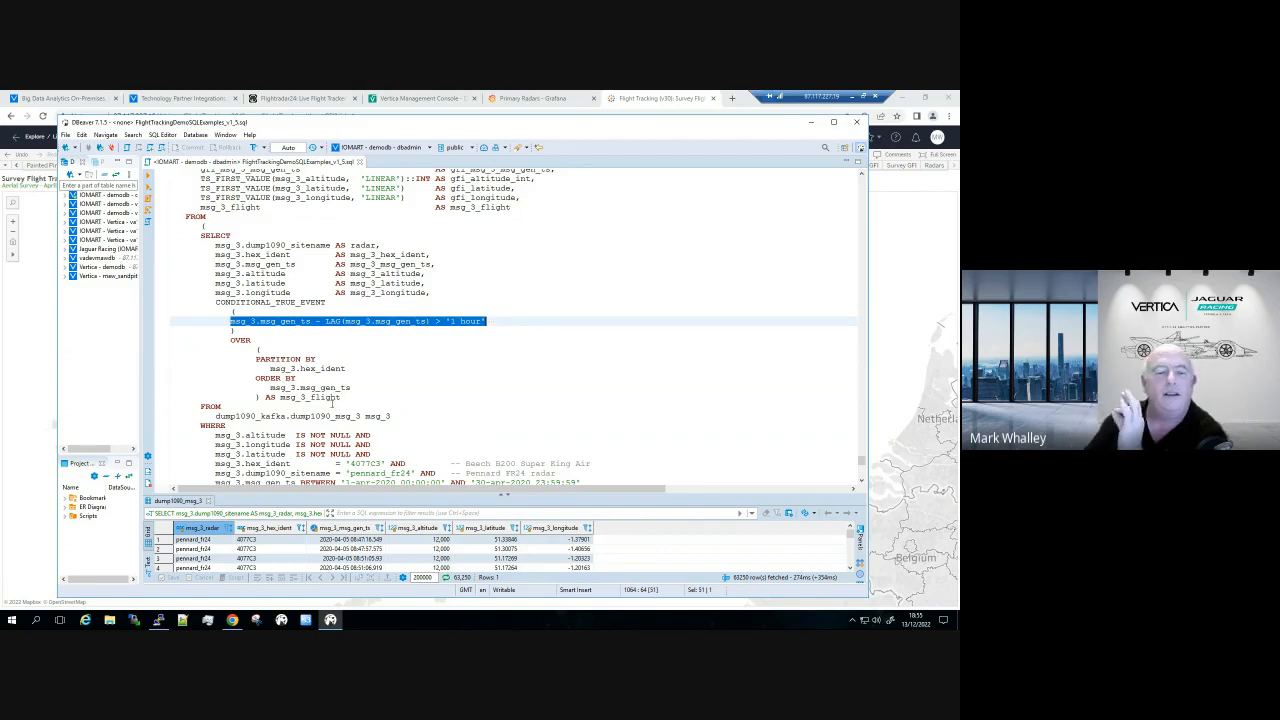
double_click(308, 397)
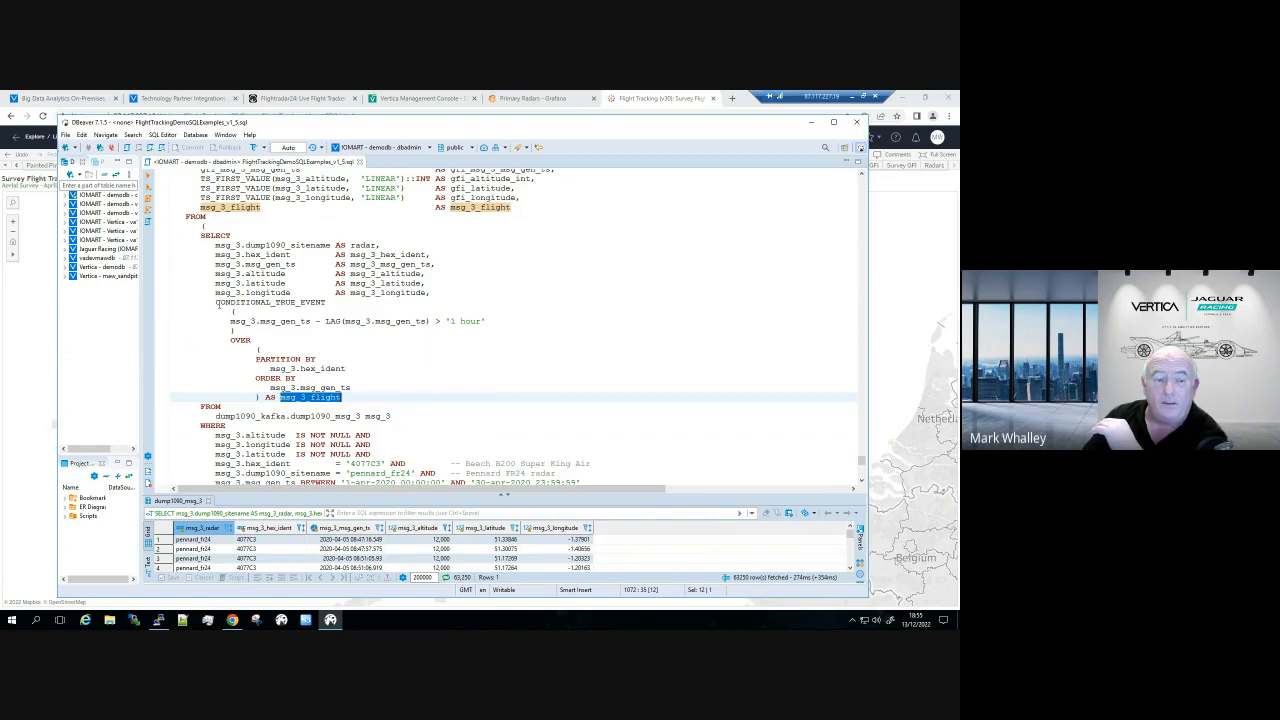
left_click_drag(216, 302, 340, 397)
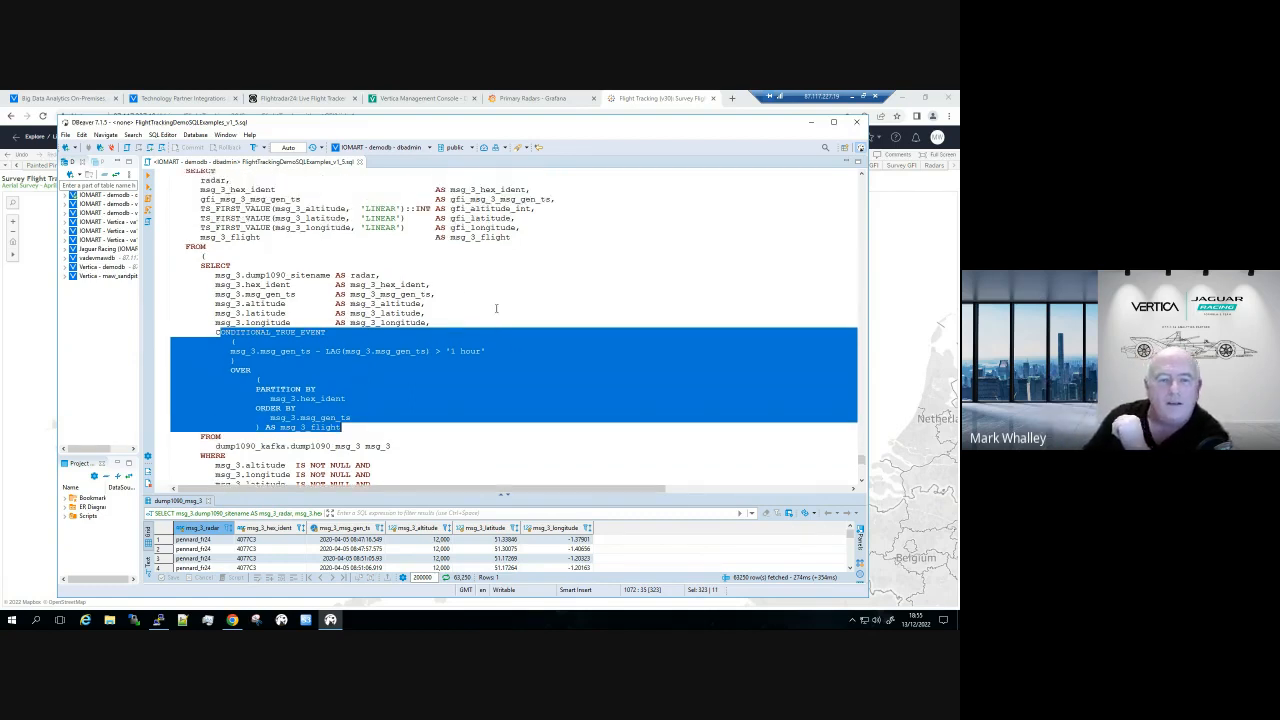
scroll("down", 3)
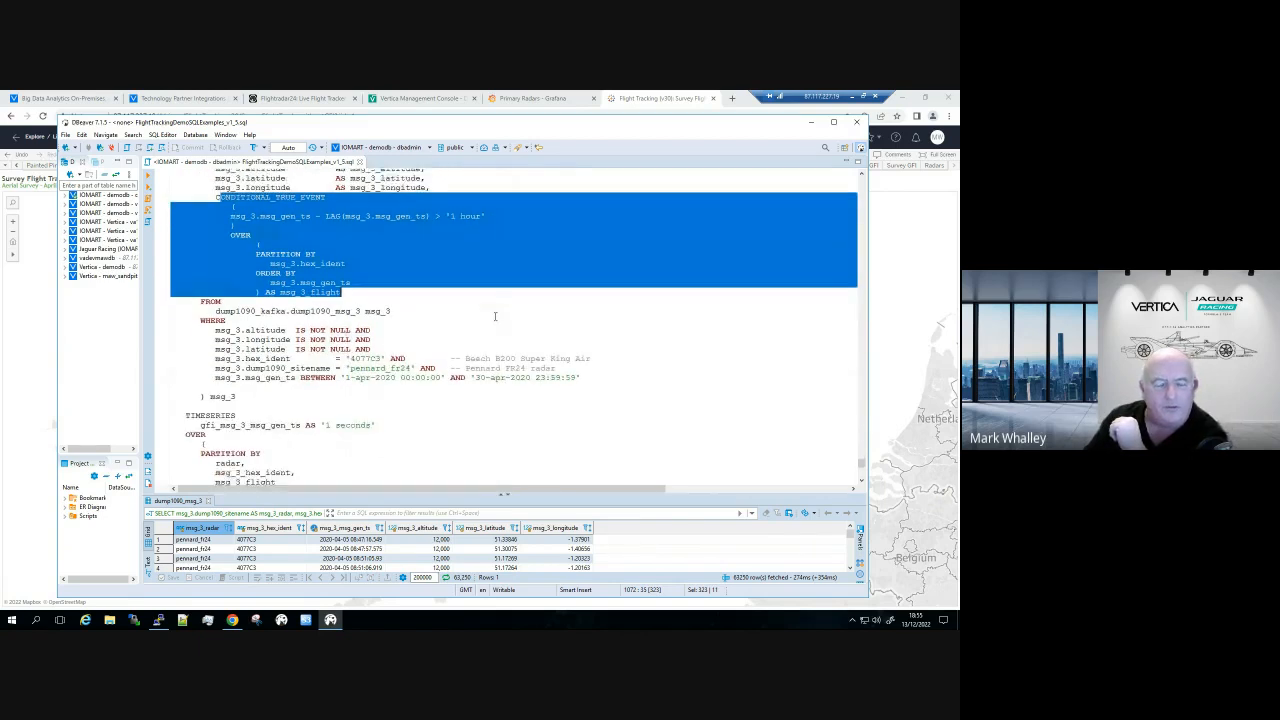
scroll("down", 3)
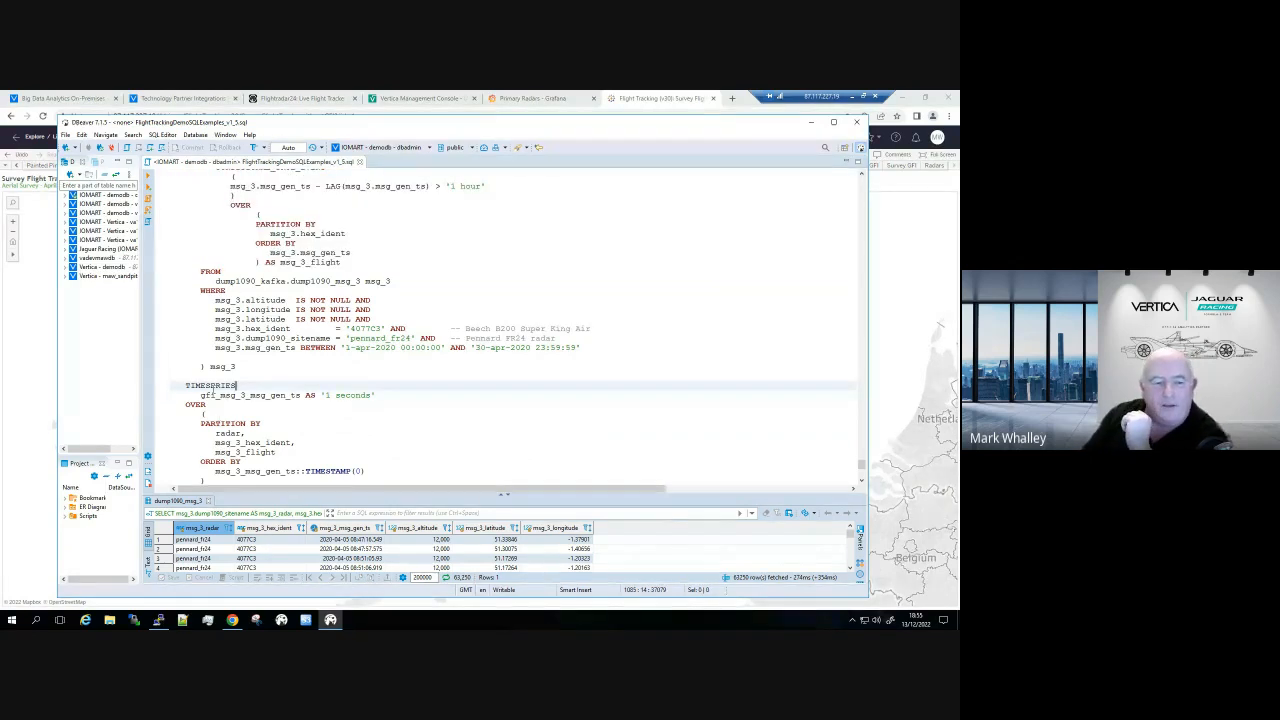
double_click(210, 385)
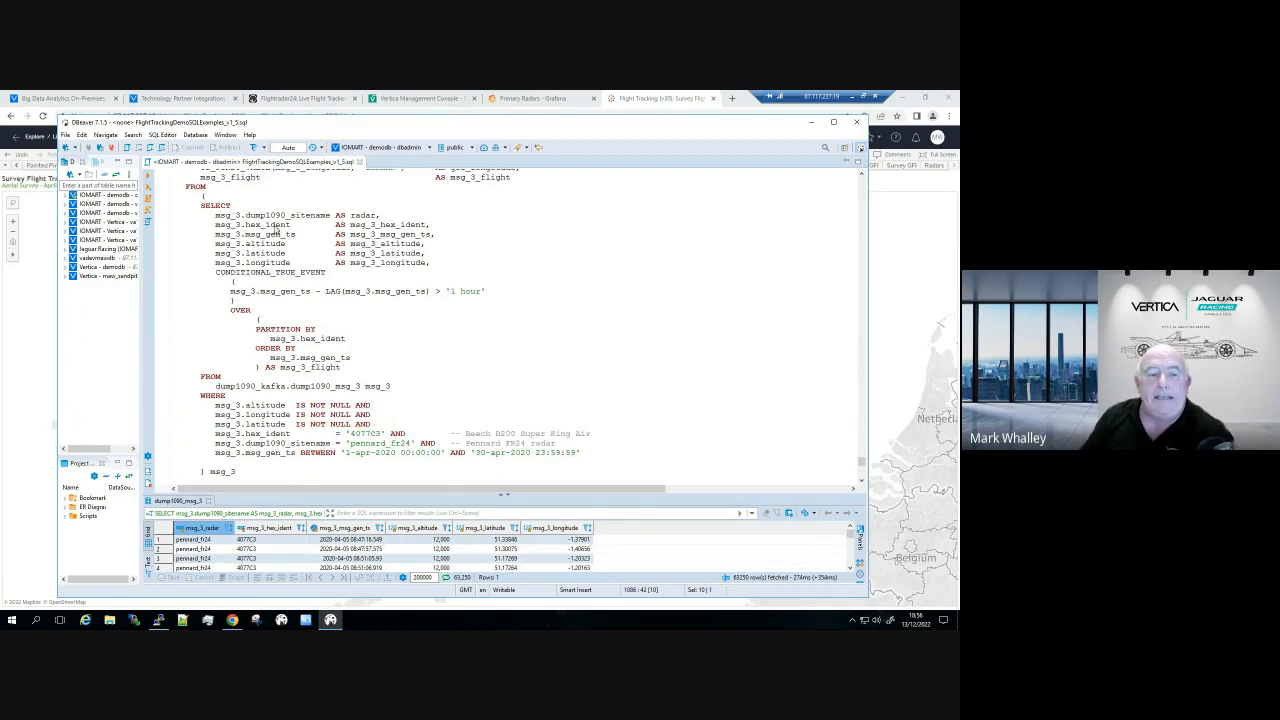
double_click(265, 243)
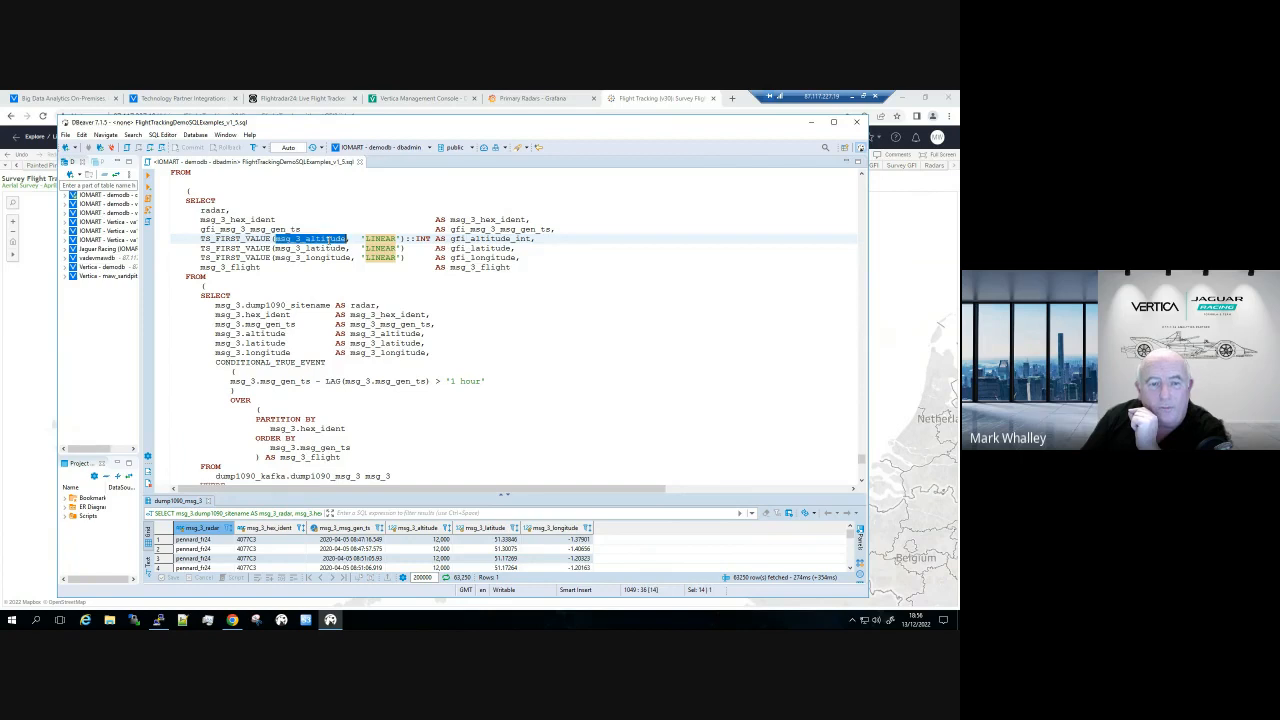
double_click(395, 333)
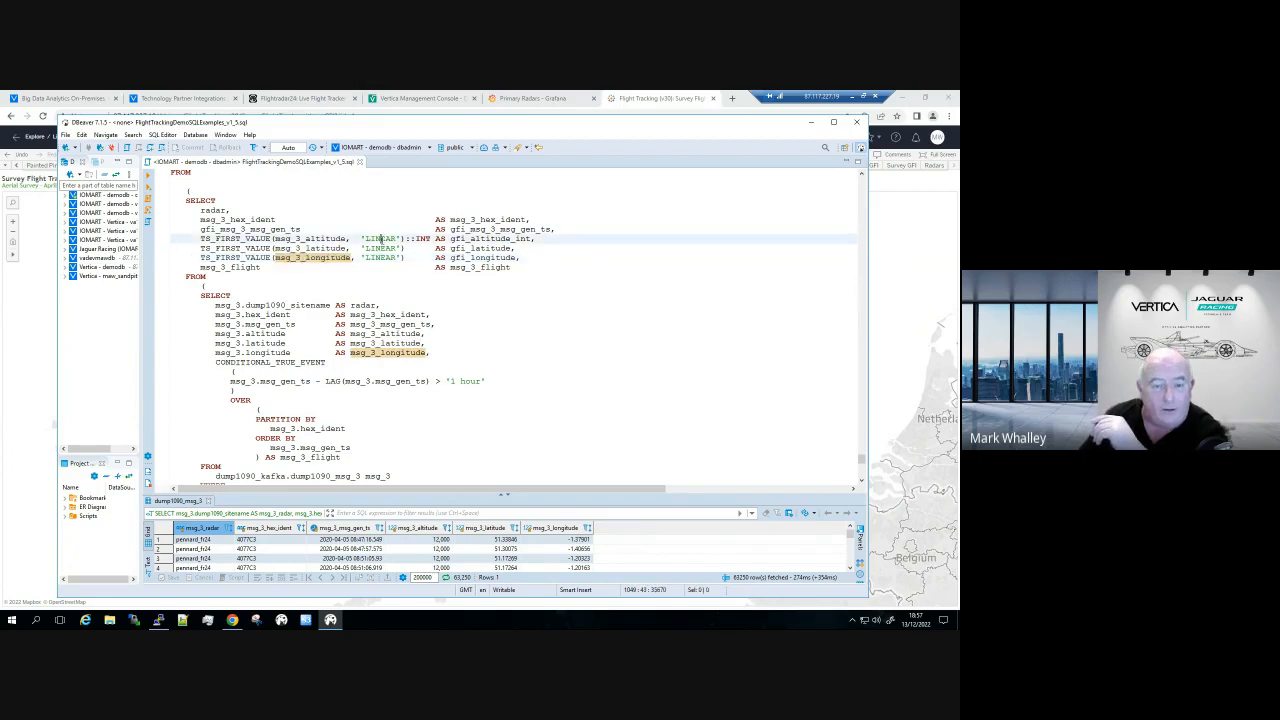
double_click(380, 238)
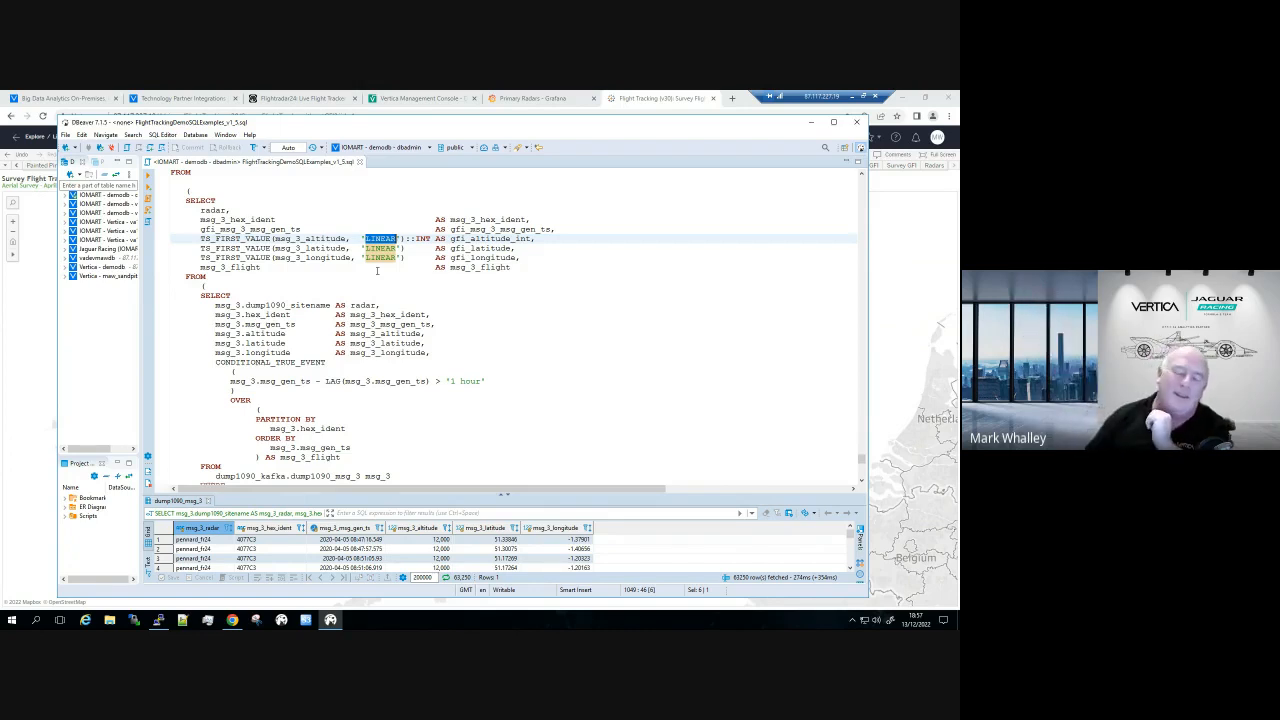
mouse_move(498, 286)
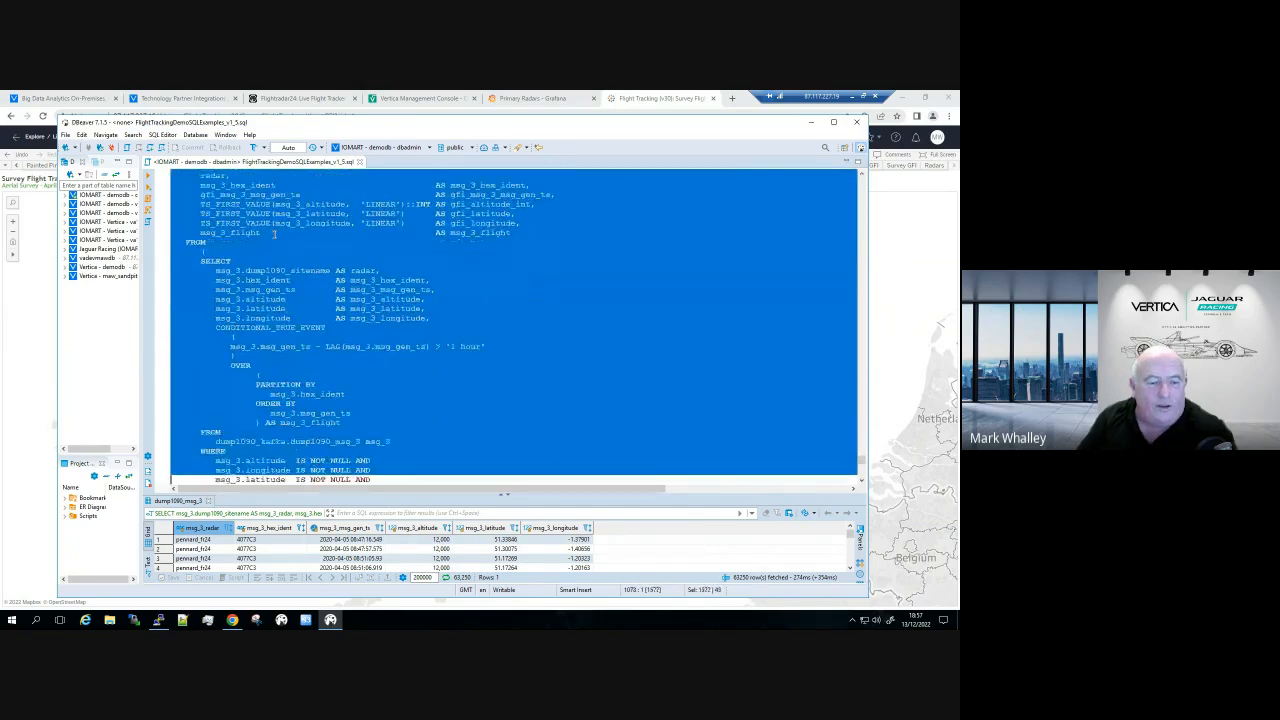
scroll("down", 3)
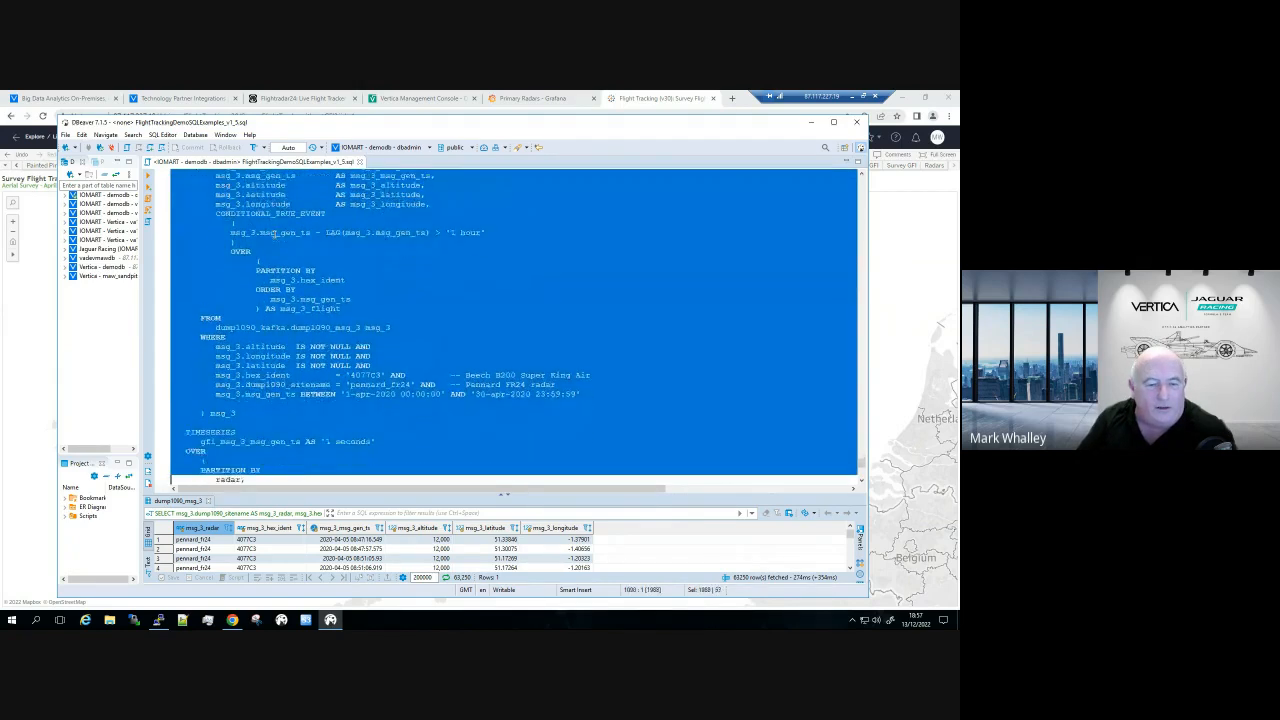
scroll("down", 3)
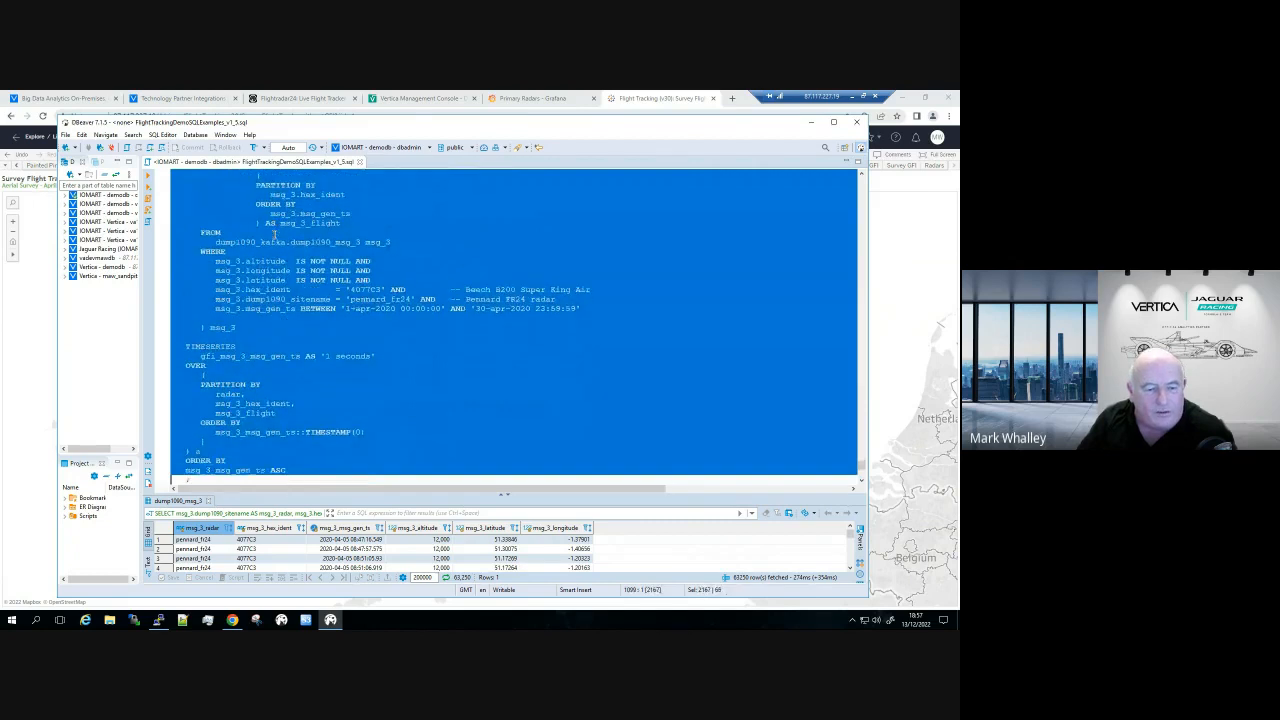
scroll("down", 3)
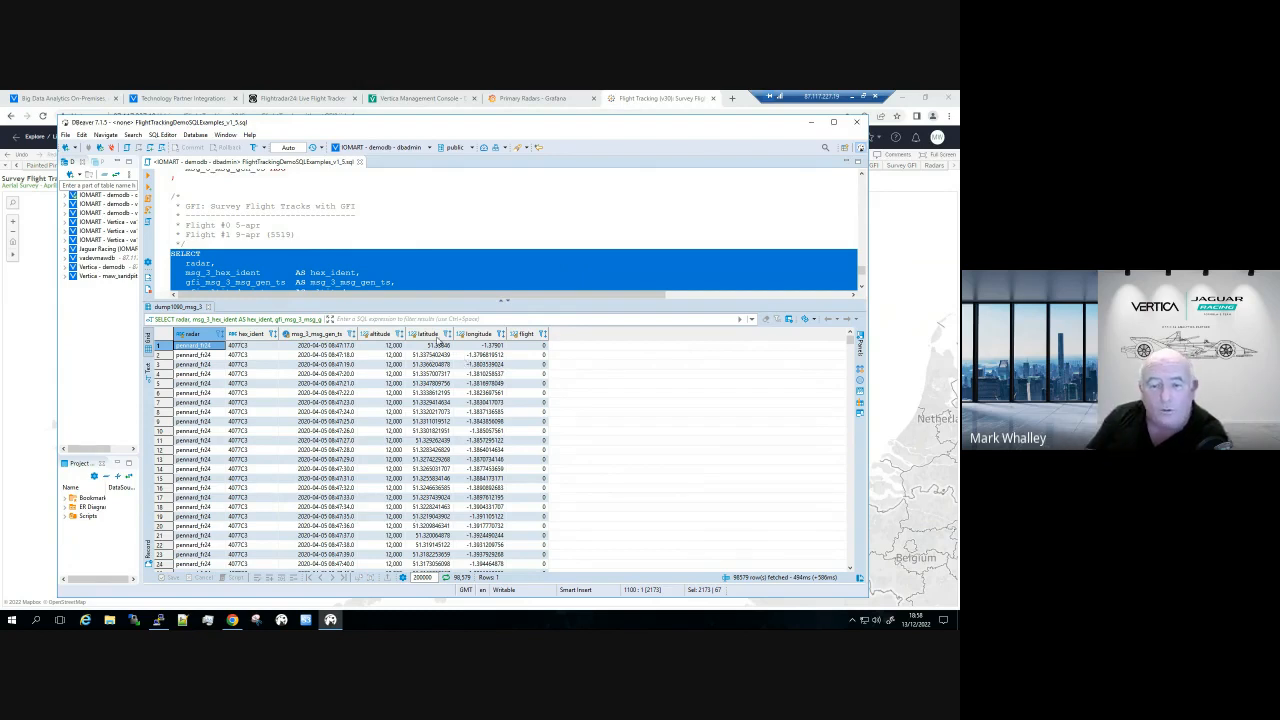
mouse_move(527, 334)
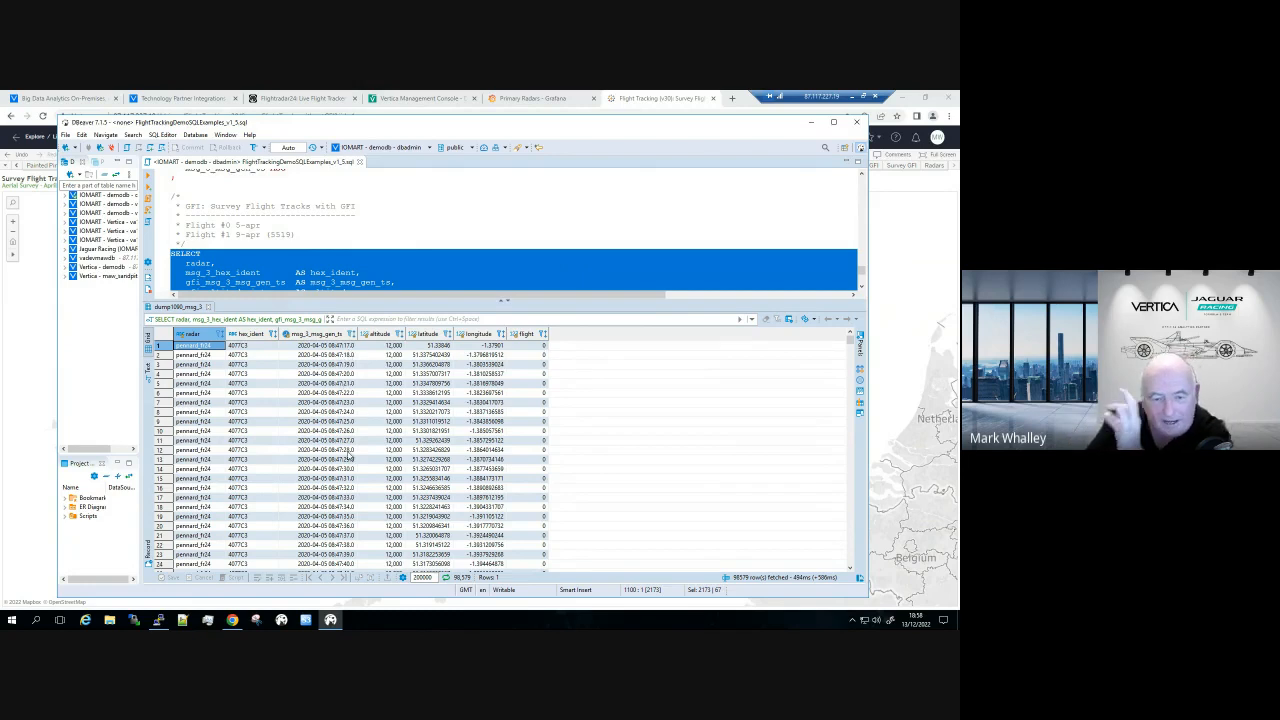
Step: Scroll the with-GFI result grid from flight 0 through to flight 15 of 98,579 rows
scroll("down", 3)
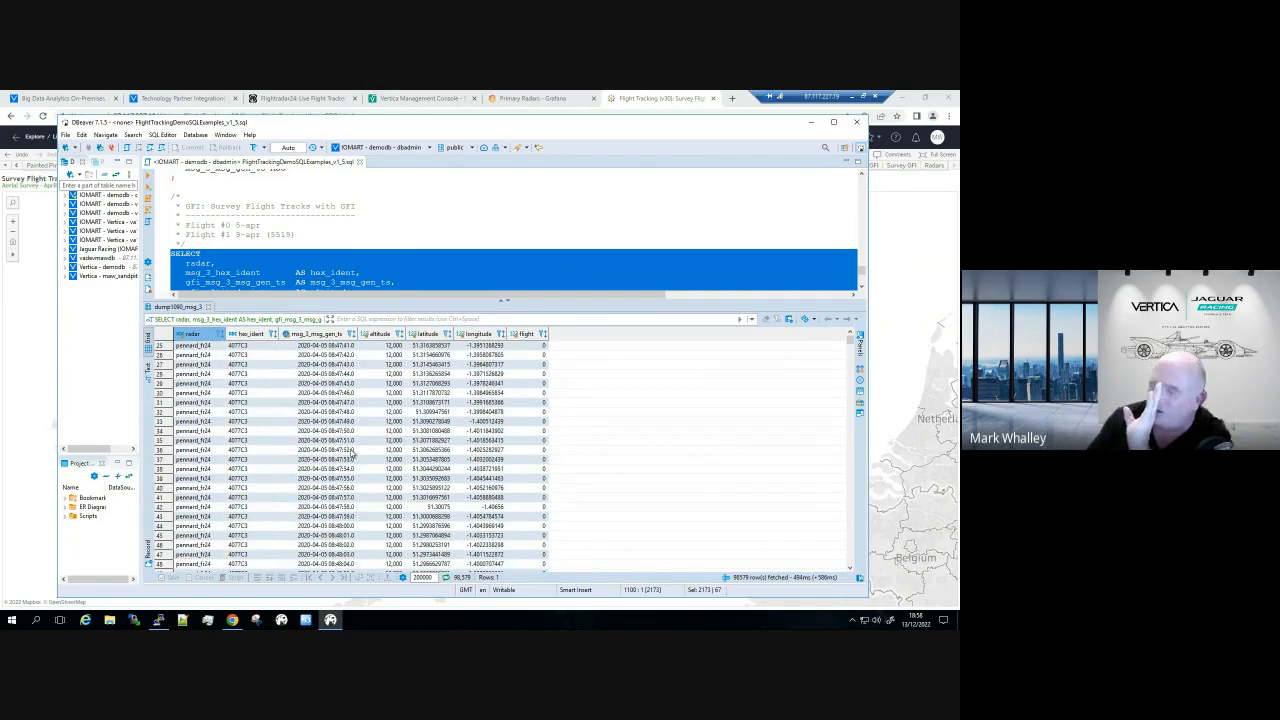
scroll("down", 3)
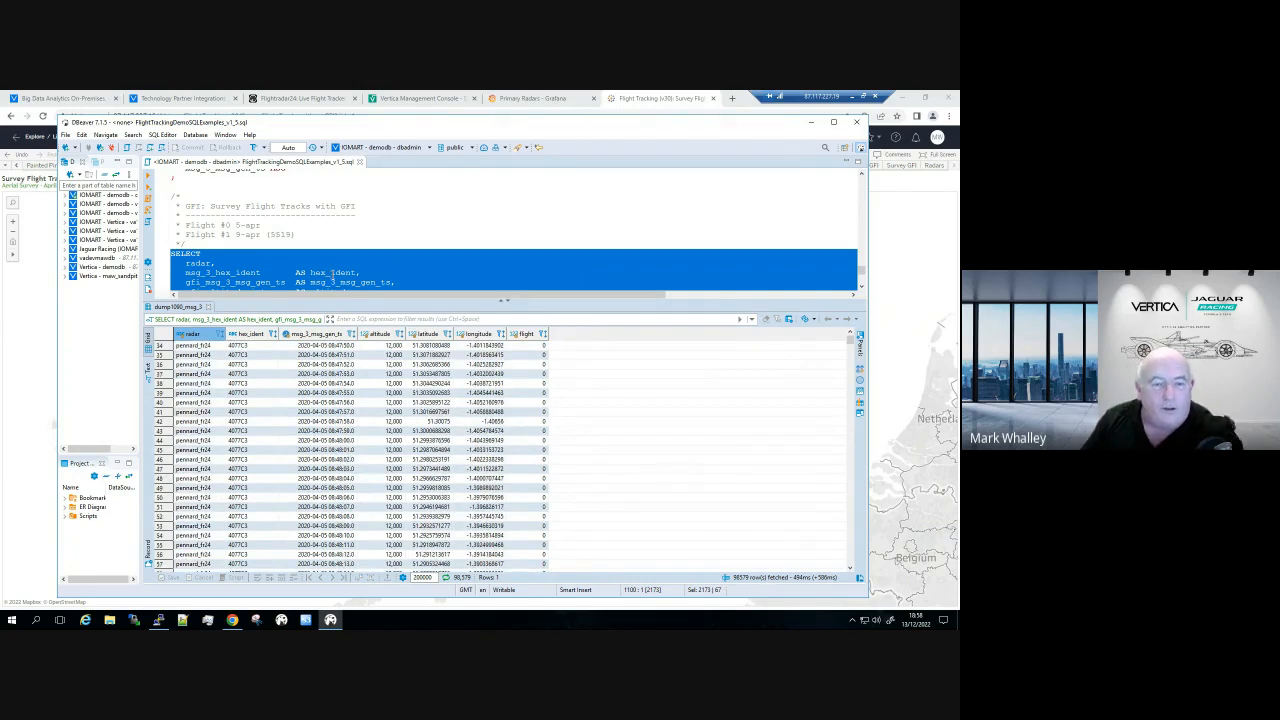
scroll("down", 3)
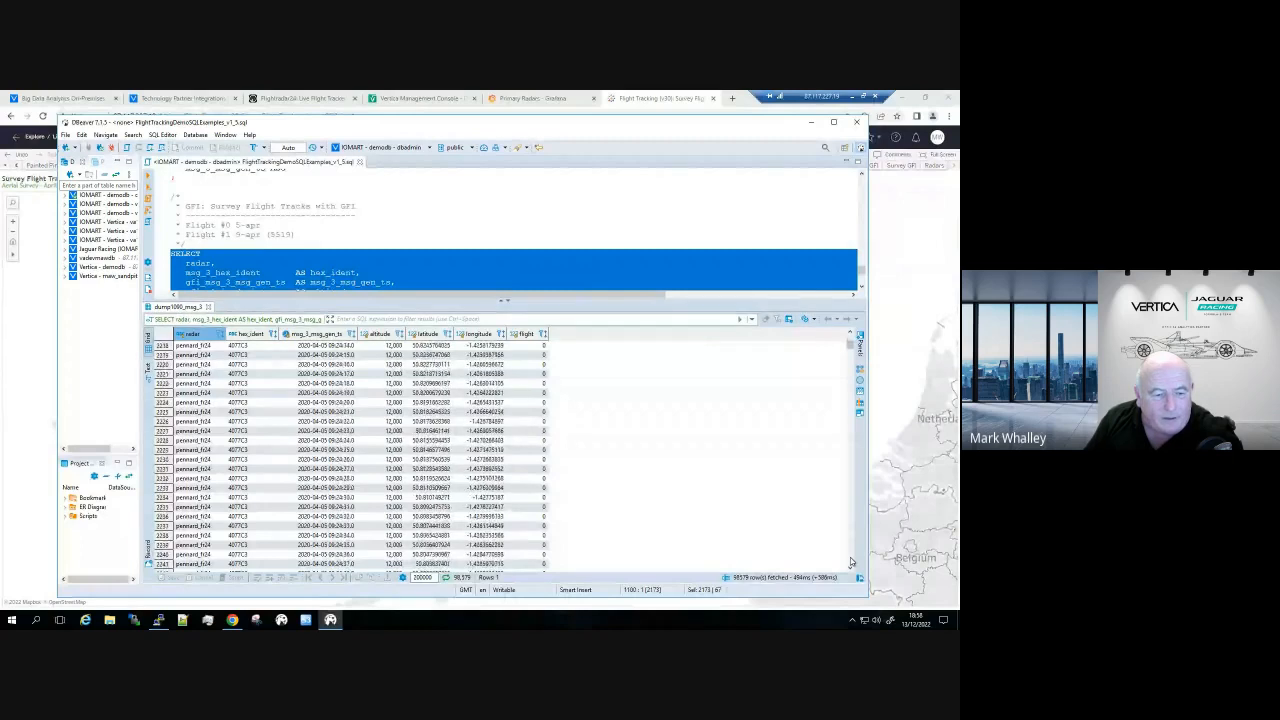
scroll("down", 3)
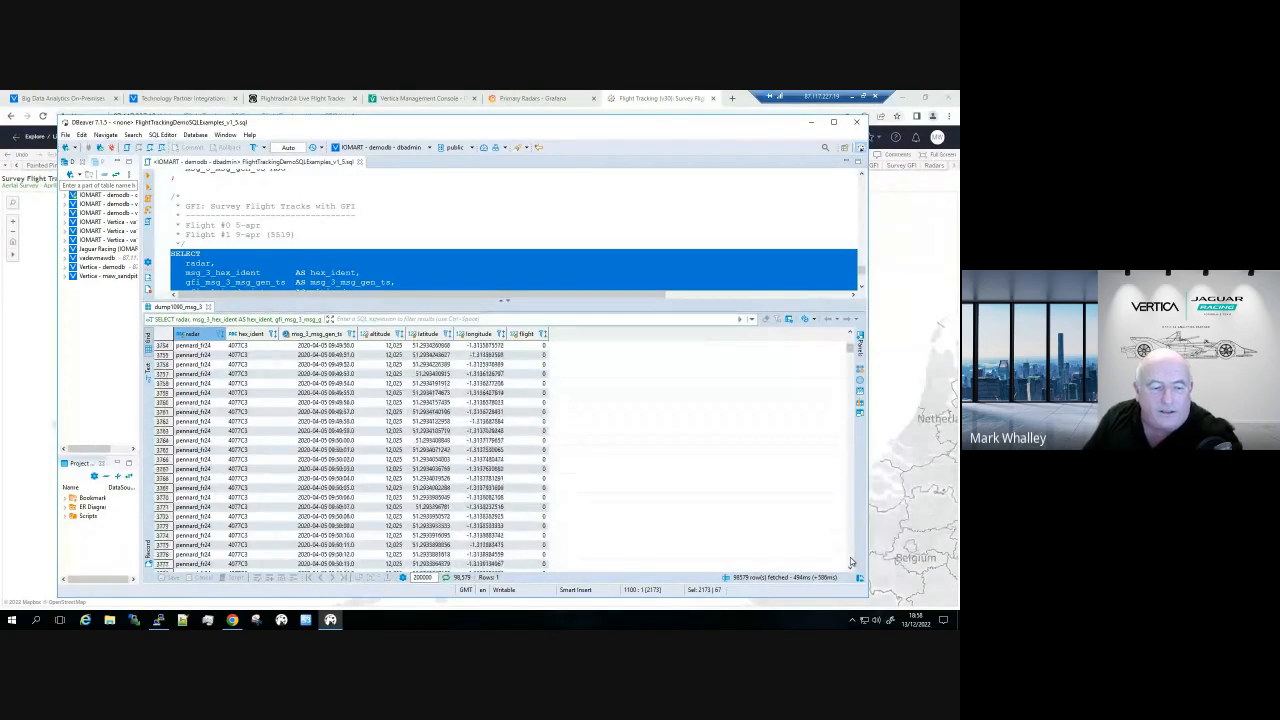
scroll("down", 3)
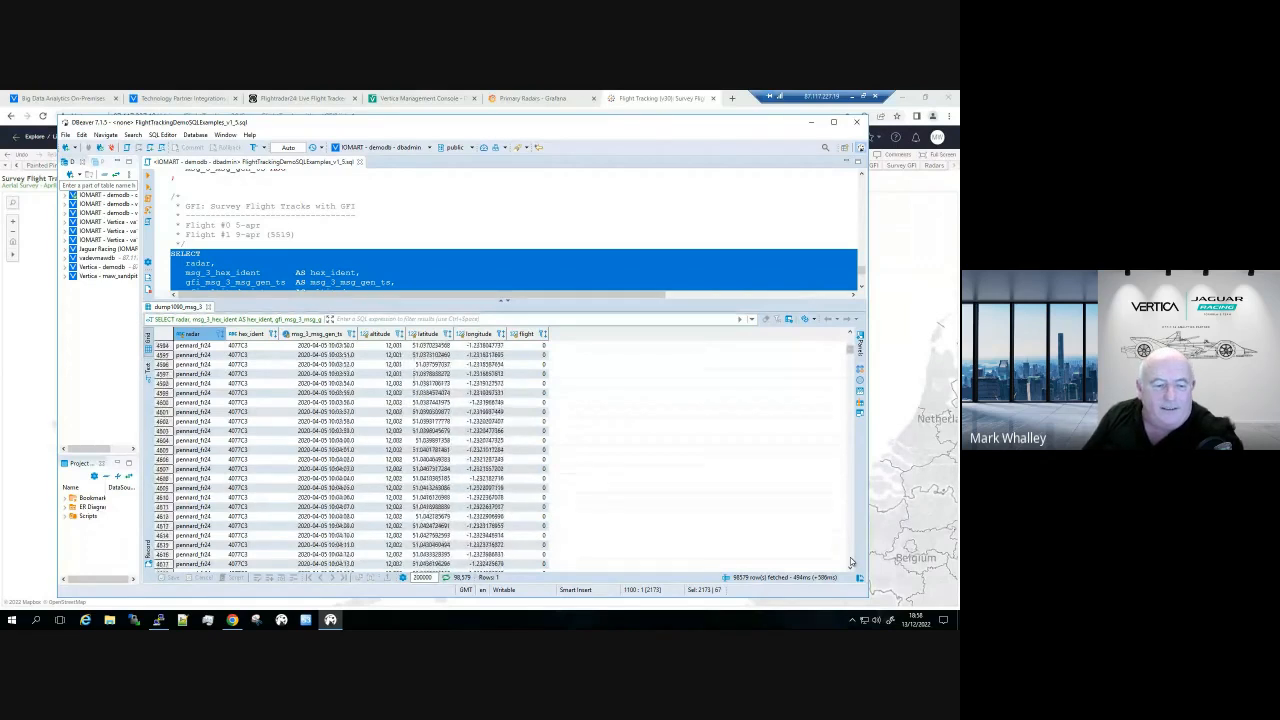
scroll("down", 3)
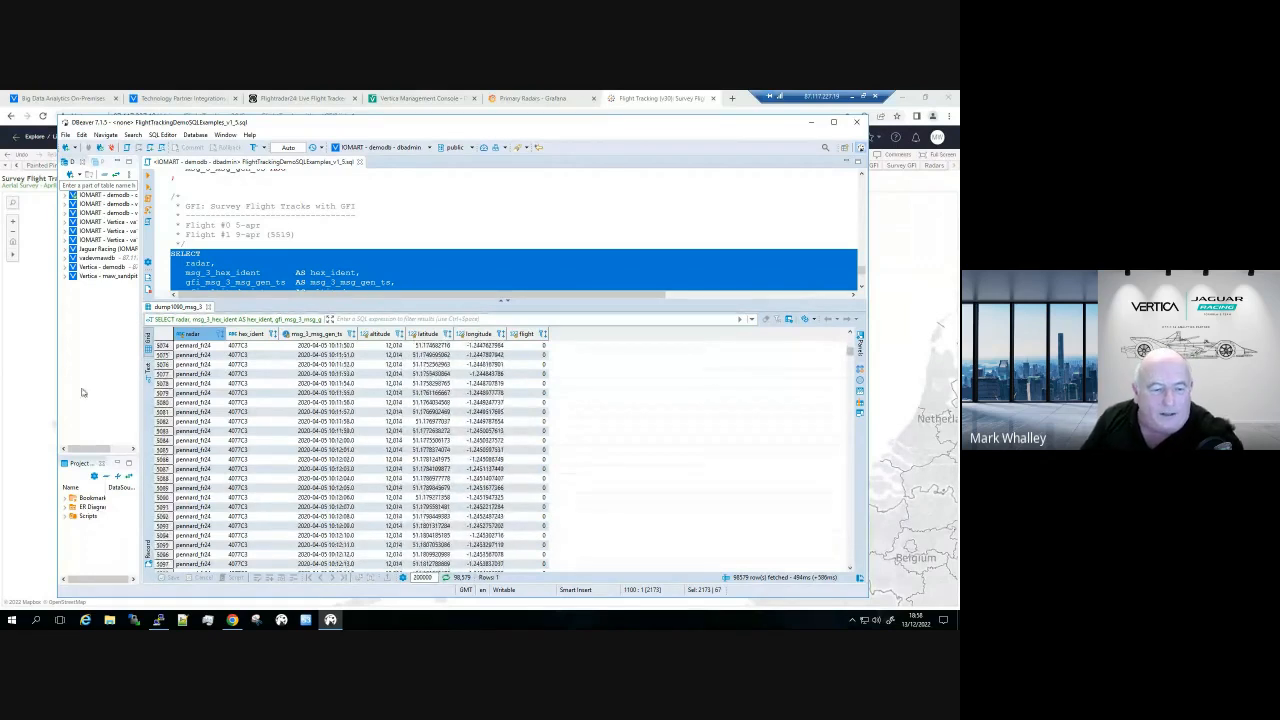
scroll("down", 3)
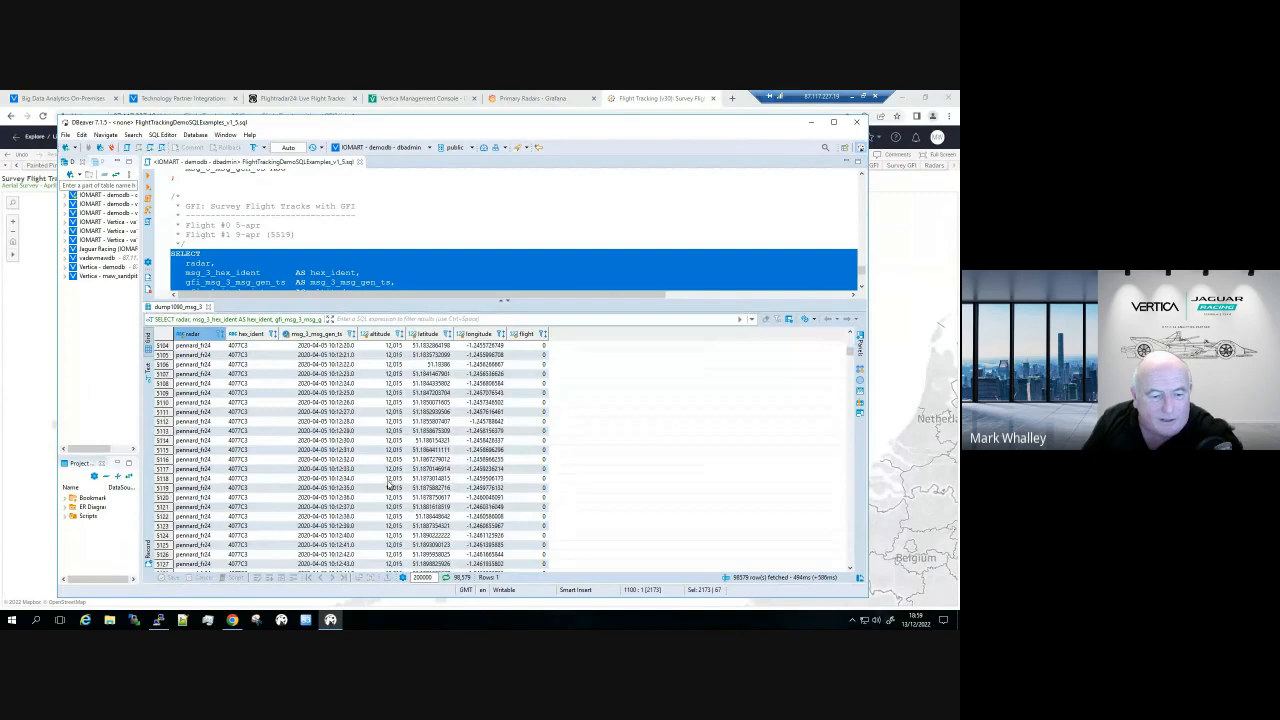
scroll("down", 3)
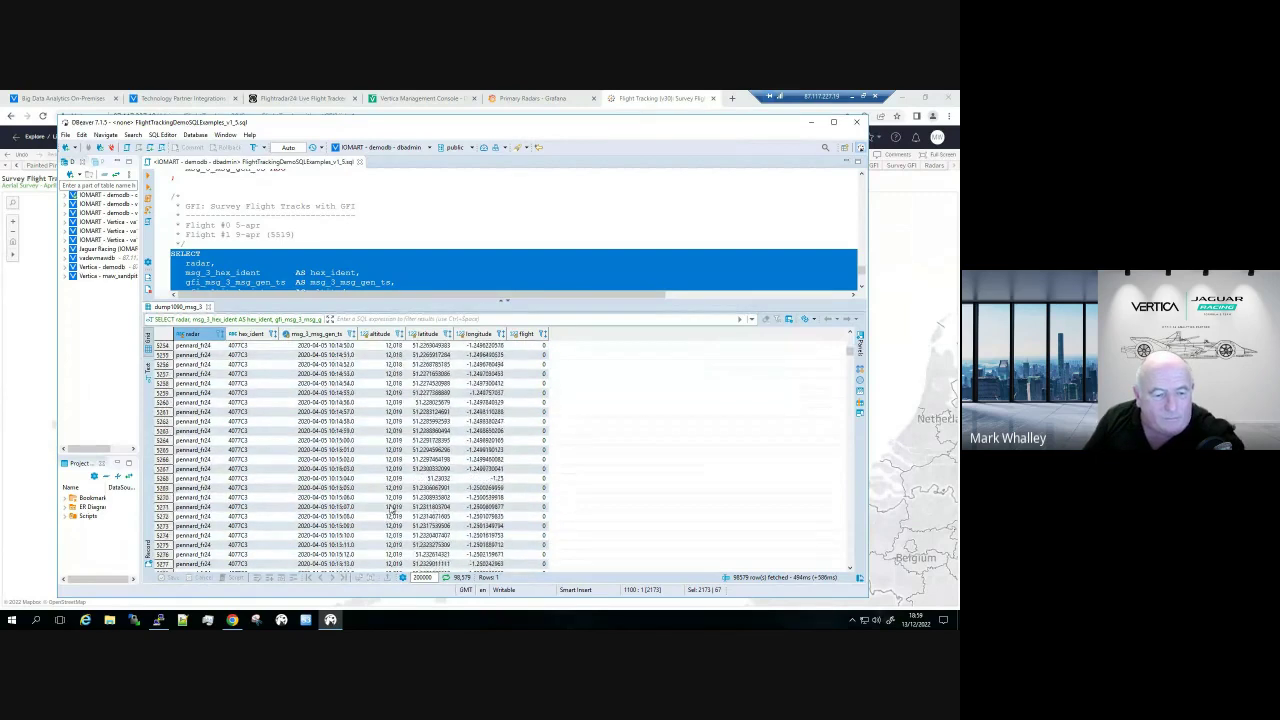
scroll("down", 3)
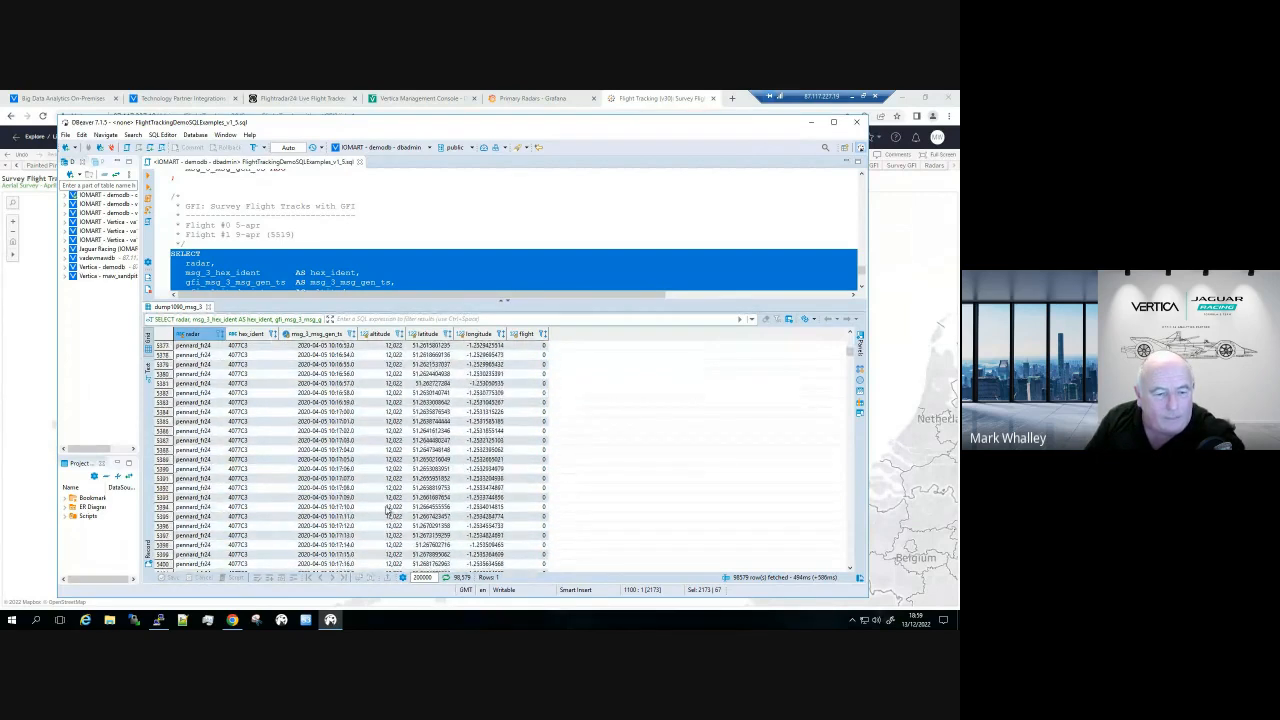
scroll("down", 3)
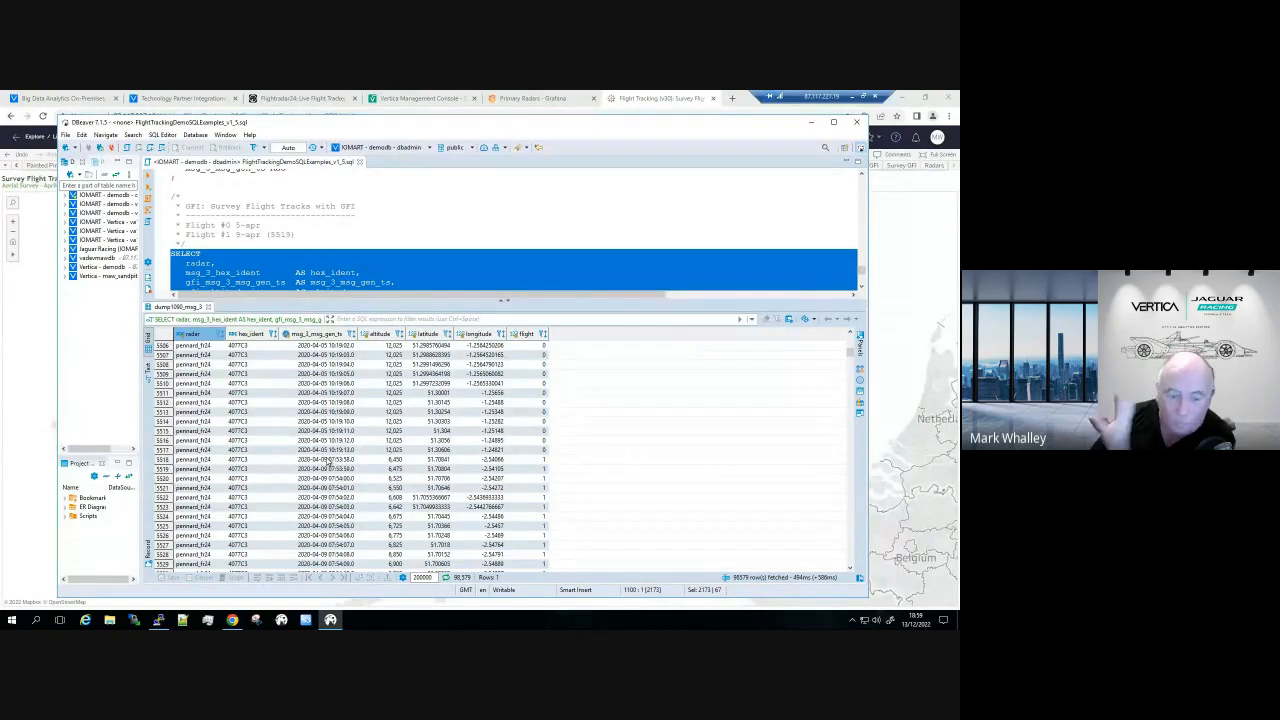
mouse_move(556, 460)
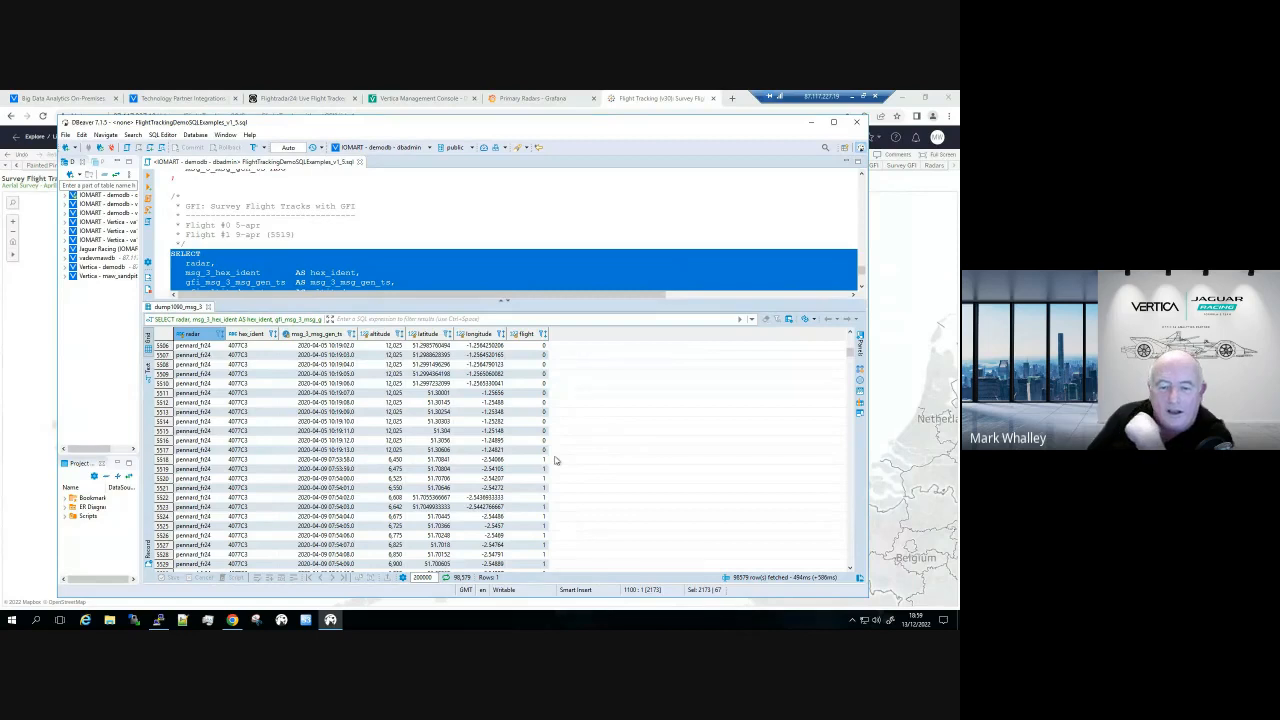
mouse_move(548, 455)
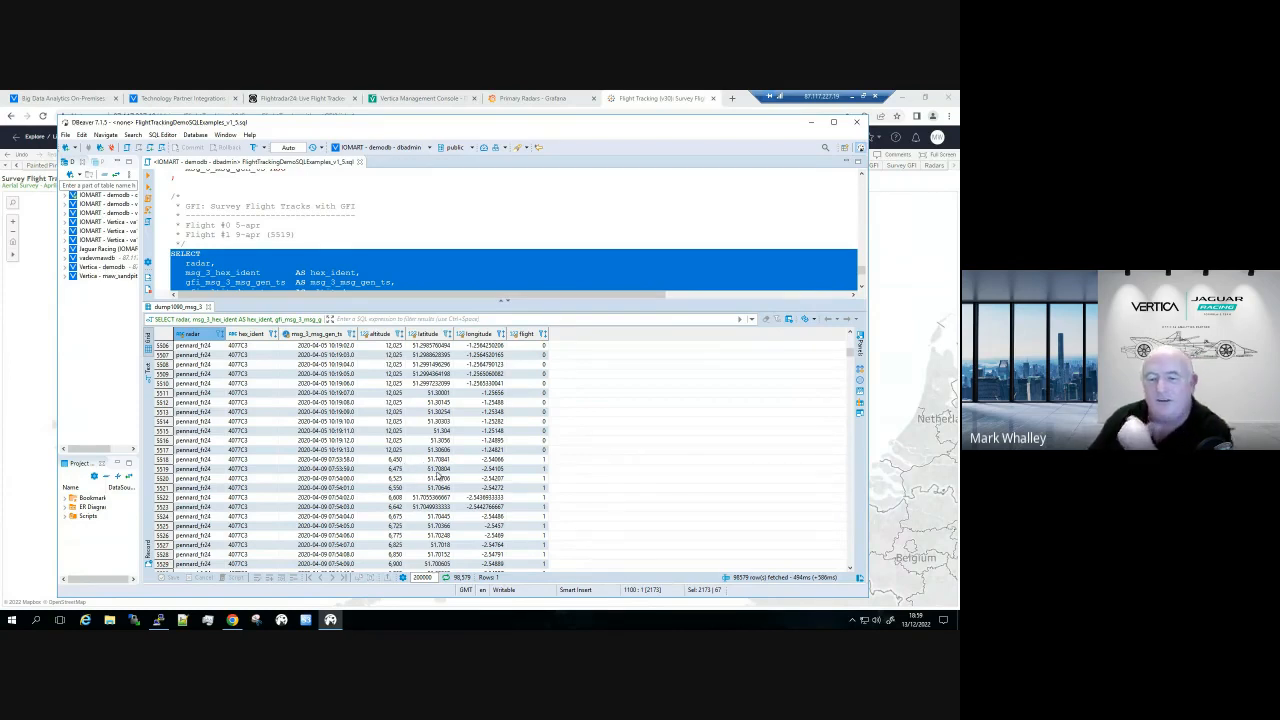
left_click(485, 478)
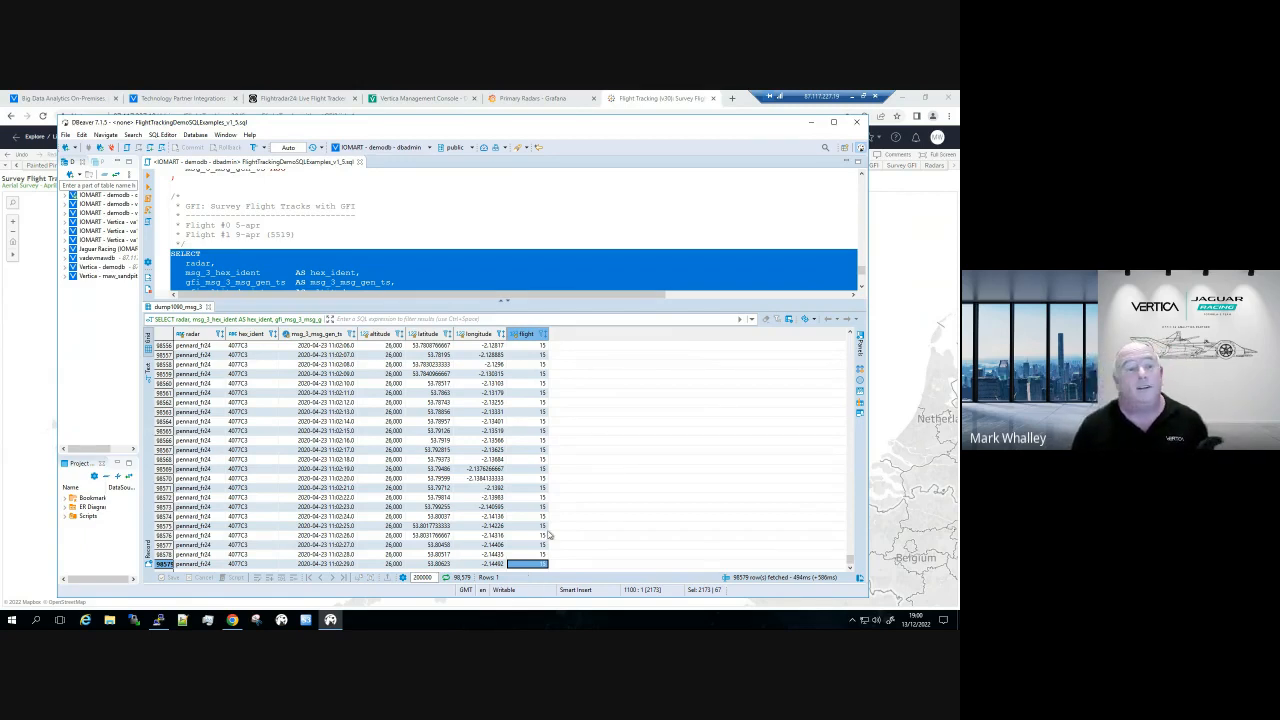
mouse_move(698, 577)
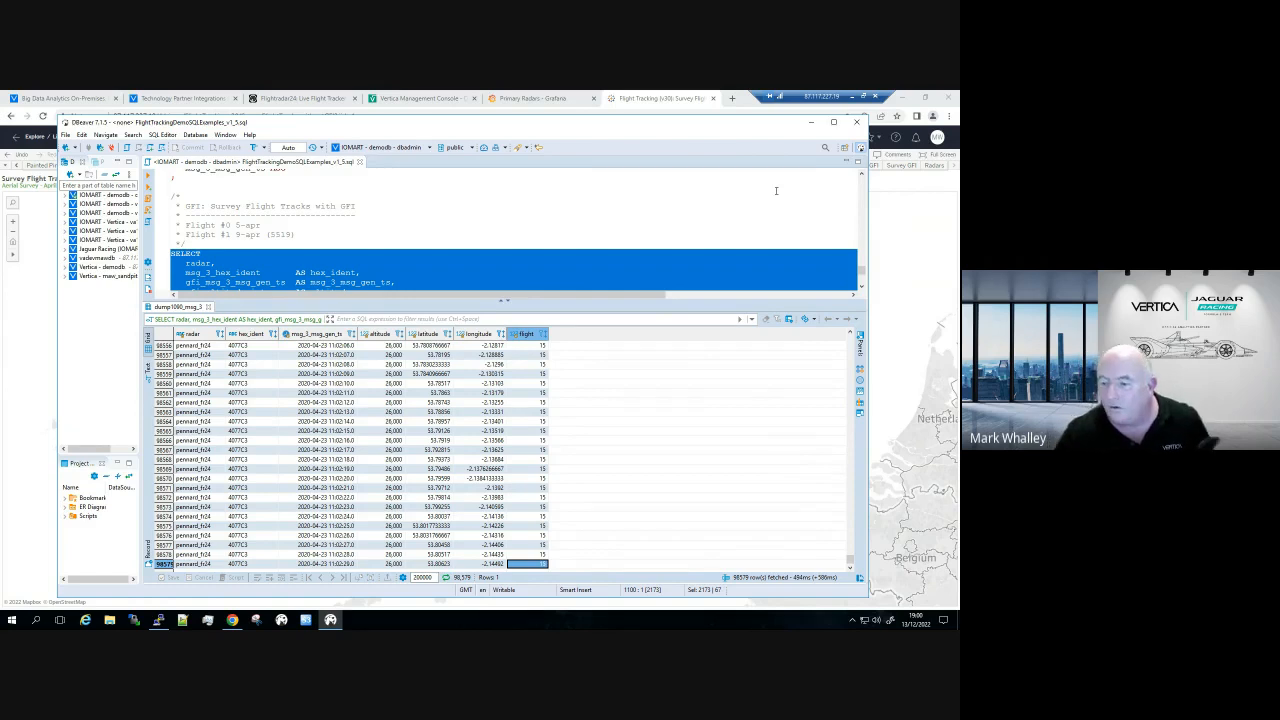
mouse_move(579, 355)
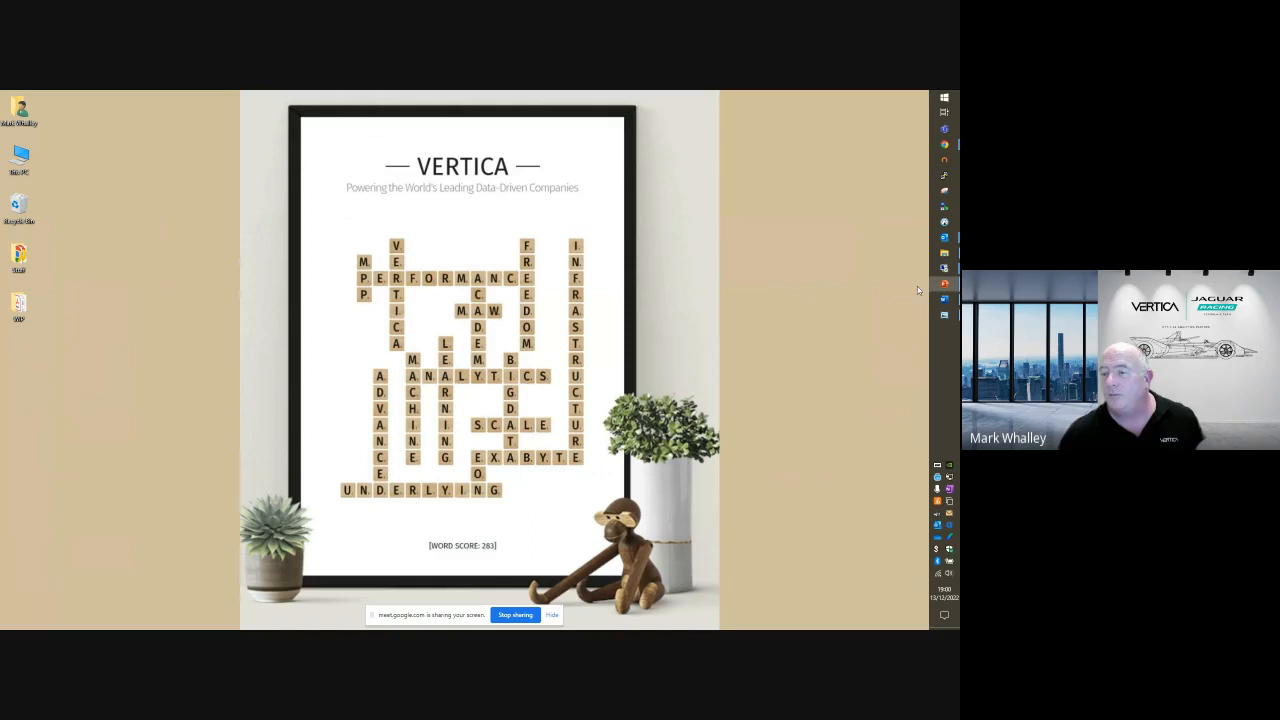
mouse_move(942, 284)
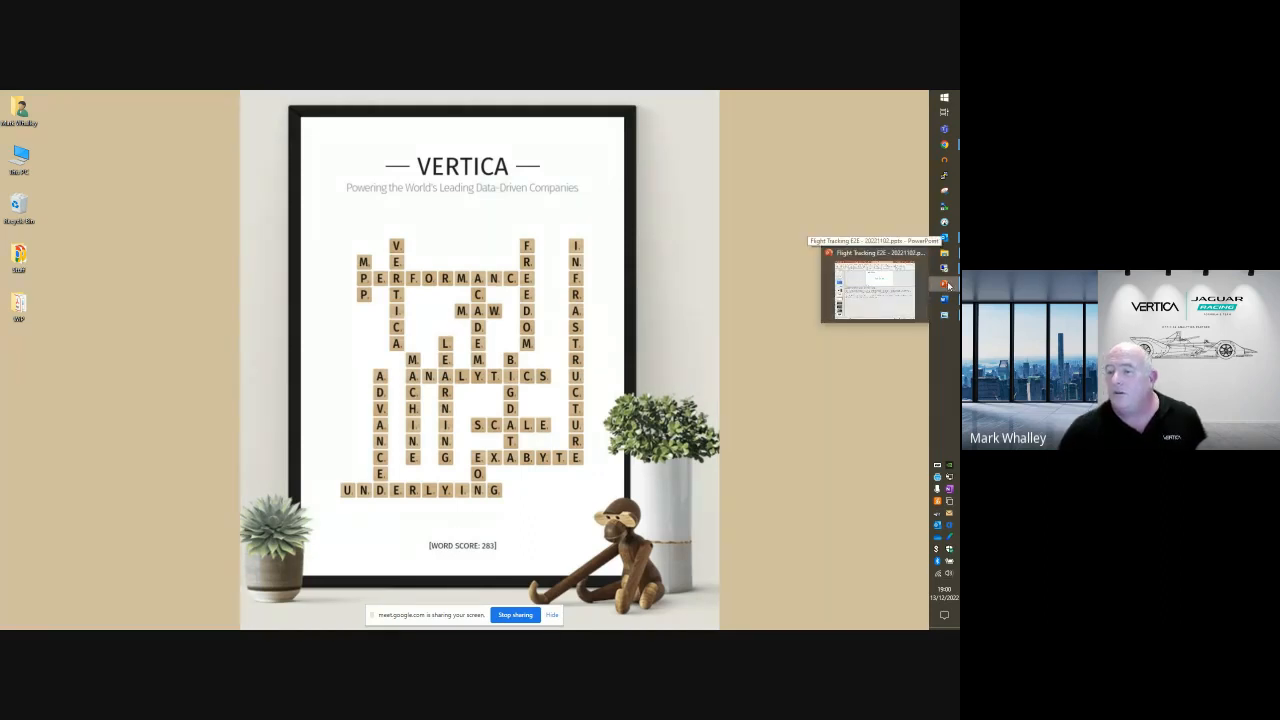